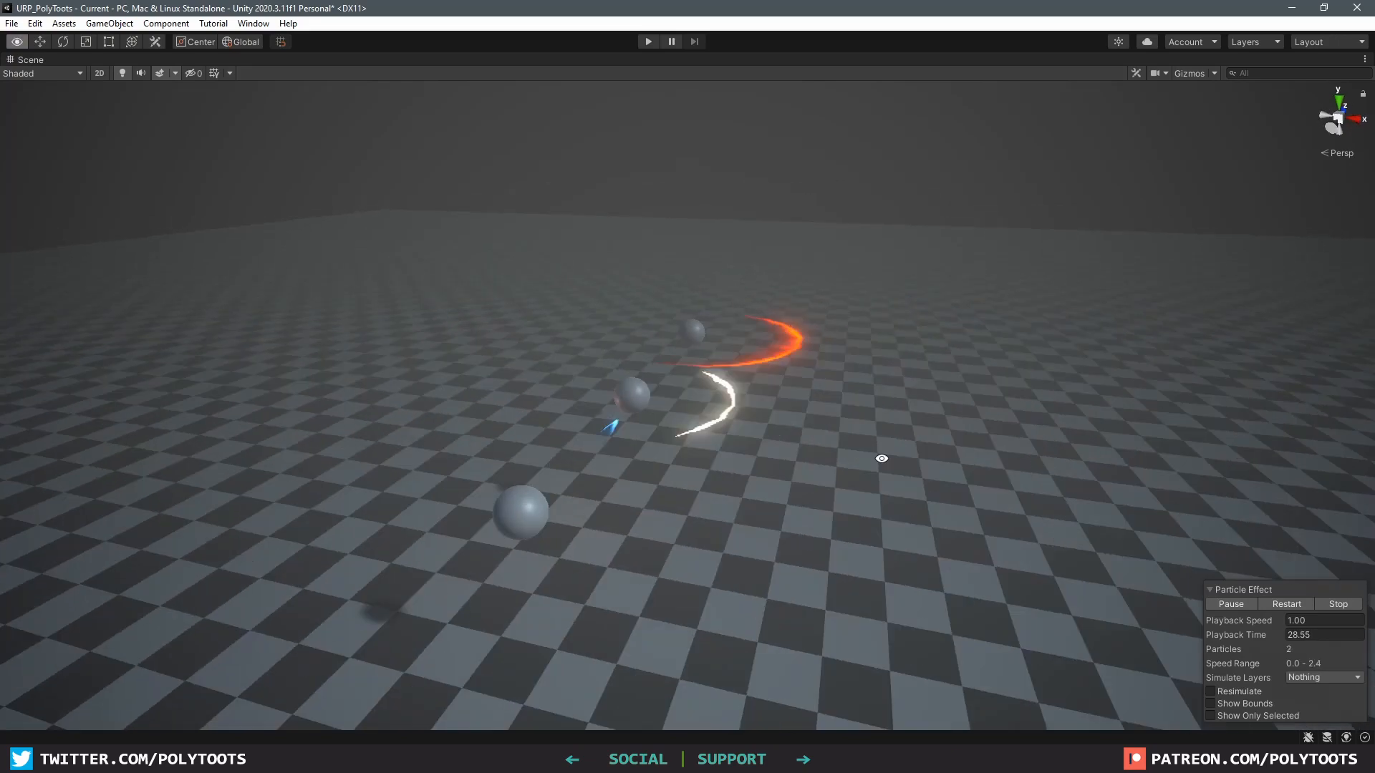
Step: In Blender Texture Paint, paint a bright white streak across the Slash_01 texture
left_click_drag(880, 458, 1173, 406)
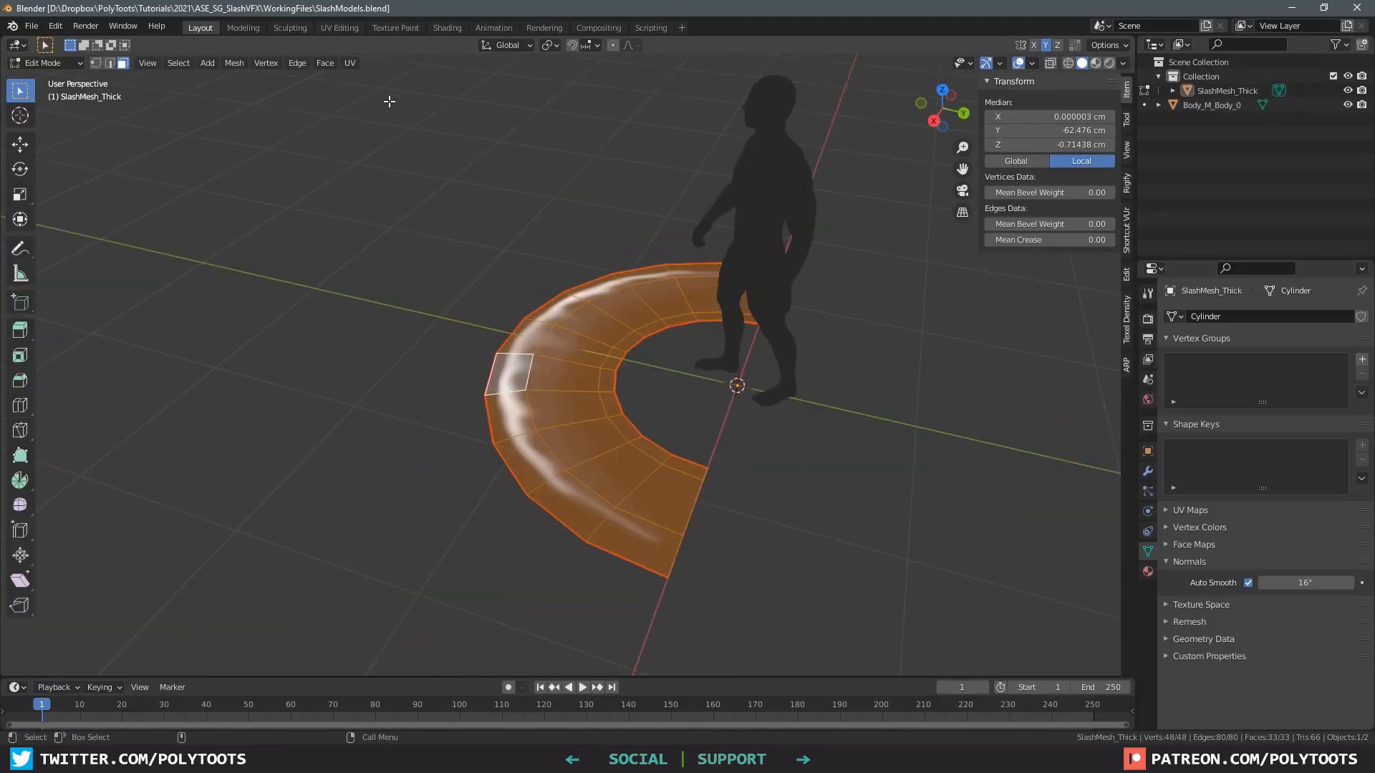
left_click(396, 27)
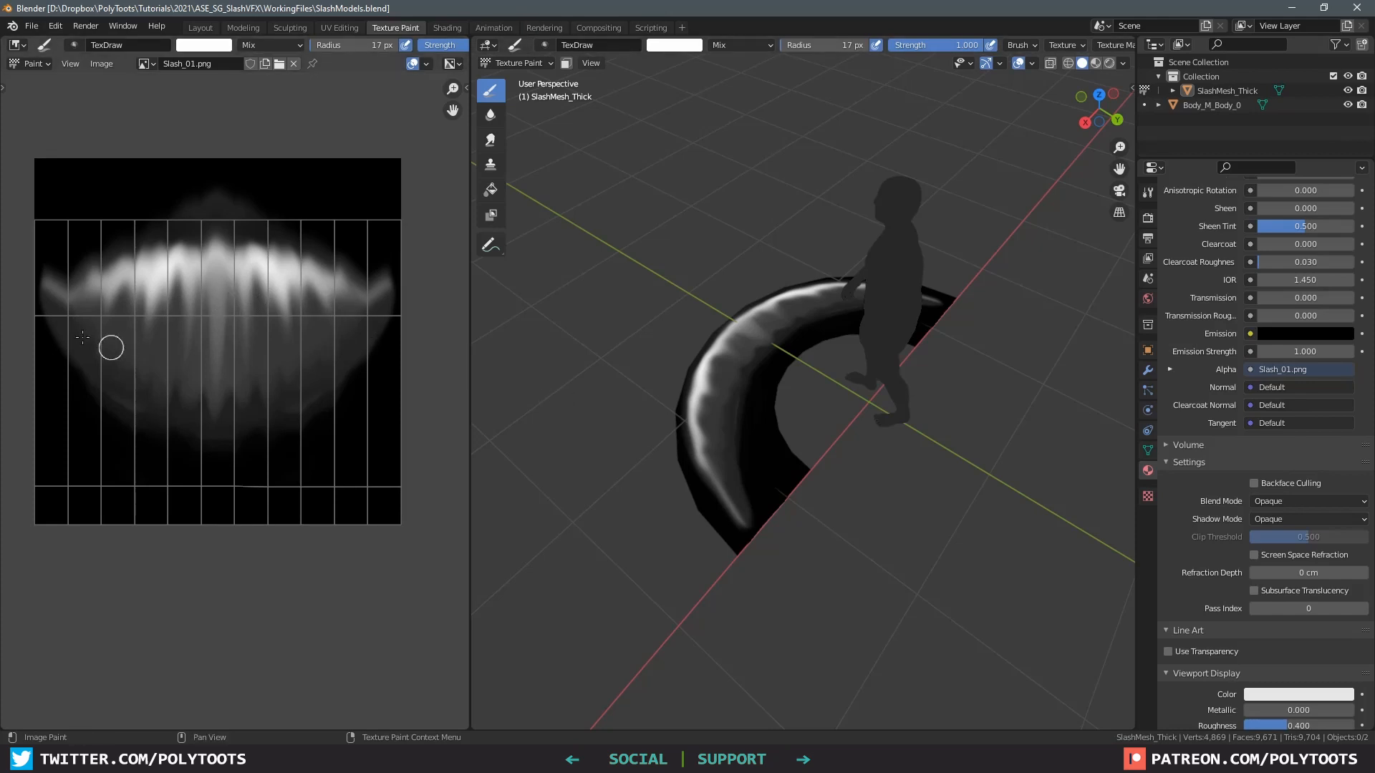
left_click_drag(83, 338, 345, 319)
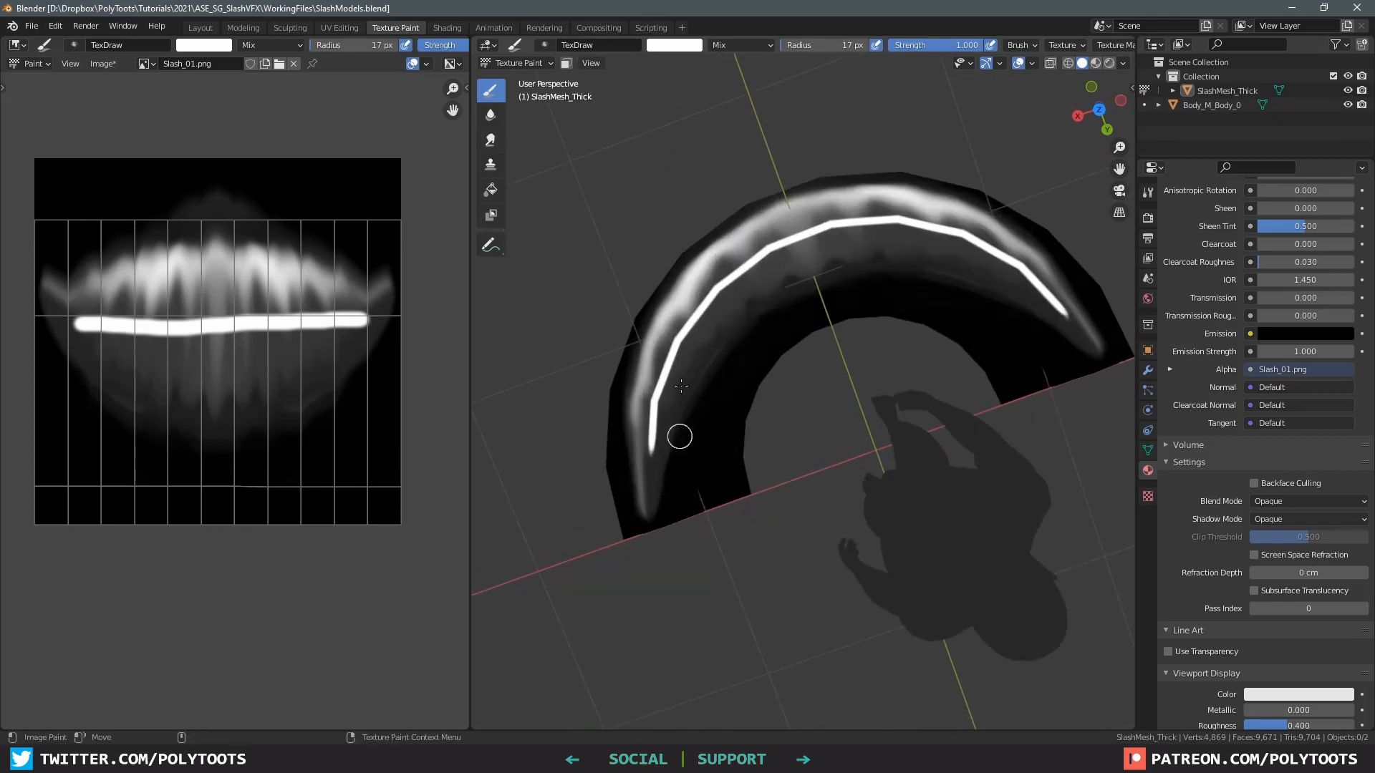
mouse_move(211, 344)
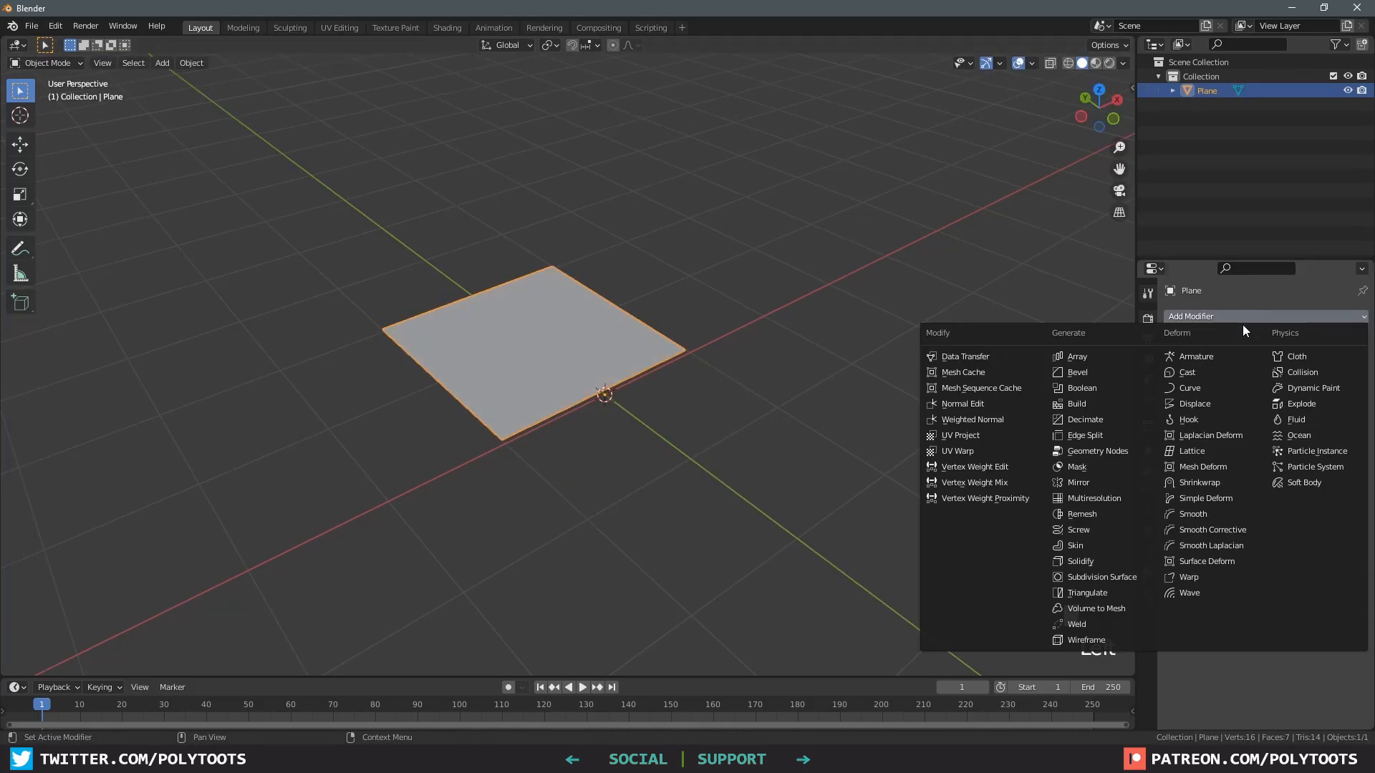
Step: Bend the flat plane into an arc with a Simple Deform modifier and return to Unity
left_click(1205, 498)
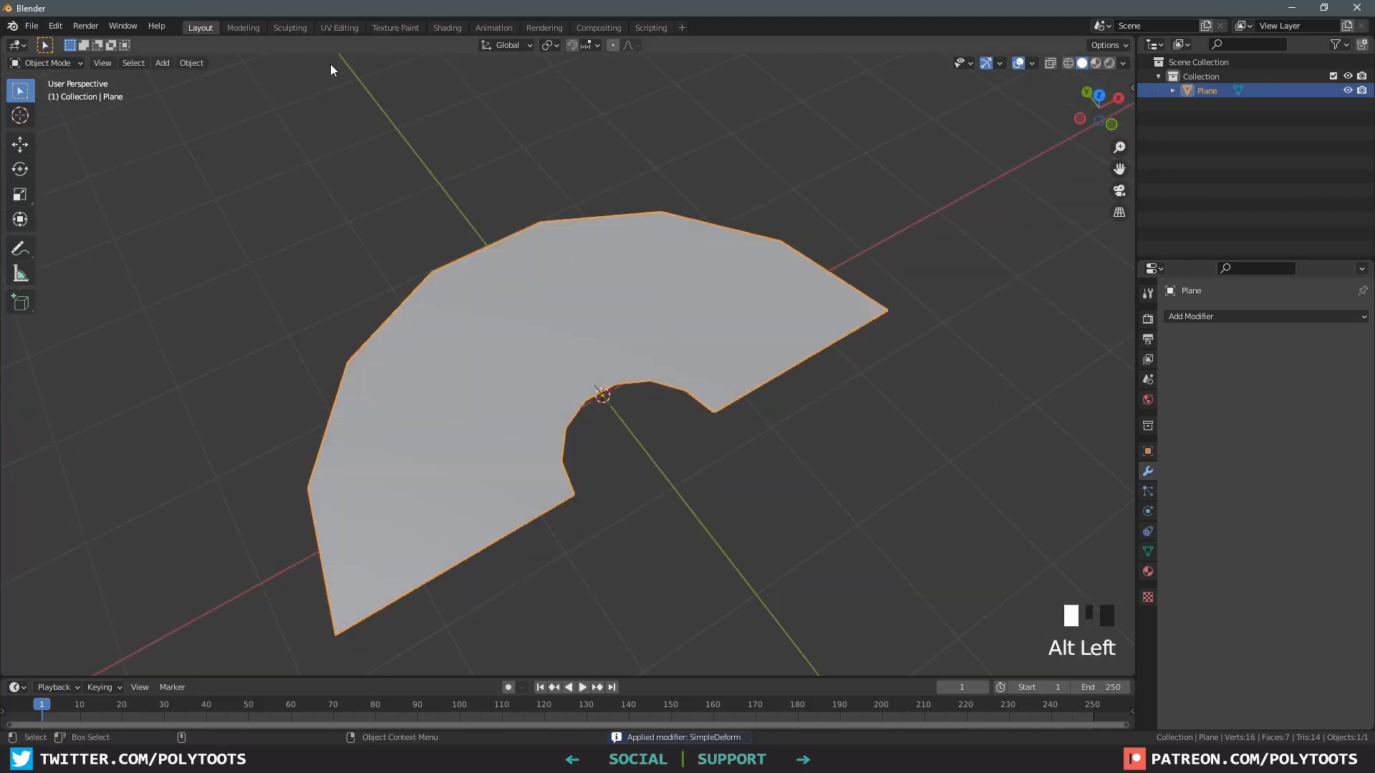
left_click(338, 27)
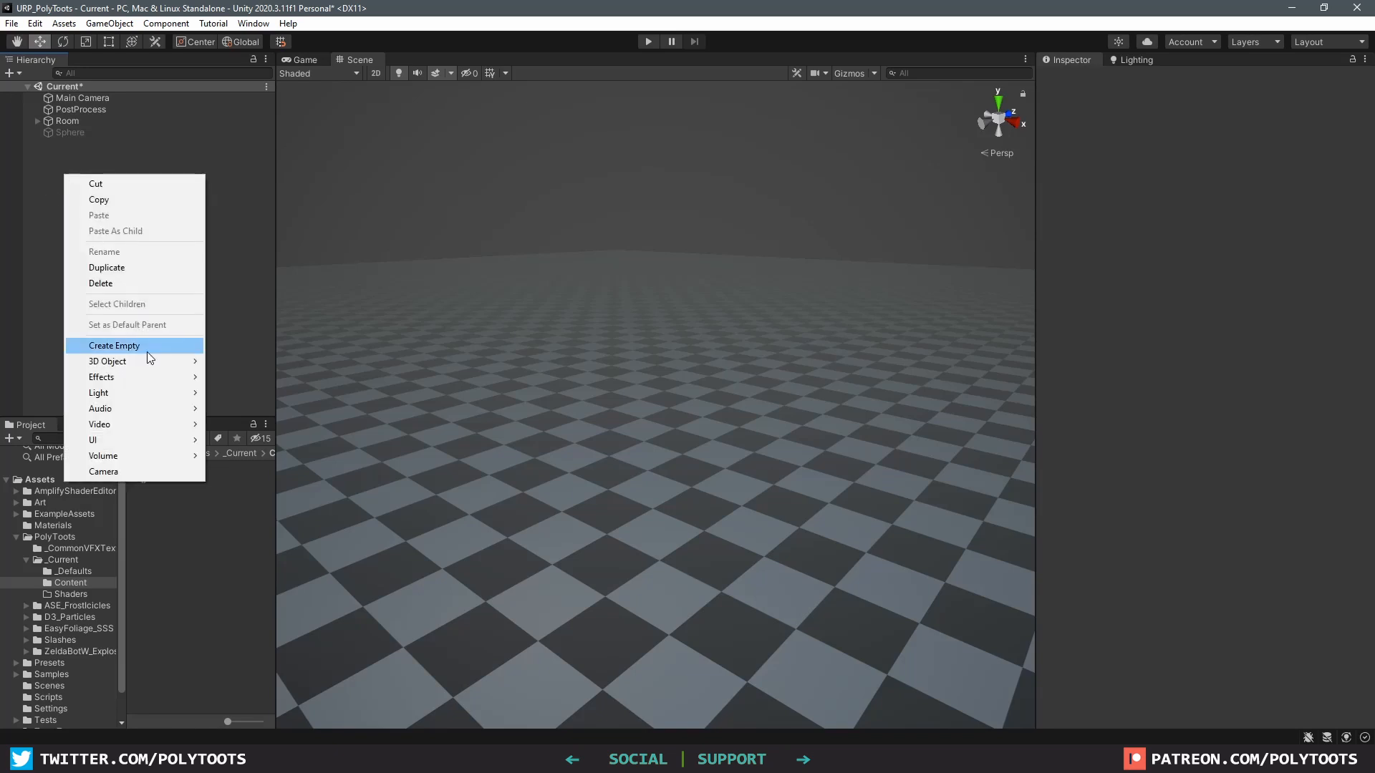
mouse_move(100, 377)
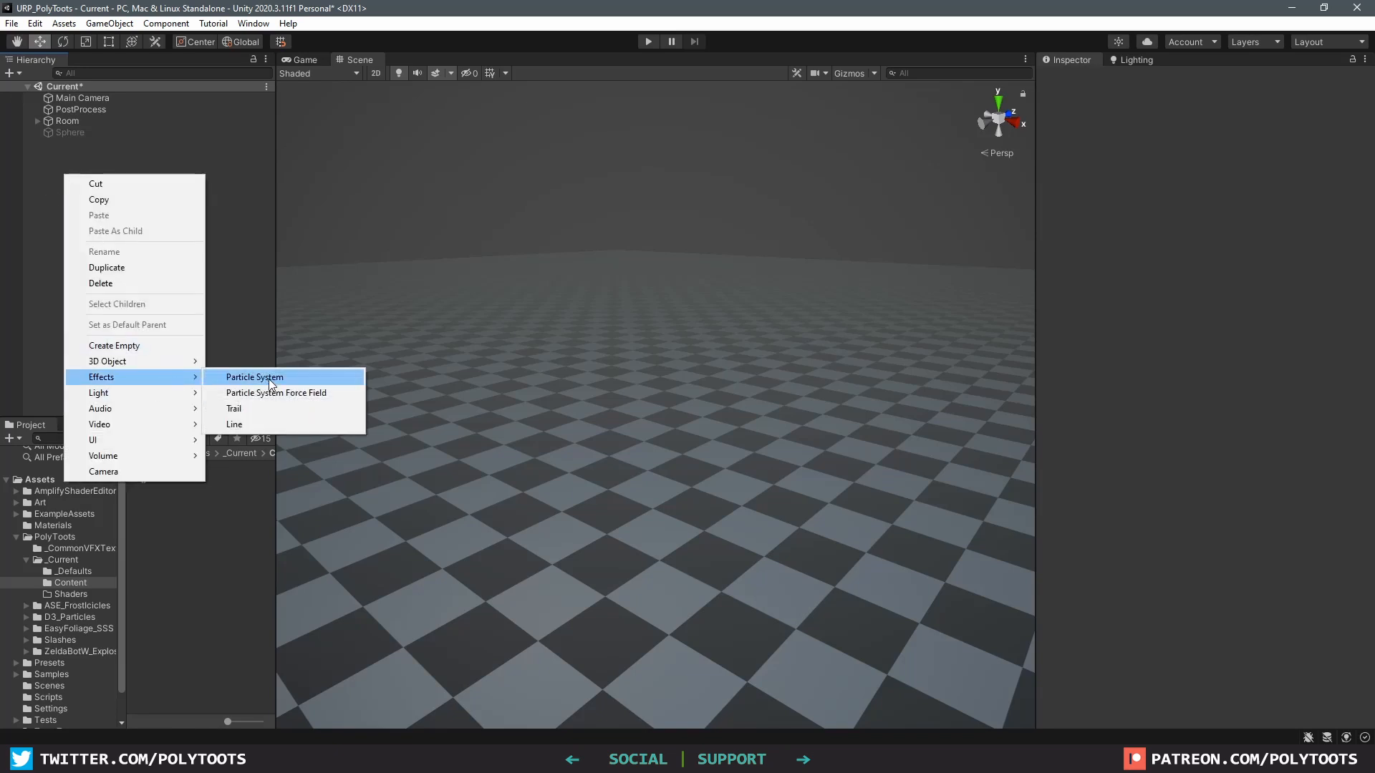
Step: Create the SlashyWashy particle system with a single burst and Duration 1
left_click(255, 376)
type("SlashyWashy")
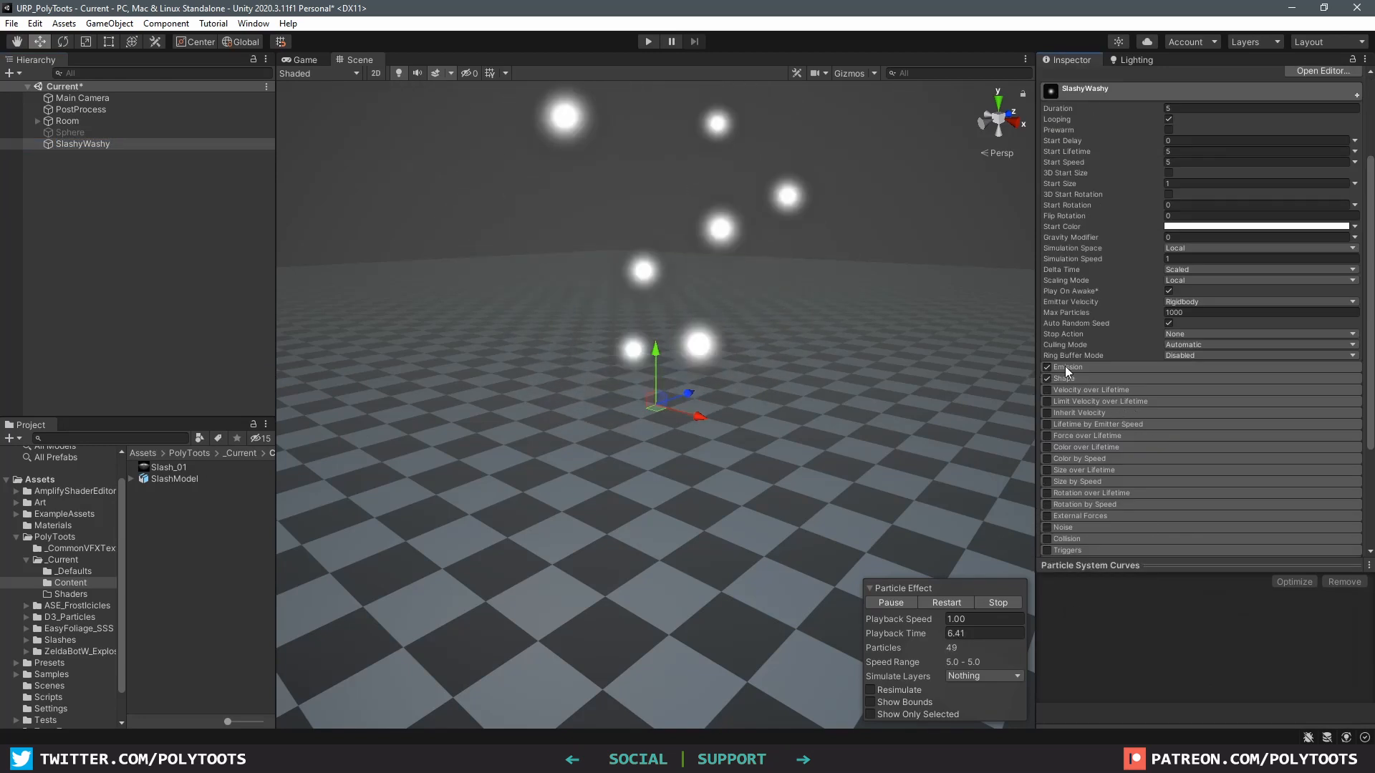
left_click(1067, 367)
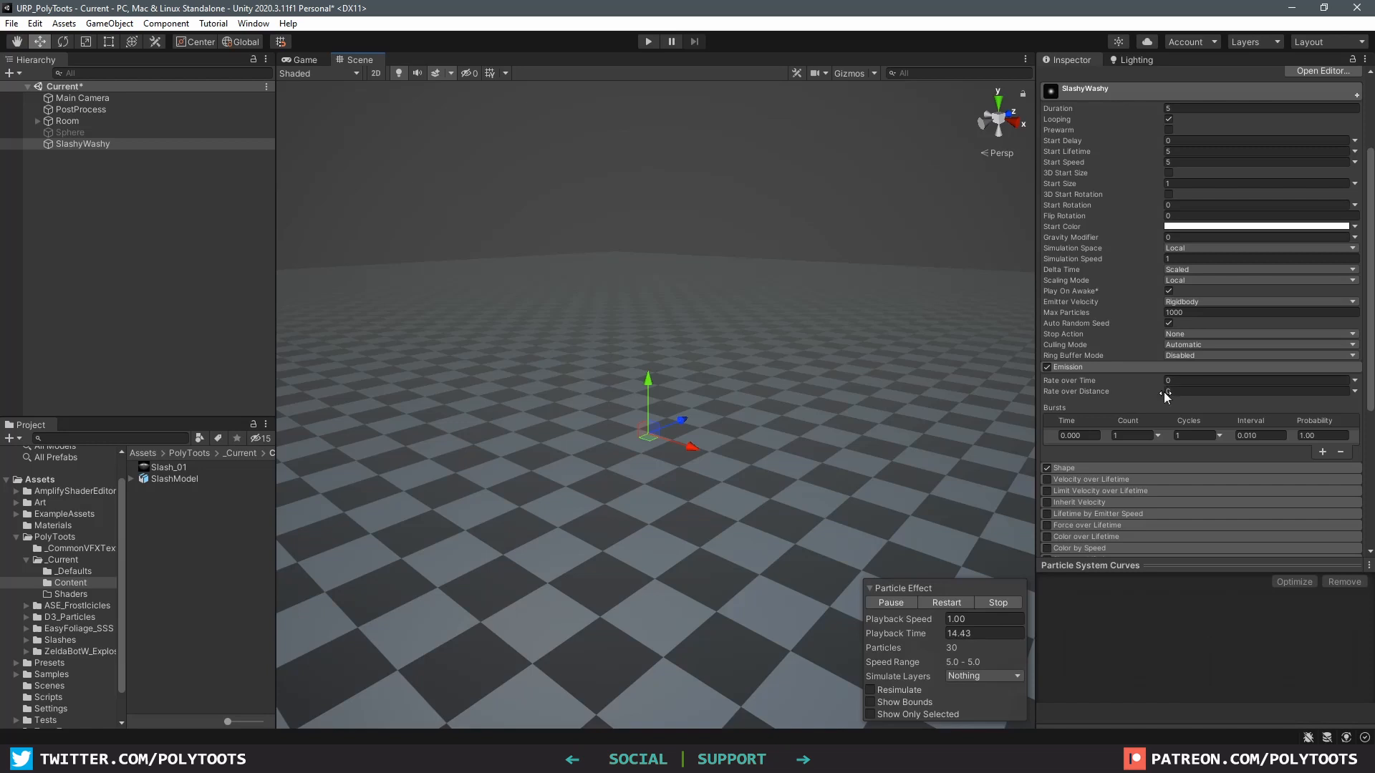
left_click(1260, 109)
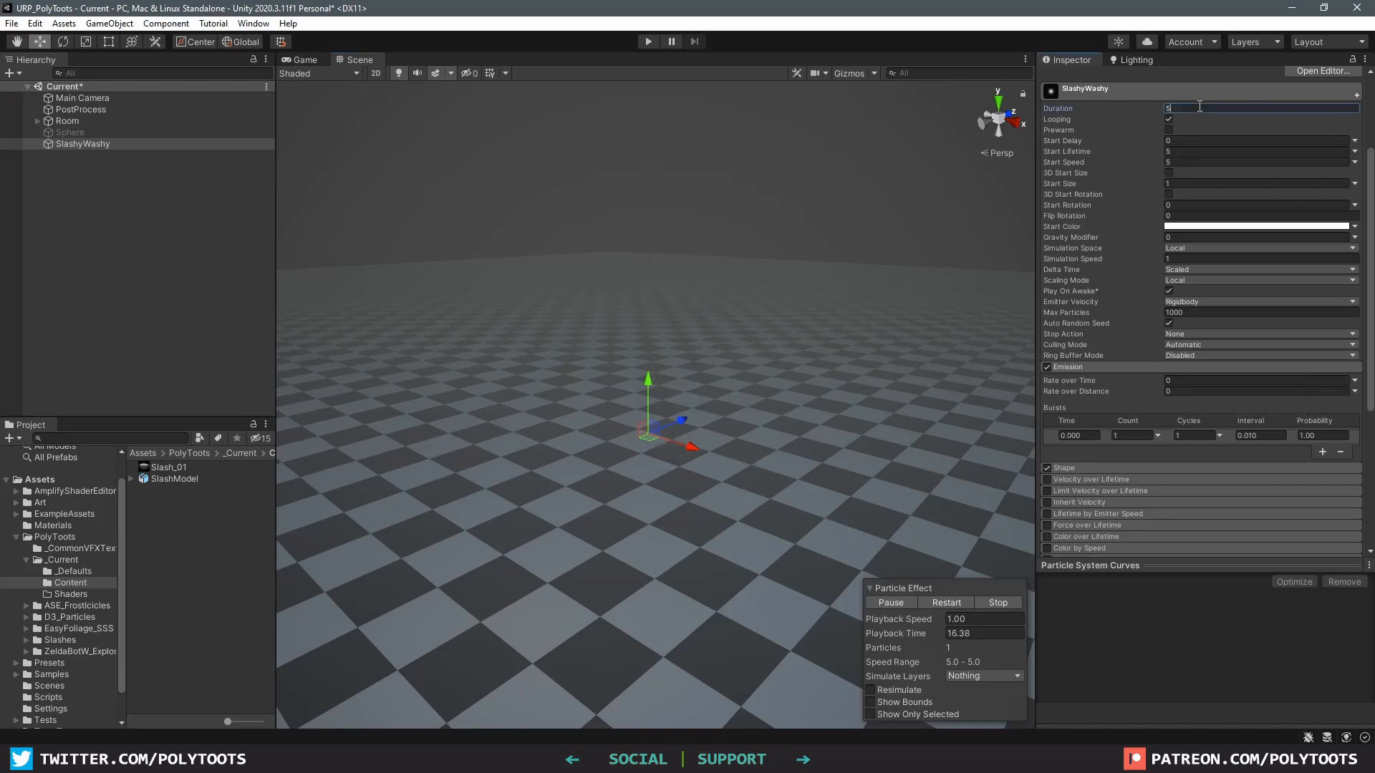
type("1")
left_click(1256, 151)
type("0.2")
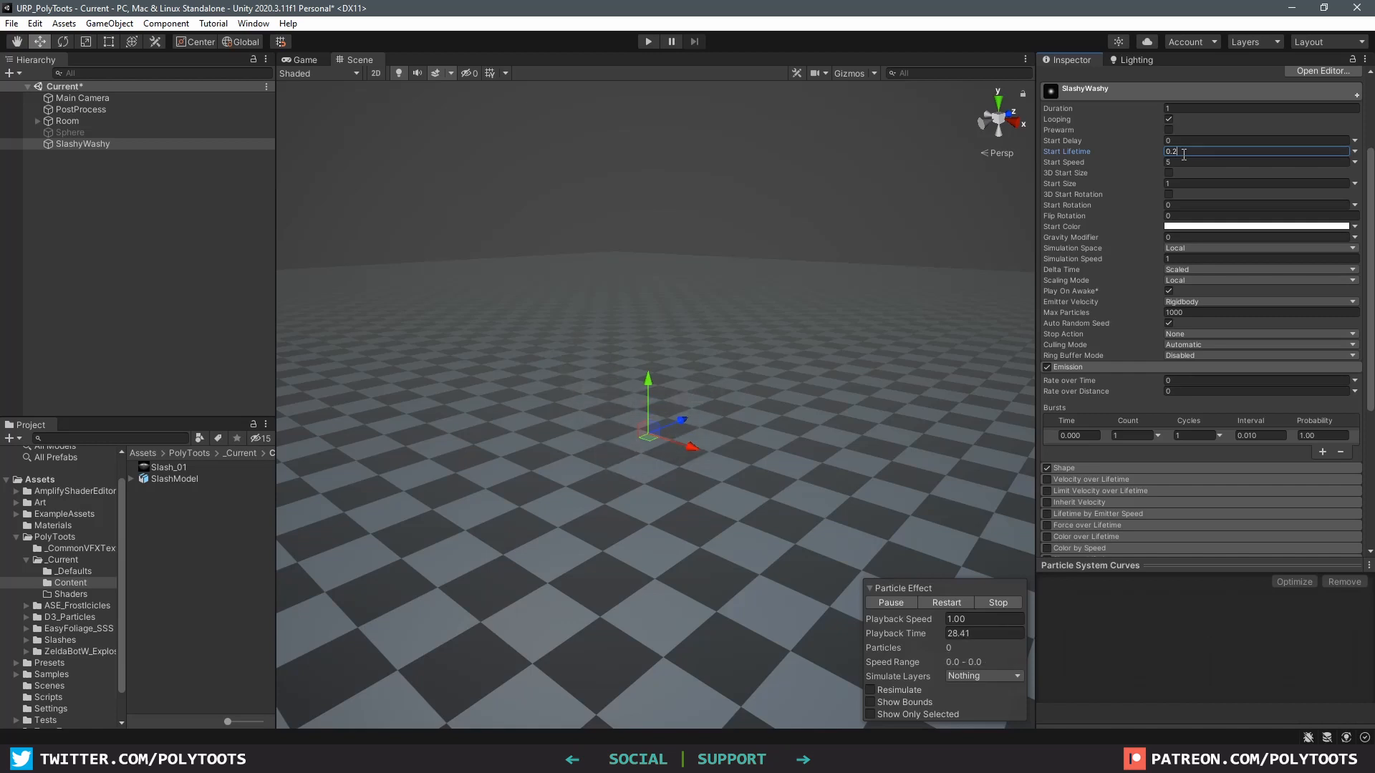
Step: Set the particles' Start Speed to 0 so the slash stays in place
left_click(1257, 162)
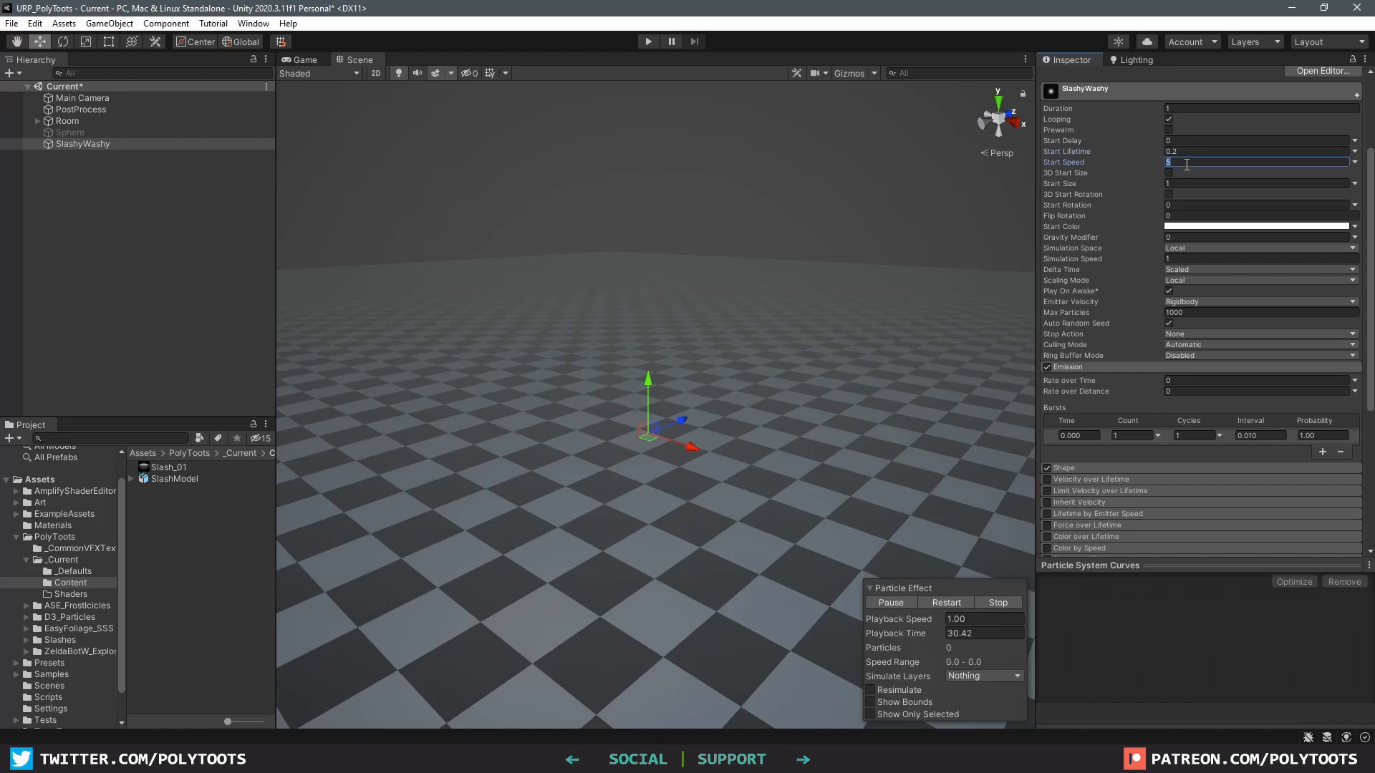
type("0")
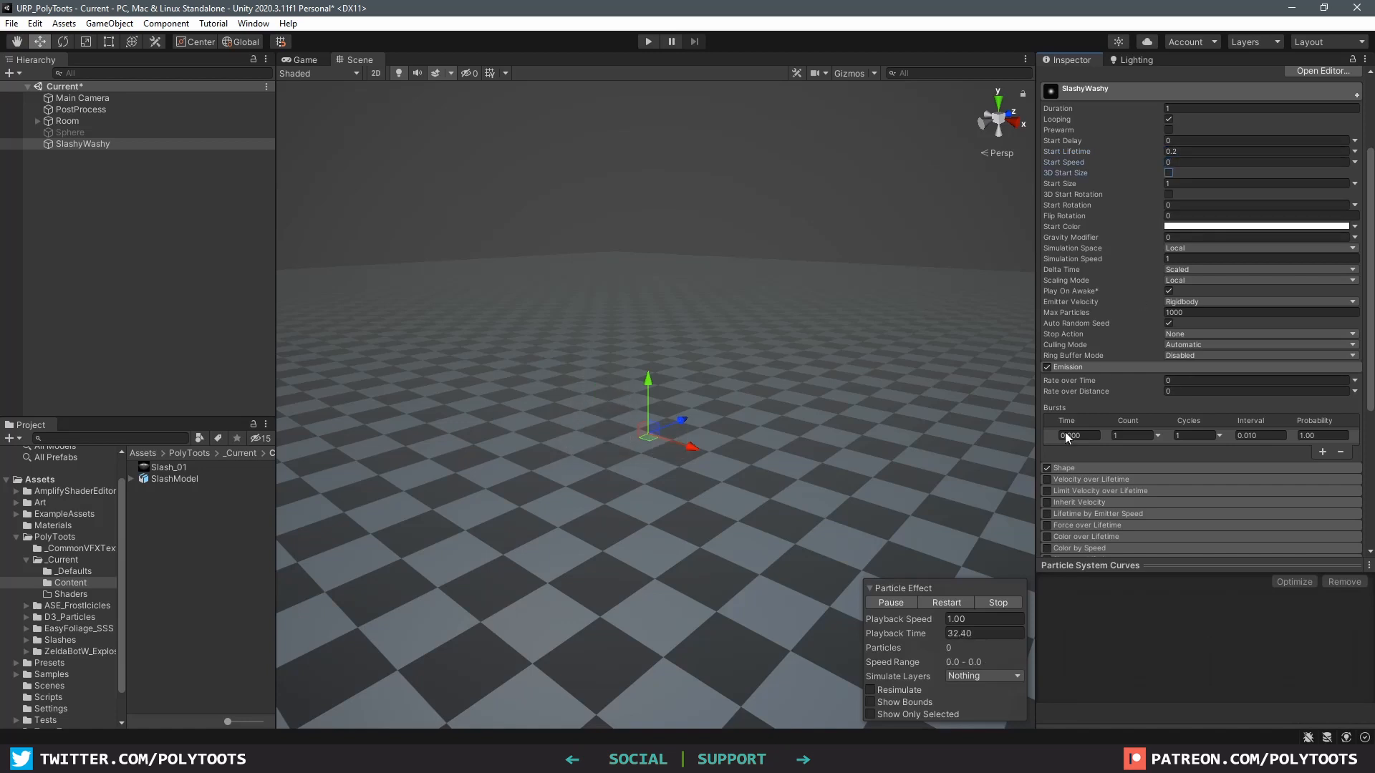
mouse_move(1048, 470)
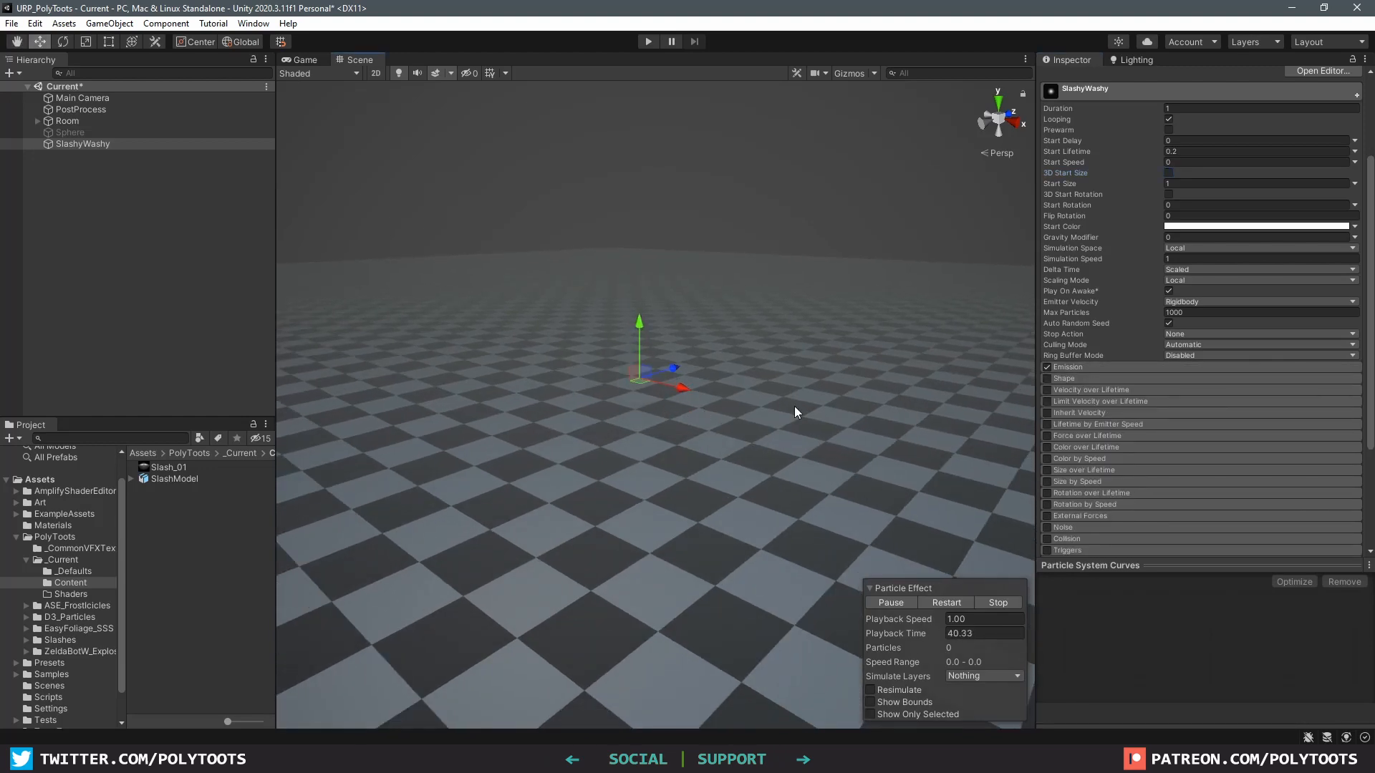
mouse_move(851, 392)
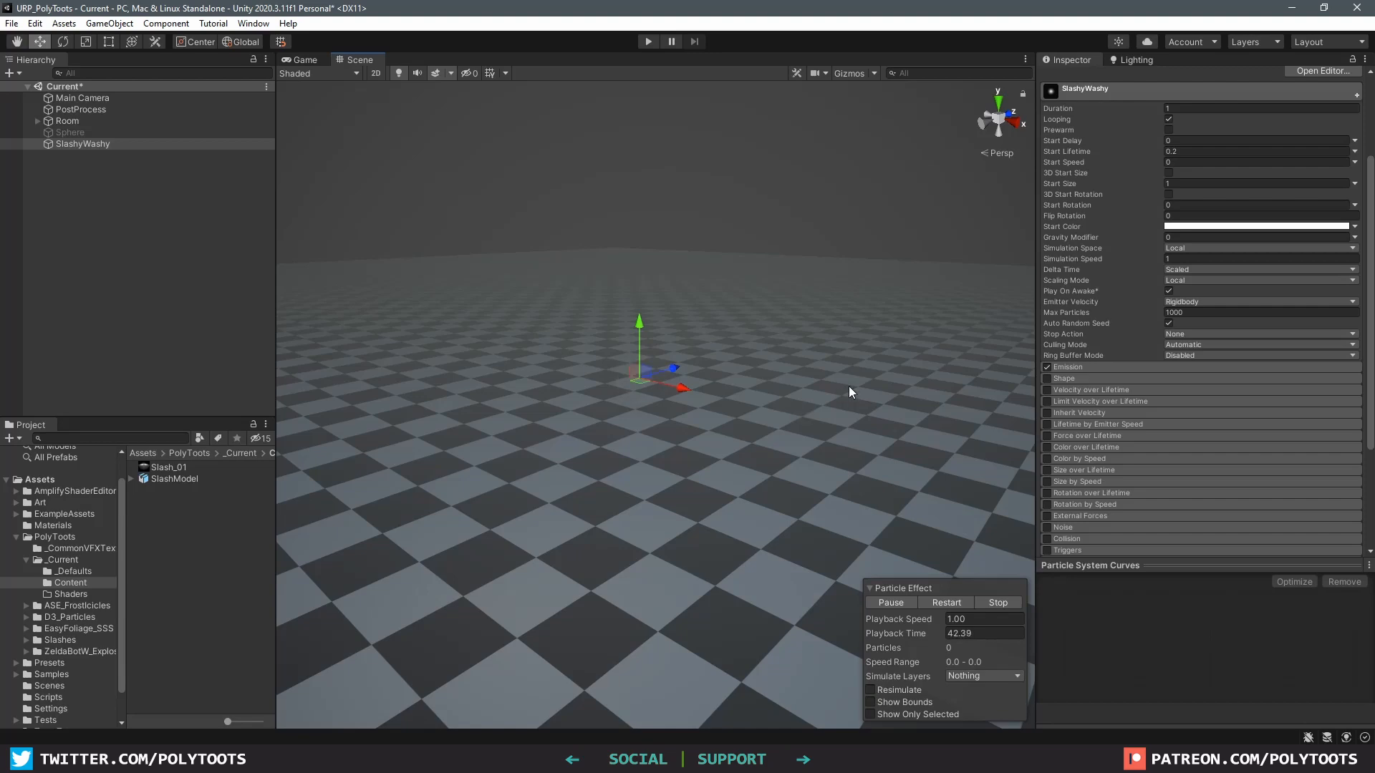
mouse_move(922, 350)
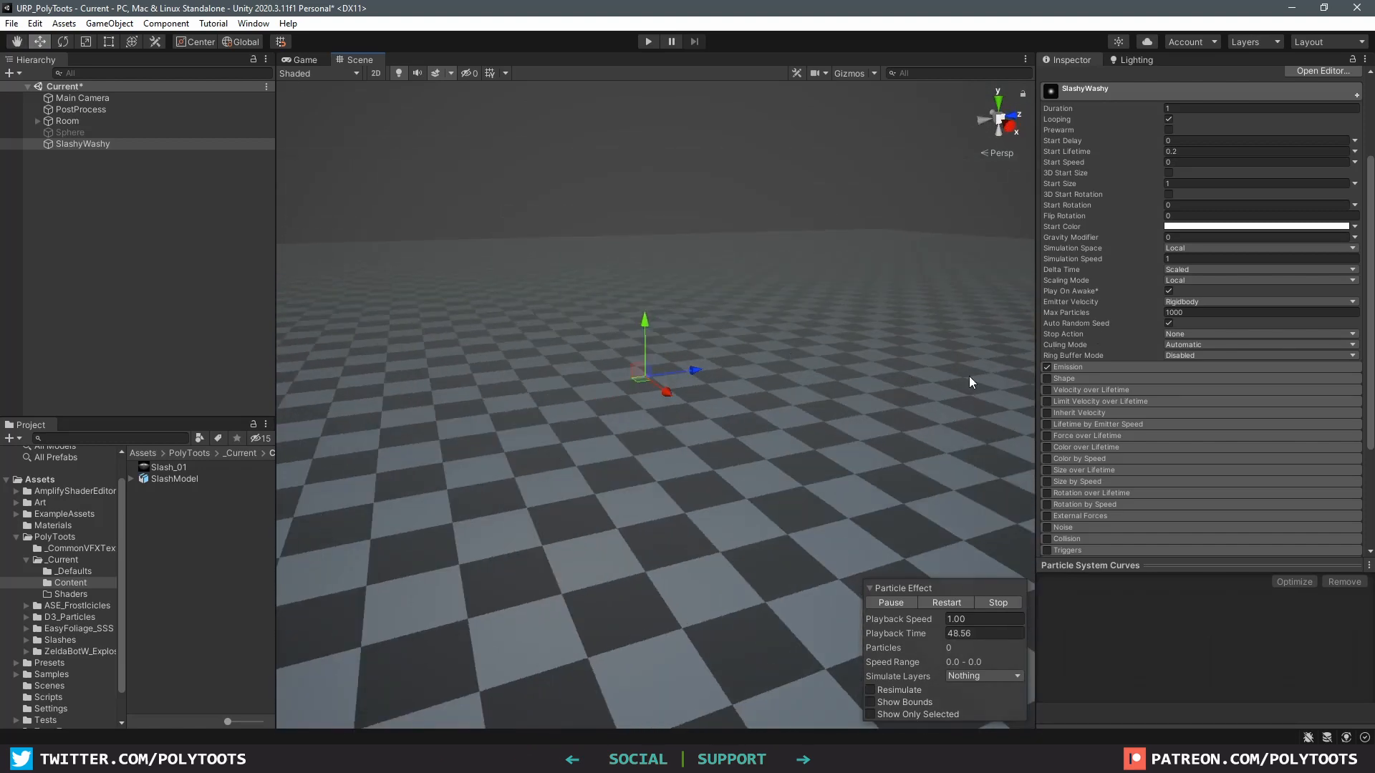
Step: Set Render Mode to Mesh with SlashMesh_Thick and zero the emitter's X rotation
left_click(1260, 226)
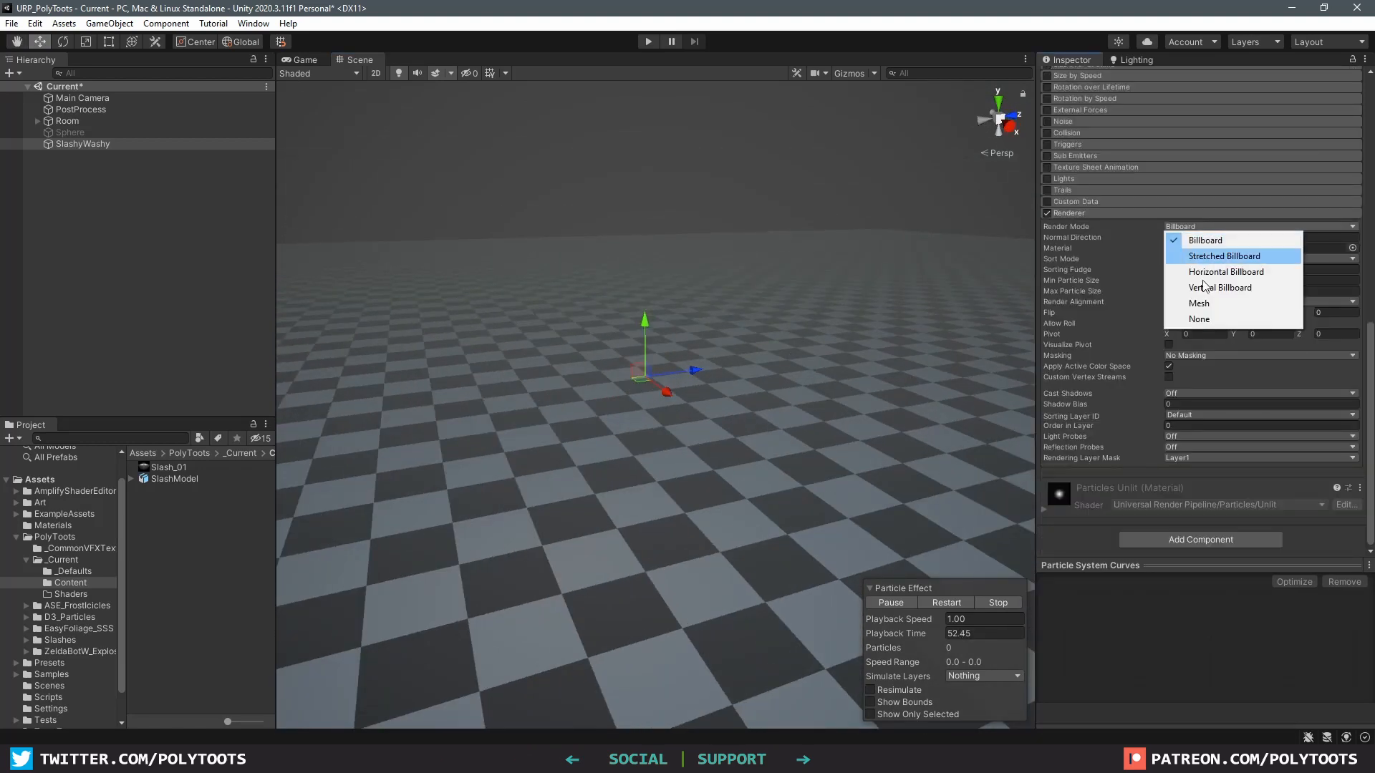
left_click(1199, 304)
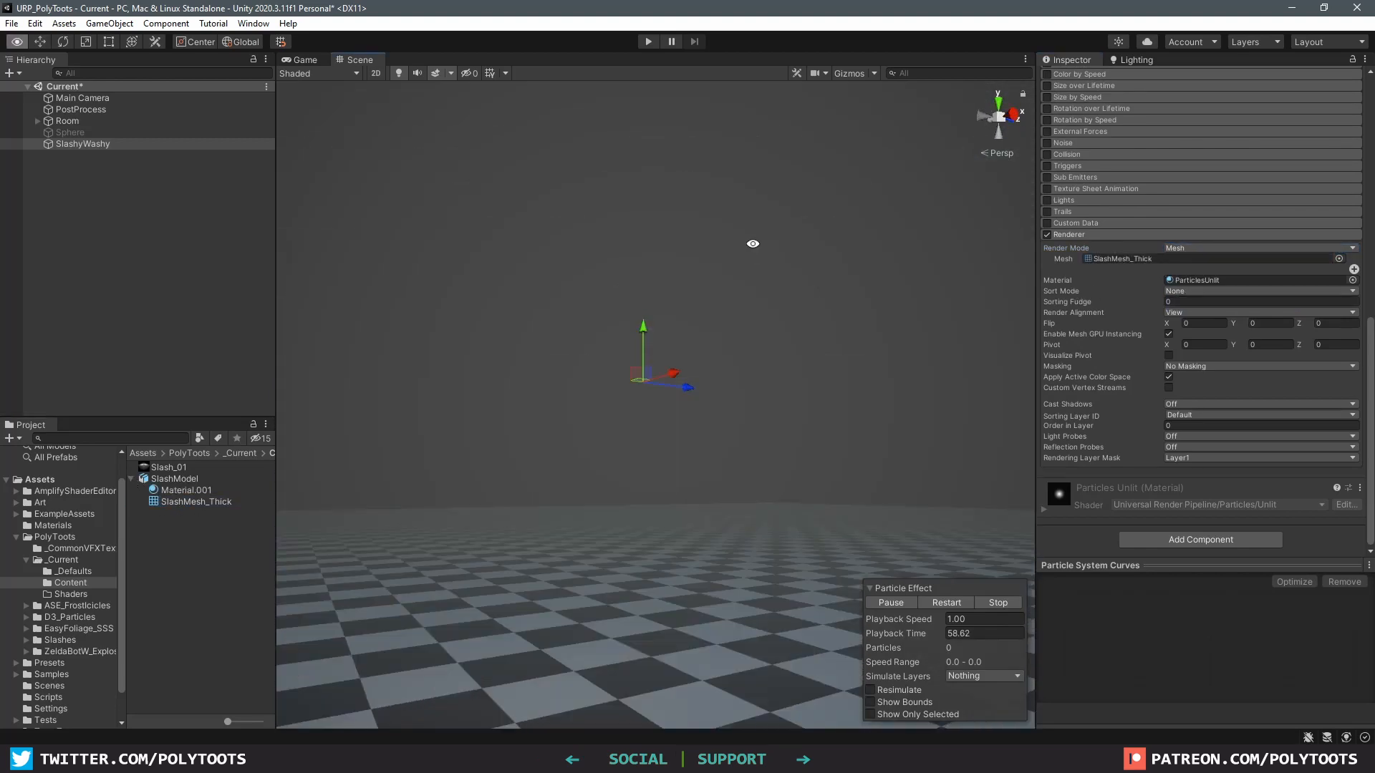
left_click(1260, 312)
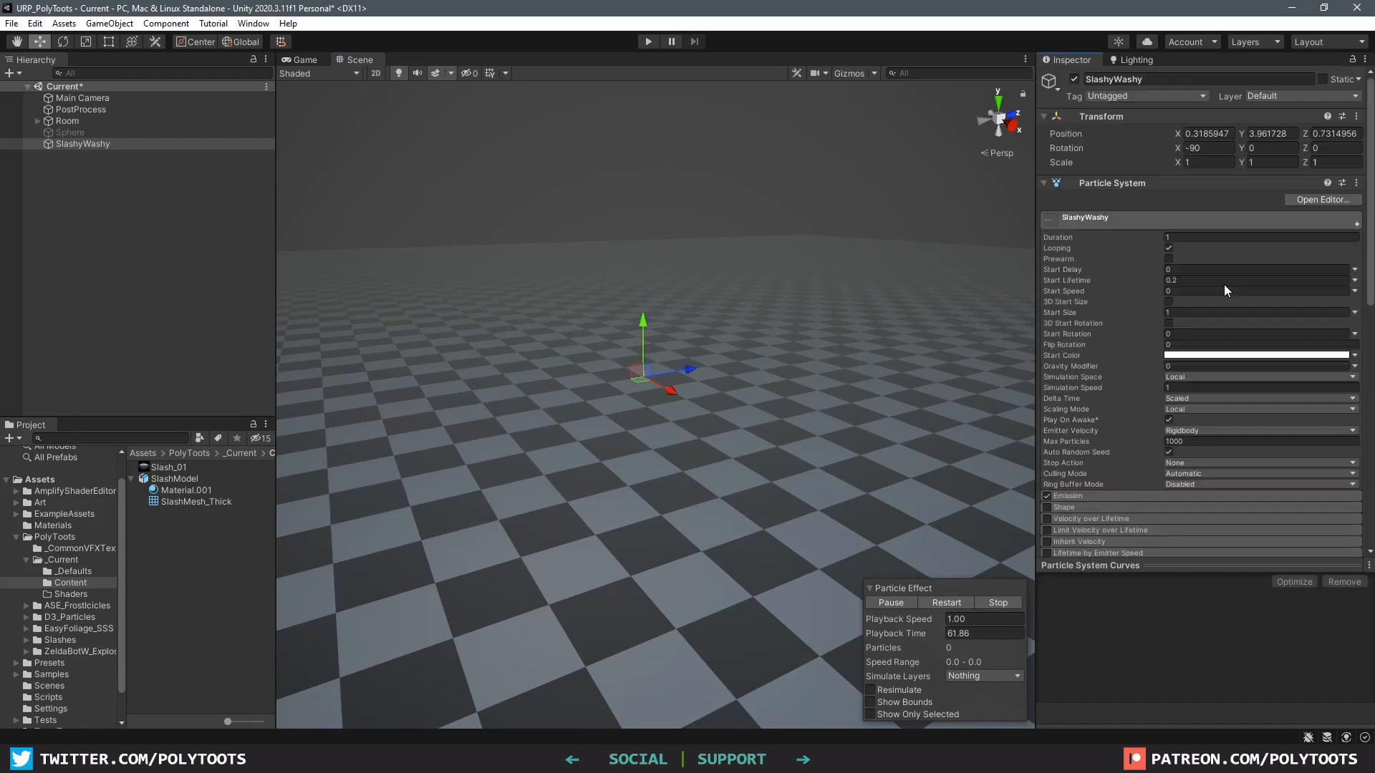
left_click(1209, 148)
type("0")
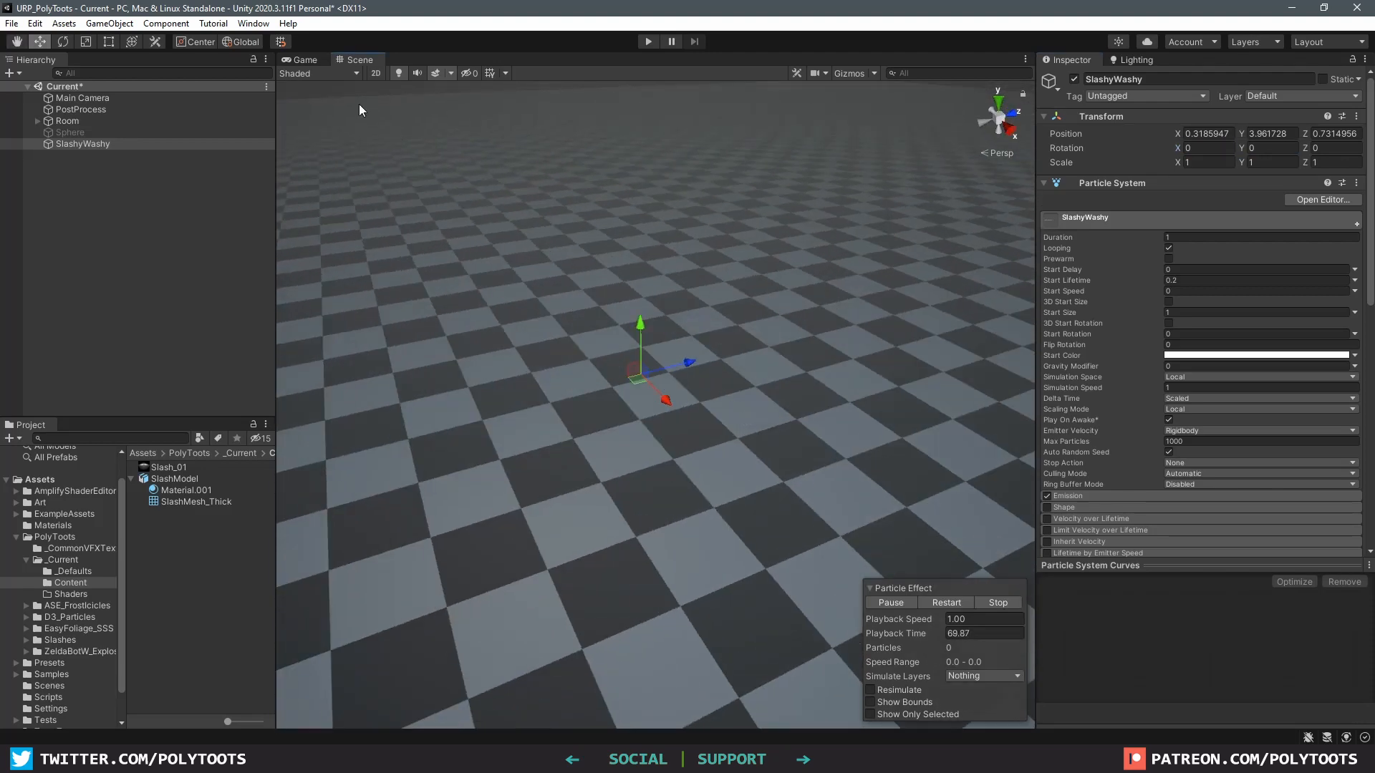
Step: Show the scene as shaded wireframe and reselect SlashyWashy to view the arc
left_click(315, 73)
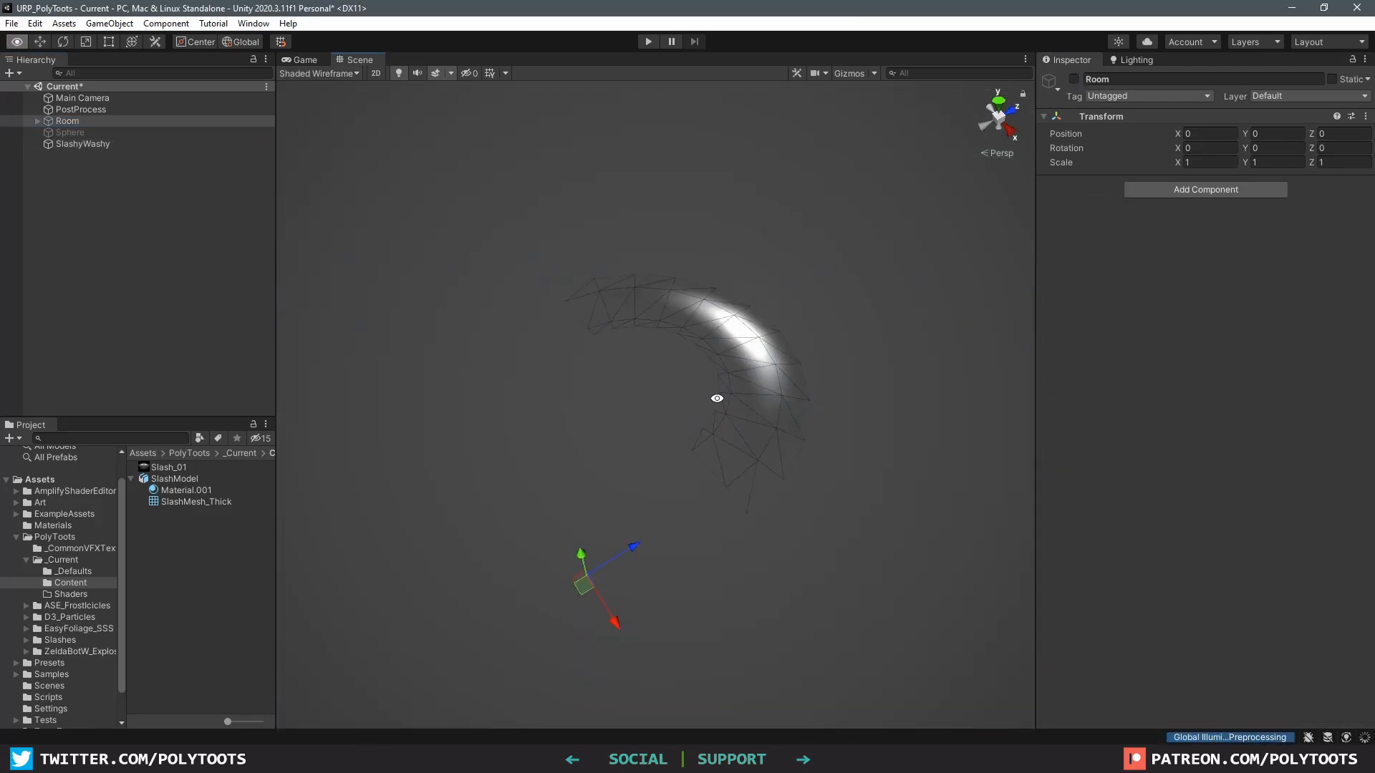
left_click(84, 143)
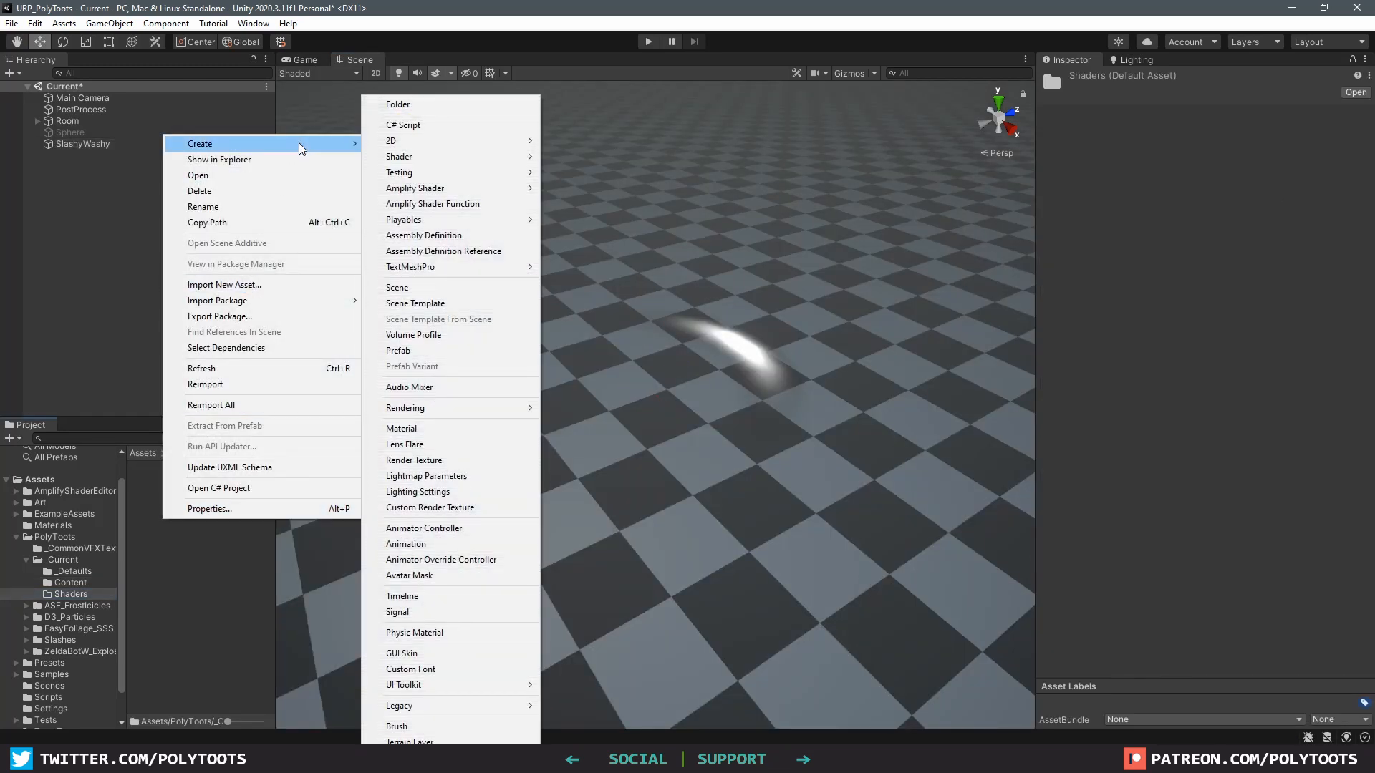
mouse_move(463, 161)
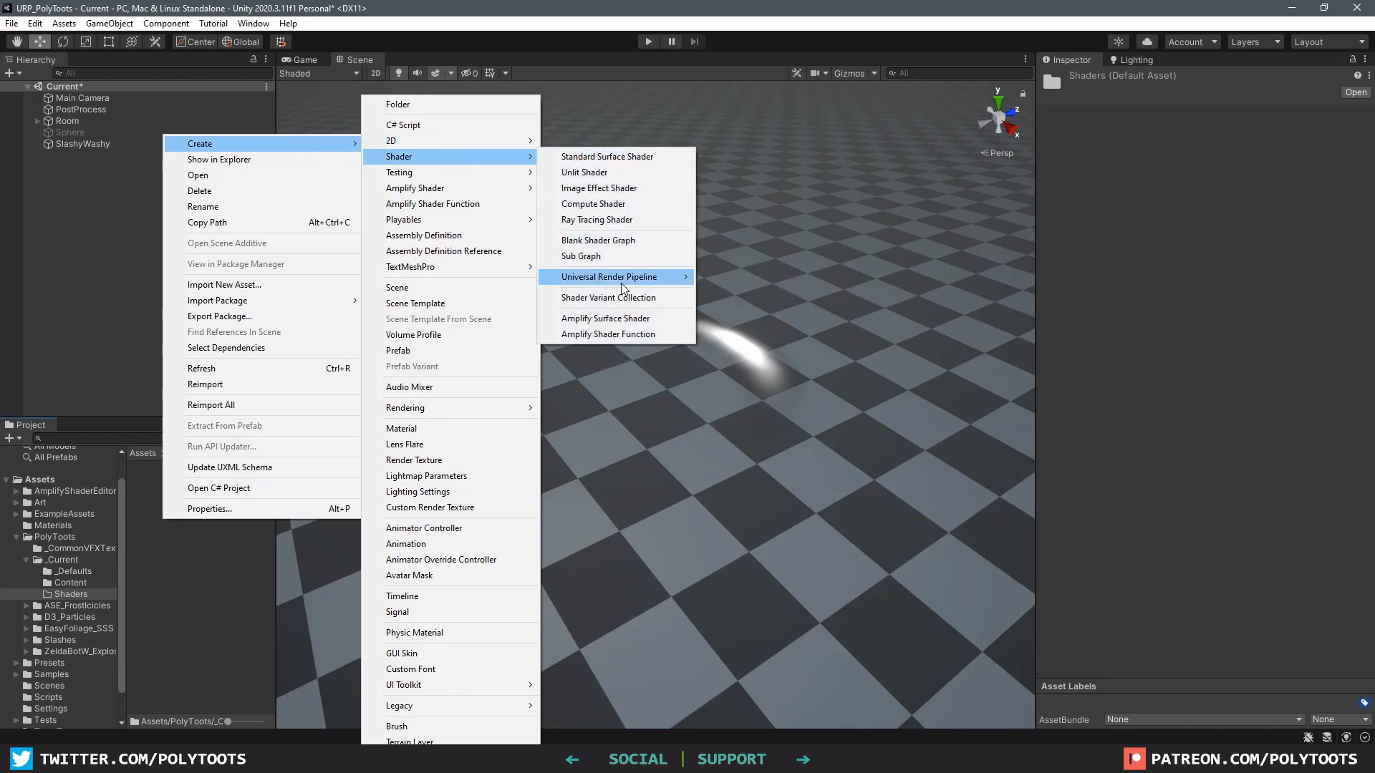
mouse_move(608, 277)
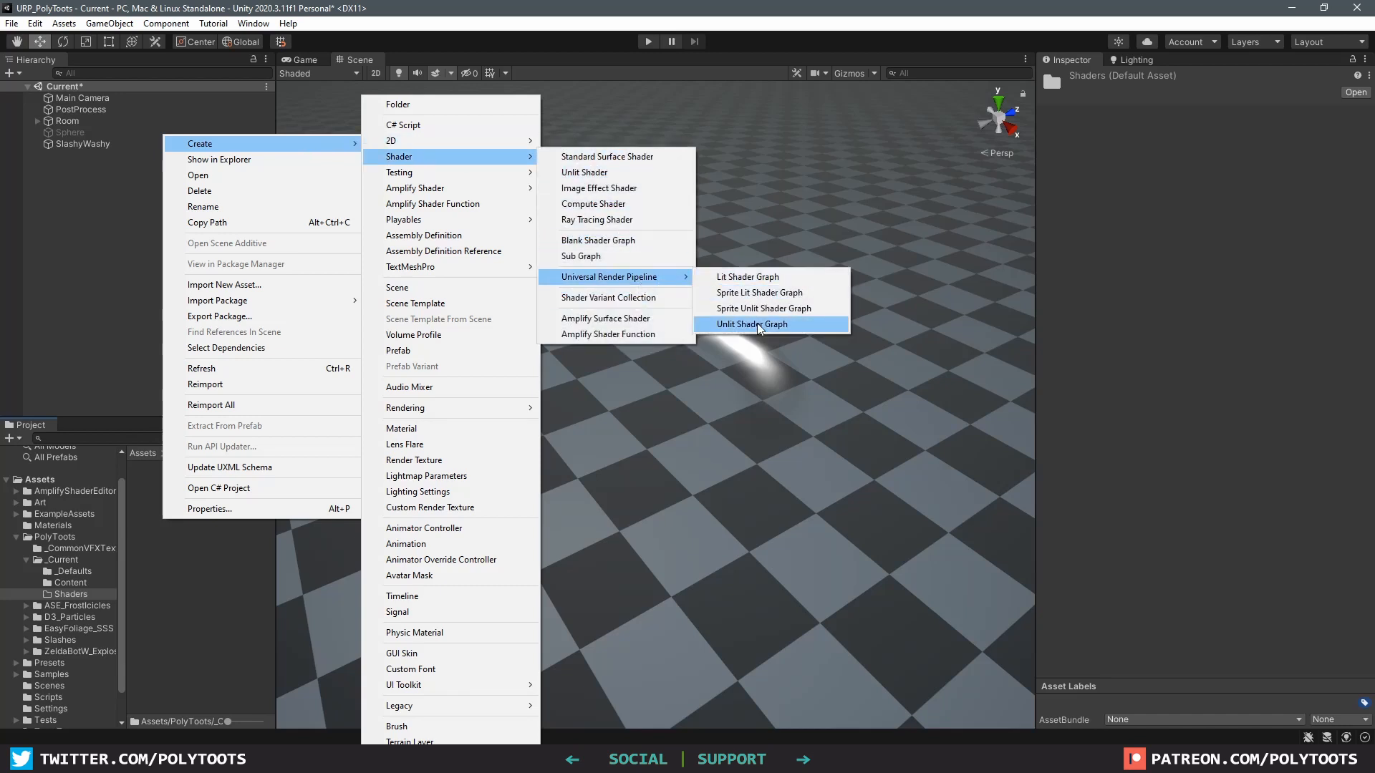
Step: Create the unlit shader graph SG_SlashHDR_URP under the PolyToots/VF path and edit it
left_click(752, 324)
type("SG_SlashHDR_U")
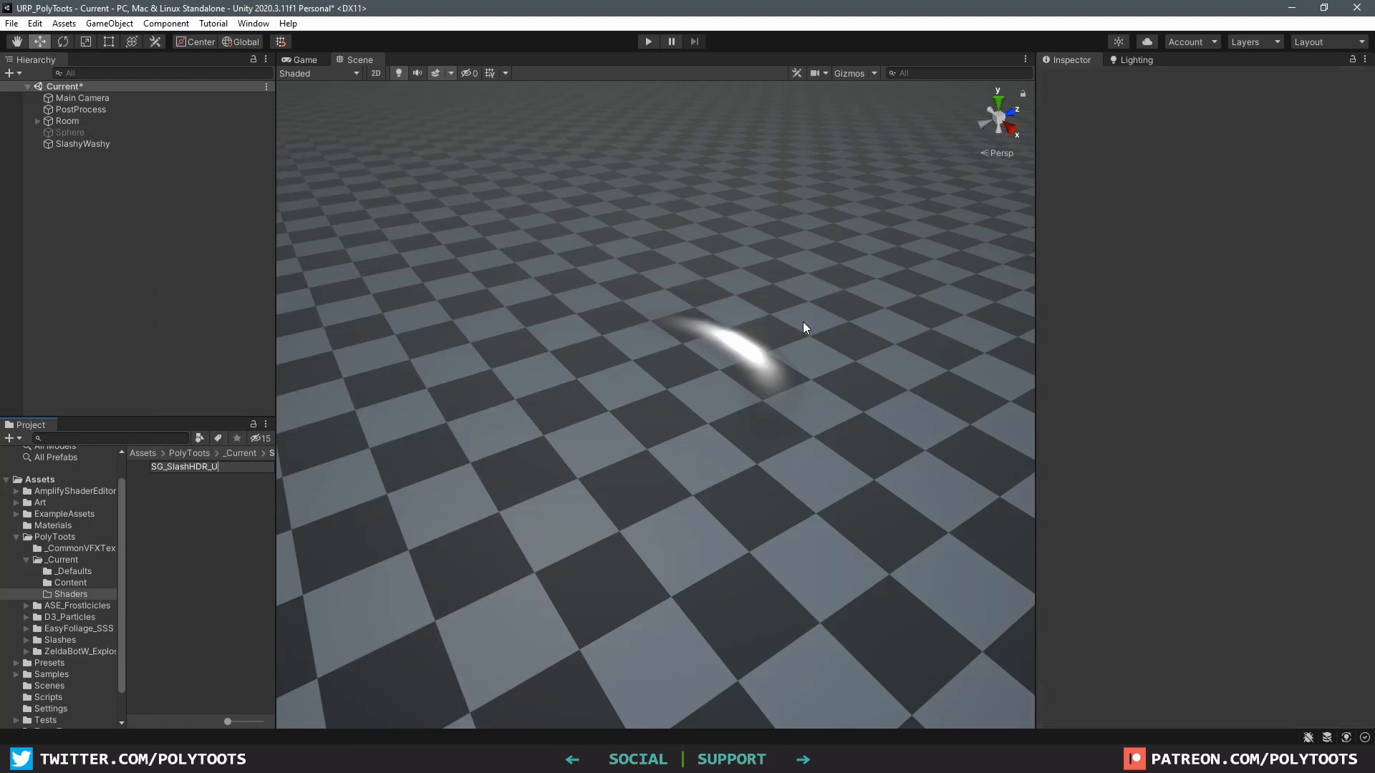
double_click(183, 467)
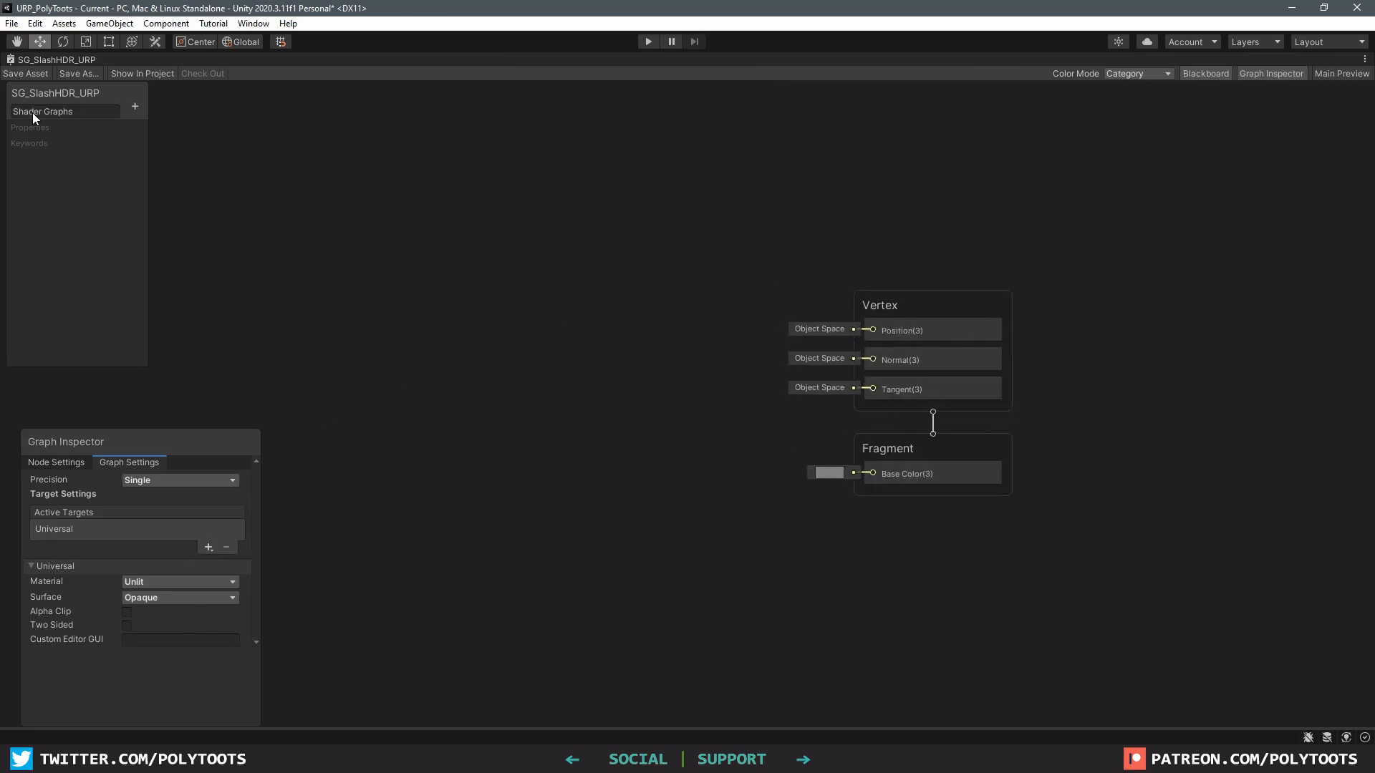
type("PolyToots/VFX")
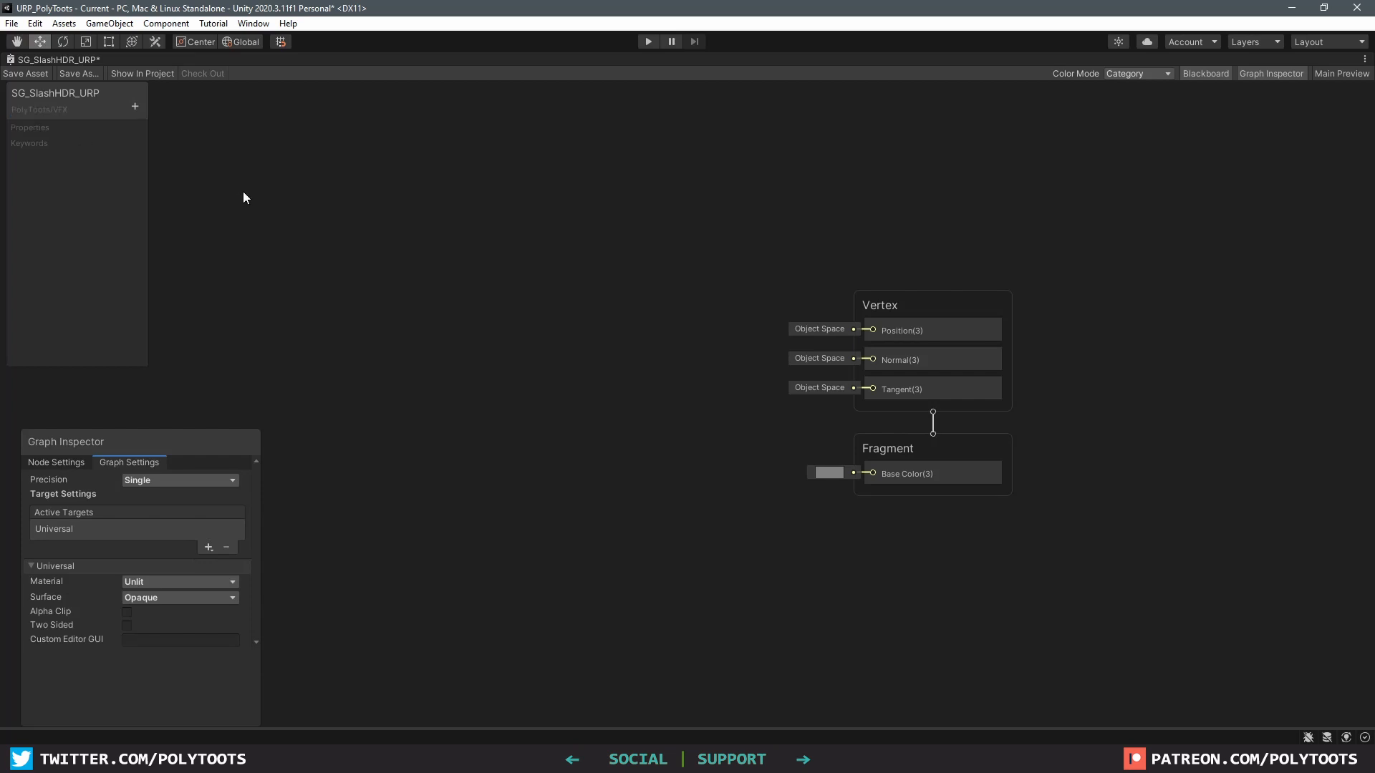
mouse_move(123, 453)
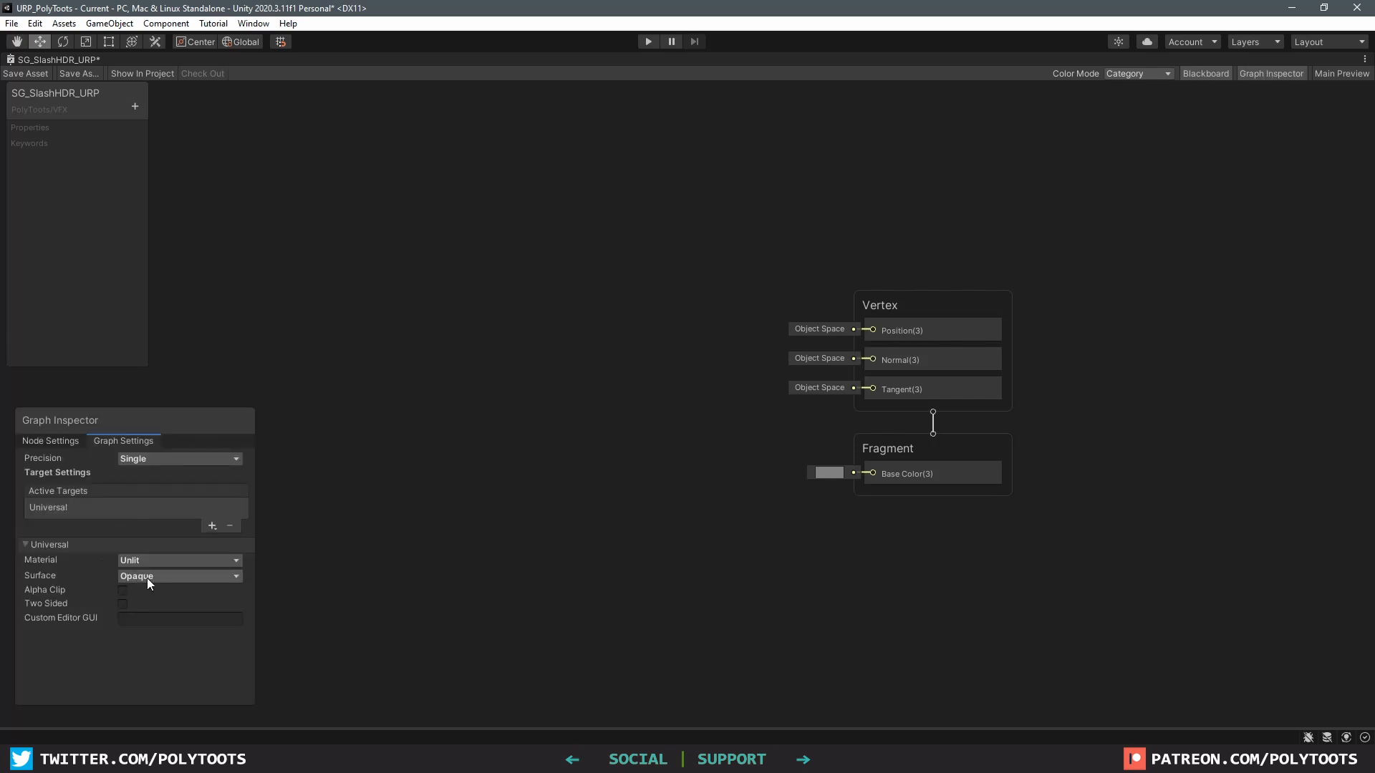
mouse_move(169, 579)
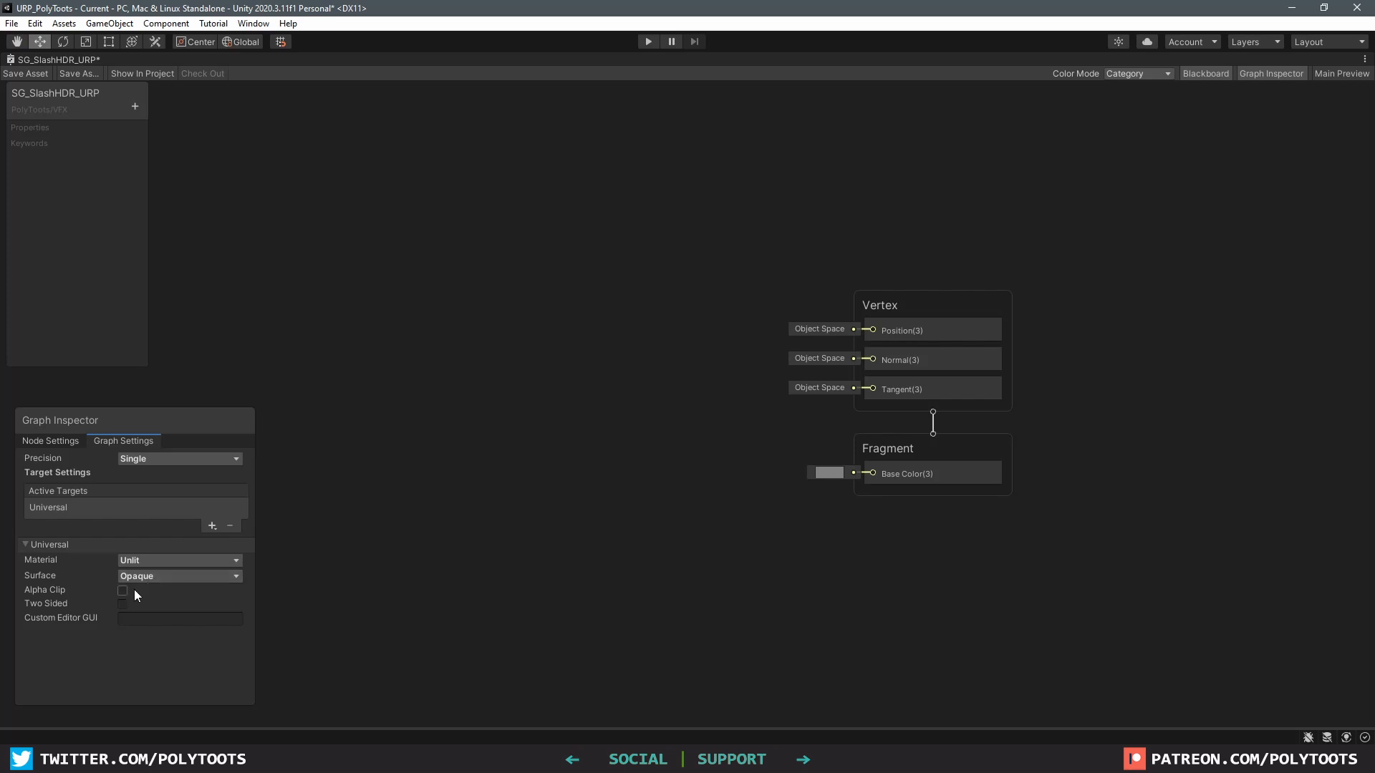
Step: Enable Alpha Clip in Graph Settings and preview a Transparent surface with its blend modes
left_click(123, 590)
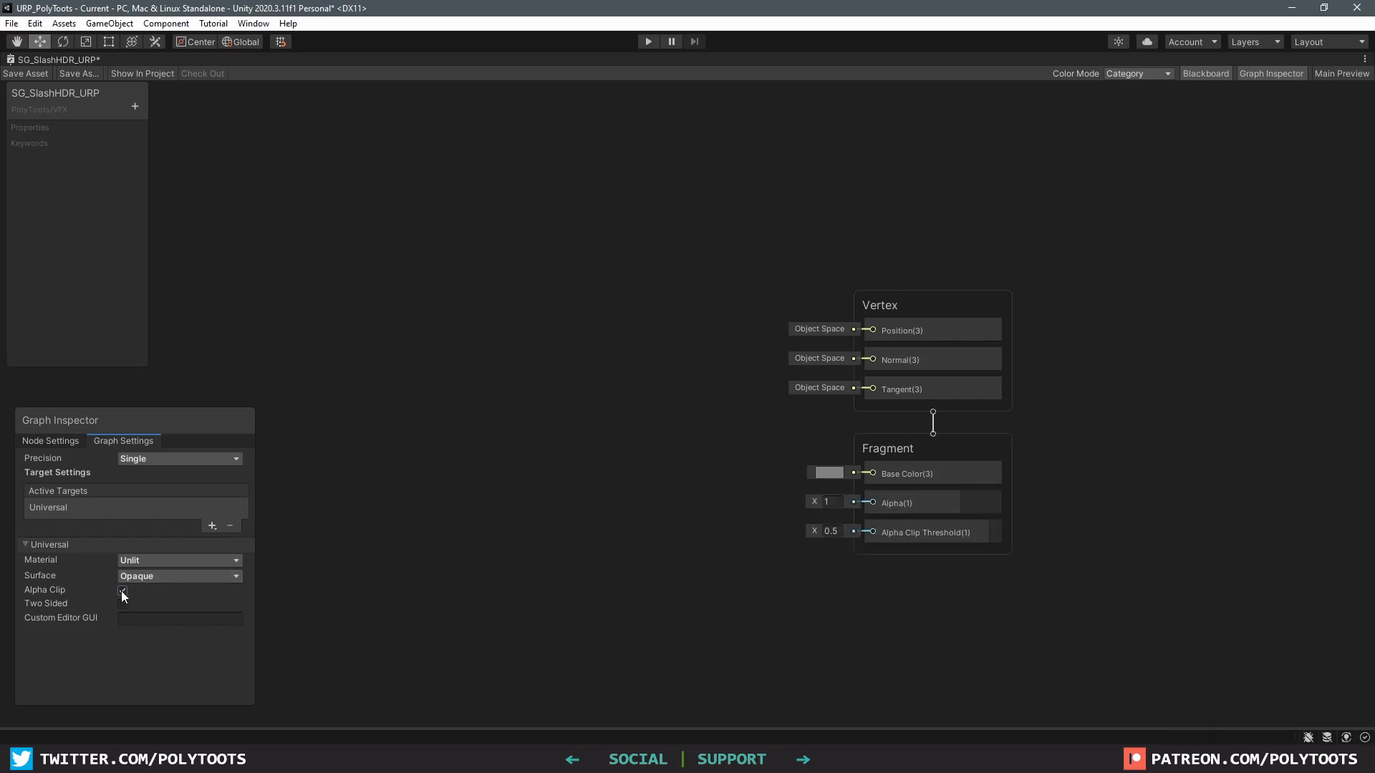
left_click(121, 590)
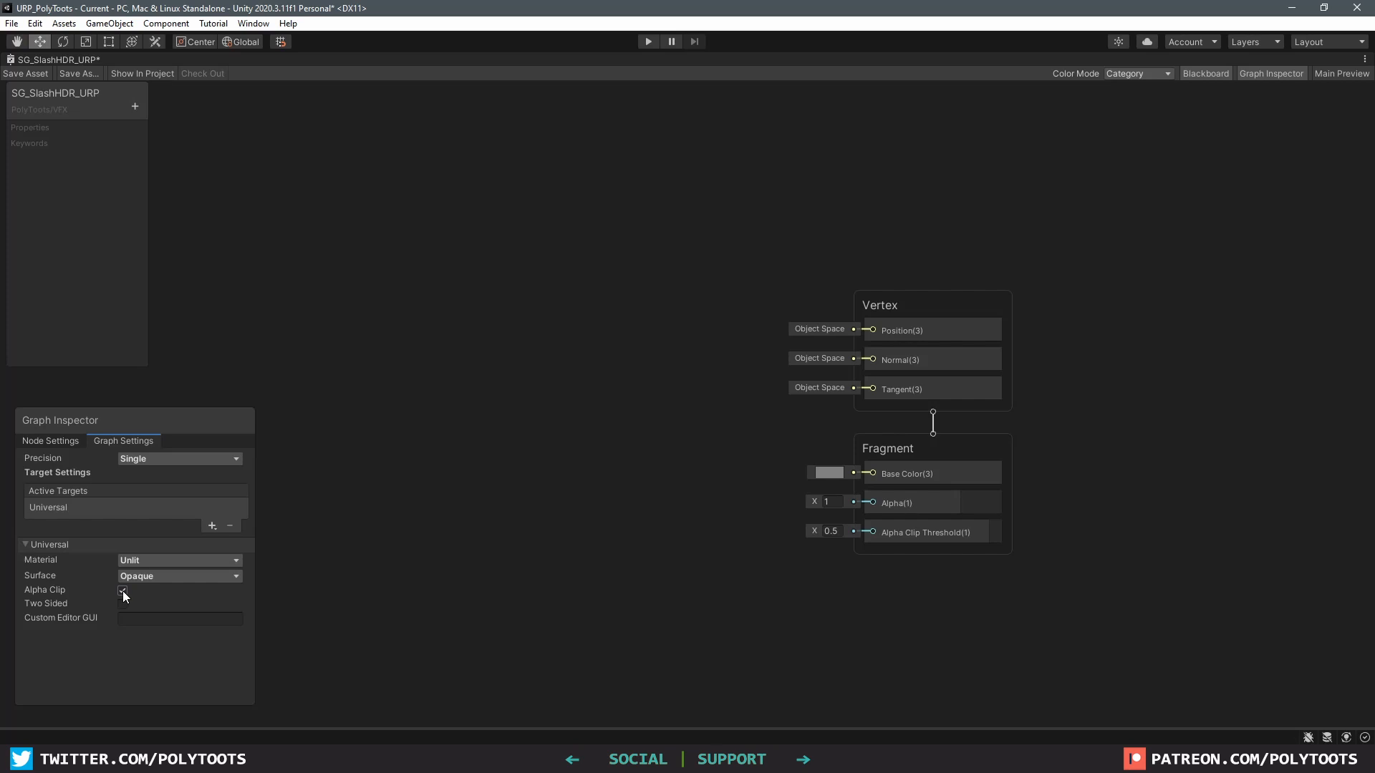
left_click(179, 576)
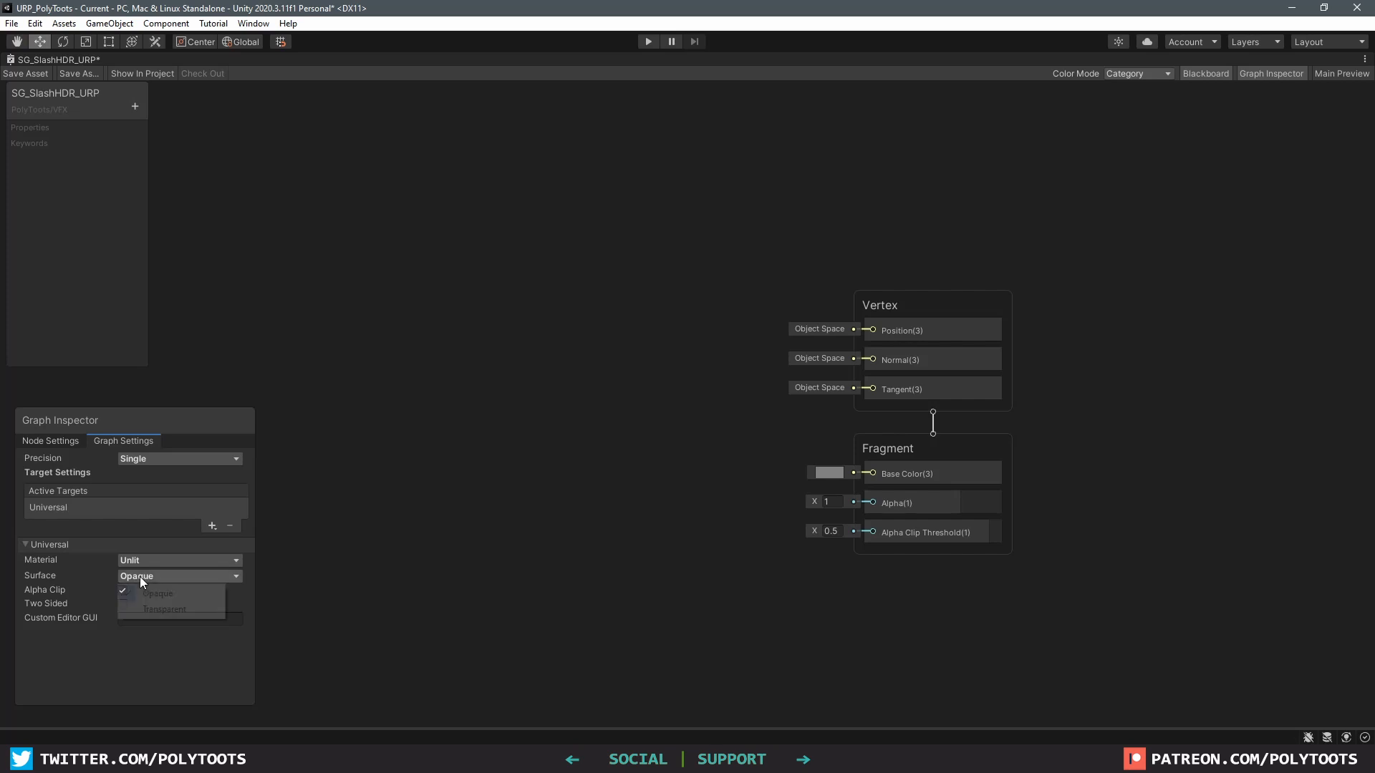
left_click(163, 610)
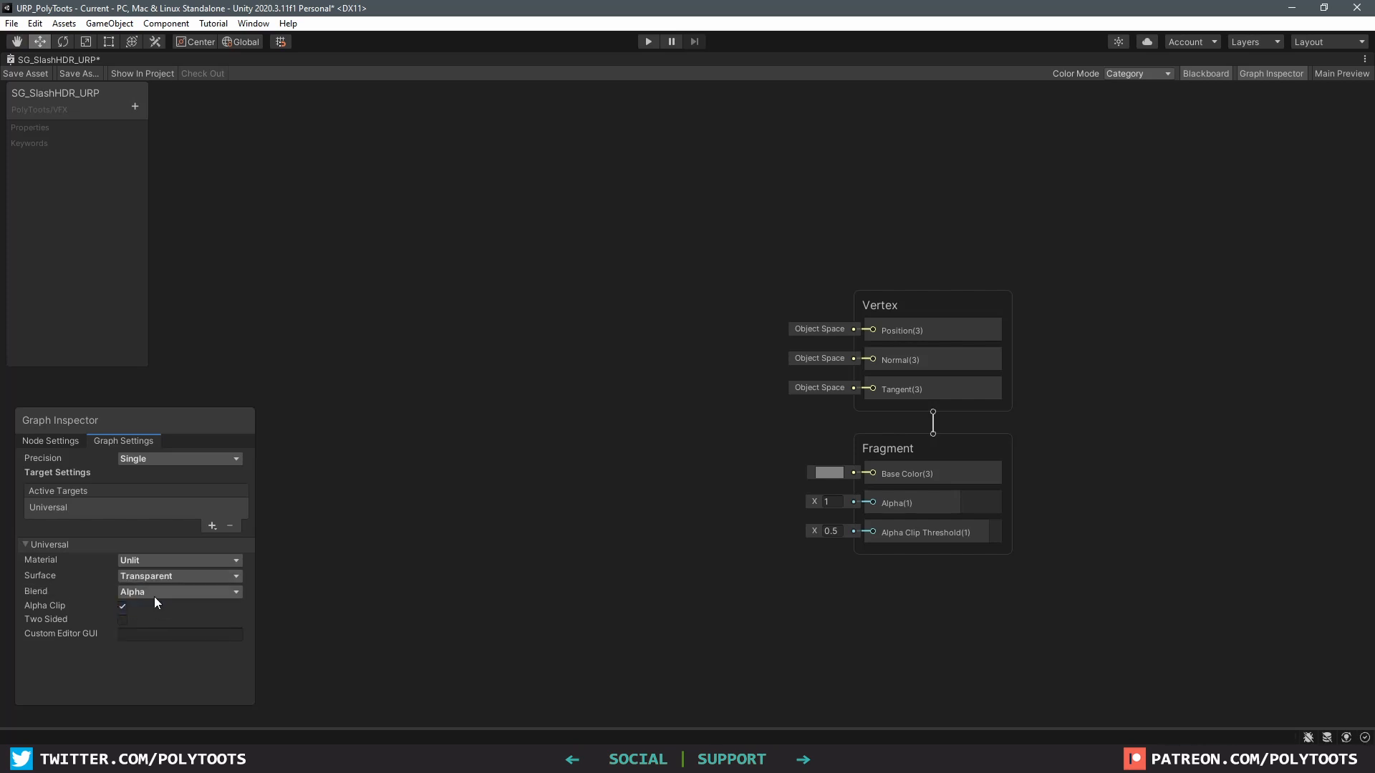
left_click(179, 592)
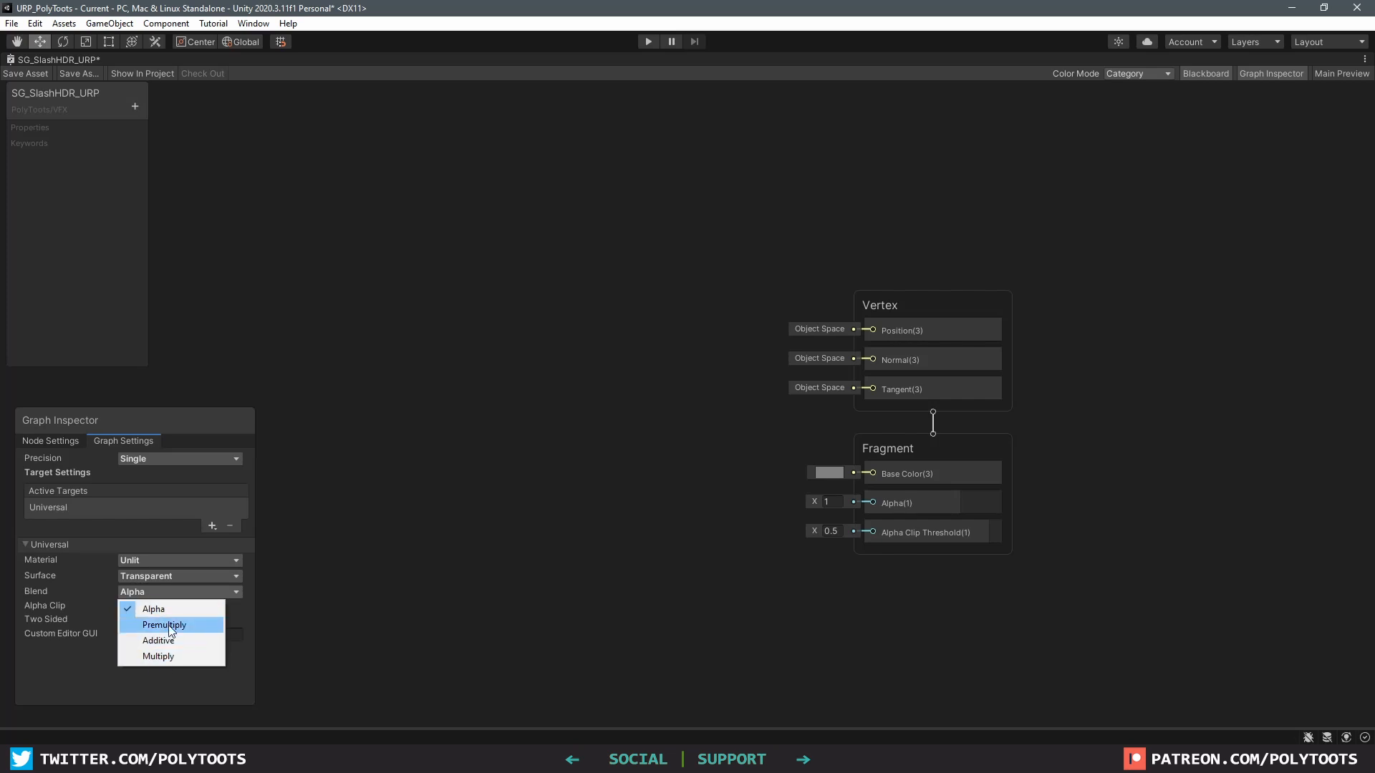
mouse_move(165, 593)
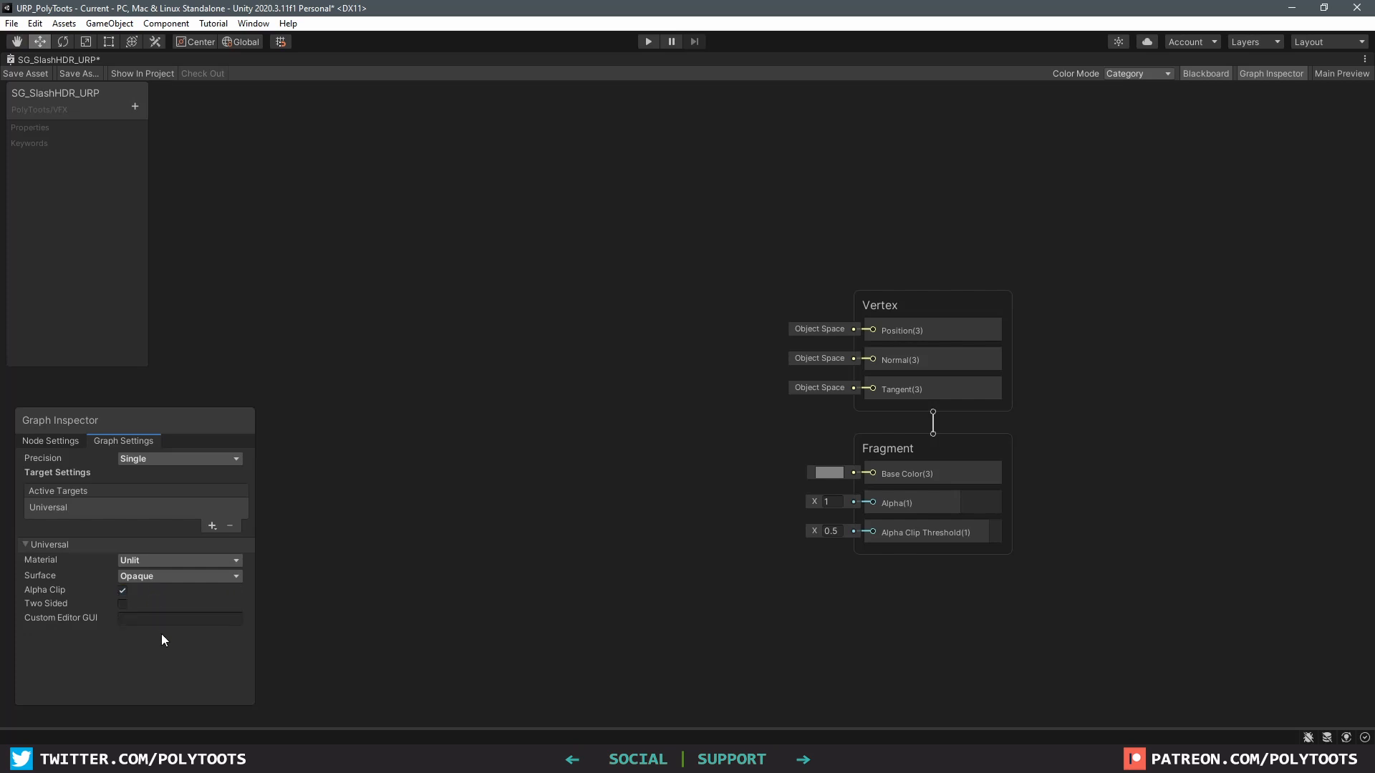
mouse_move(159, 630)
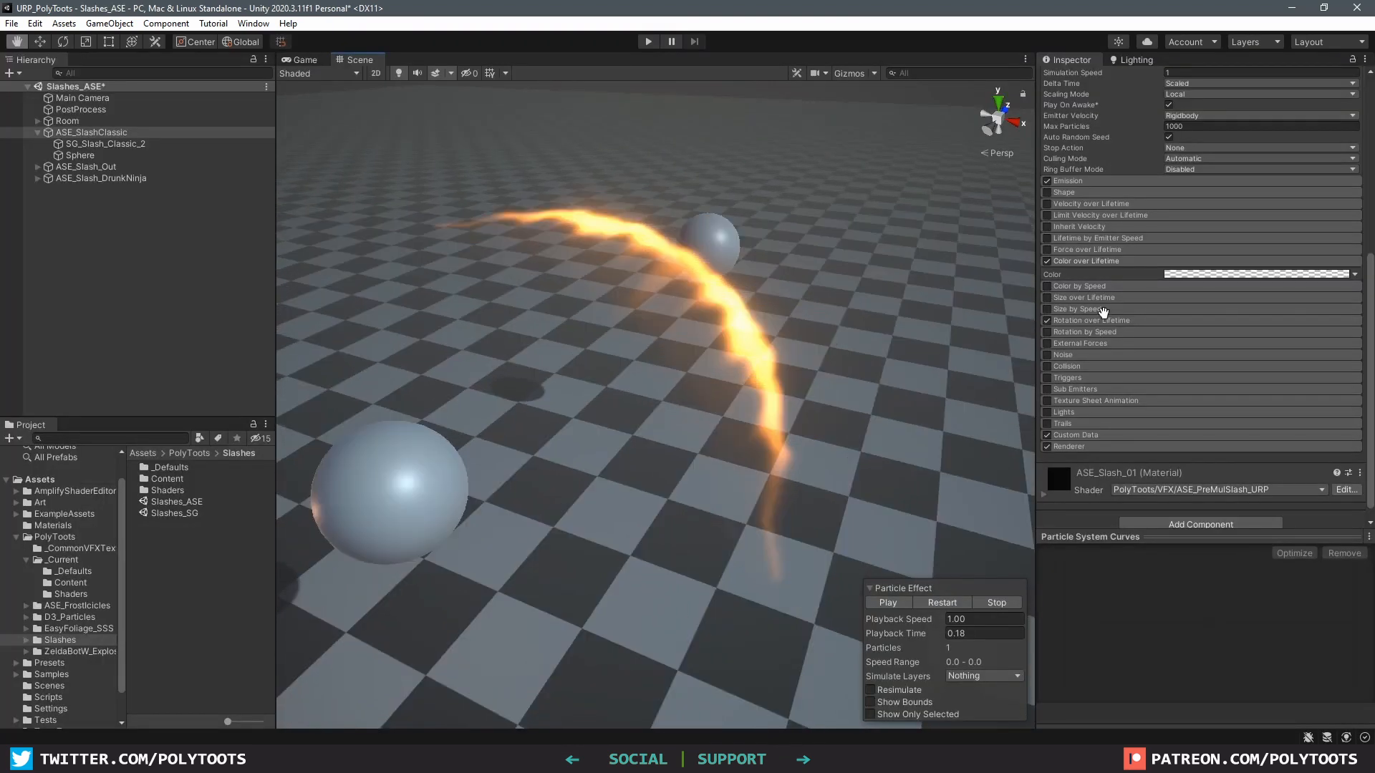
left_click(1268, 274)
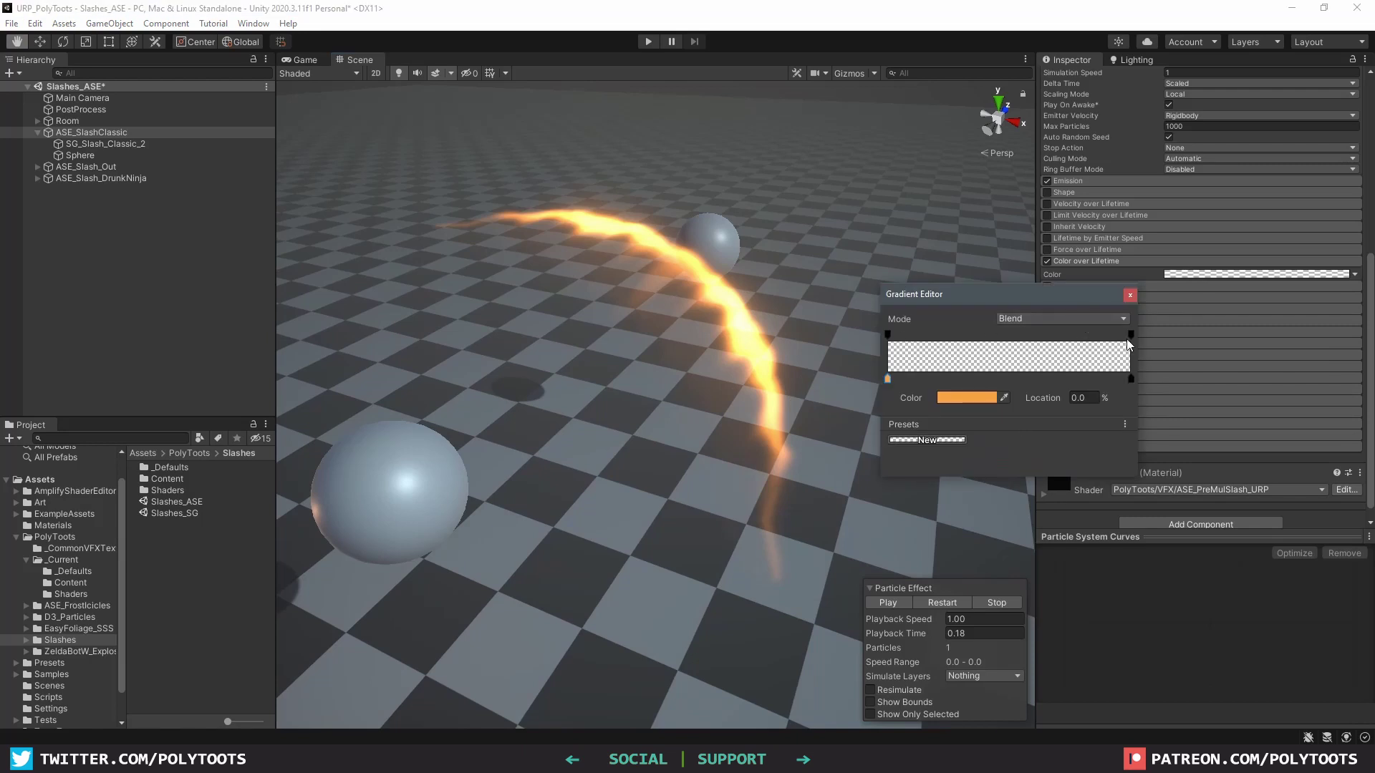
left_click(888, 335)
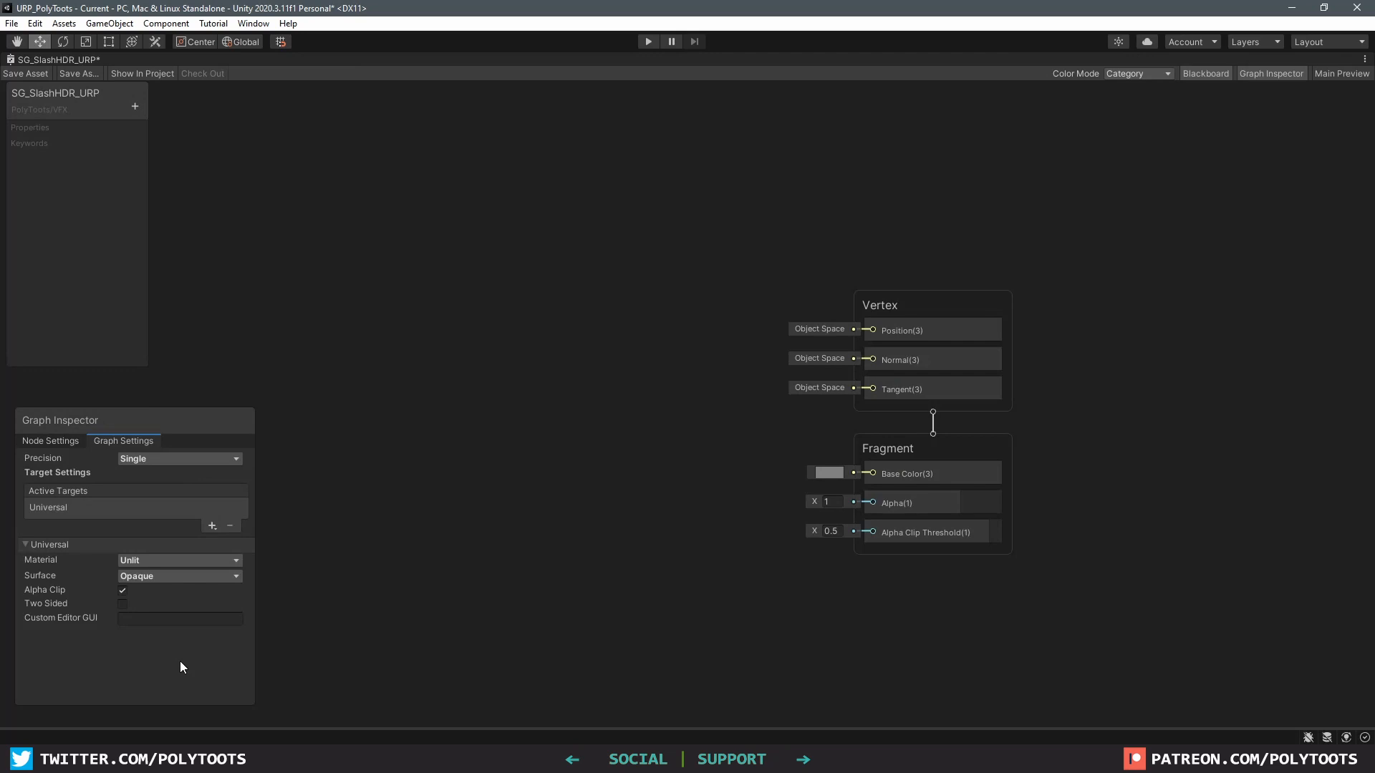
mouse_move(165, 638)
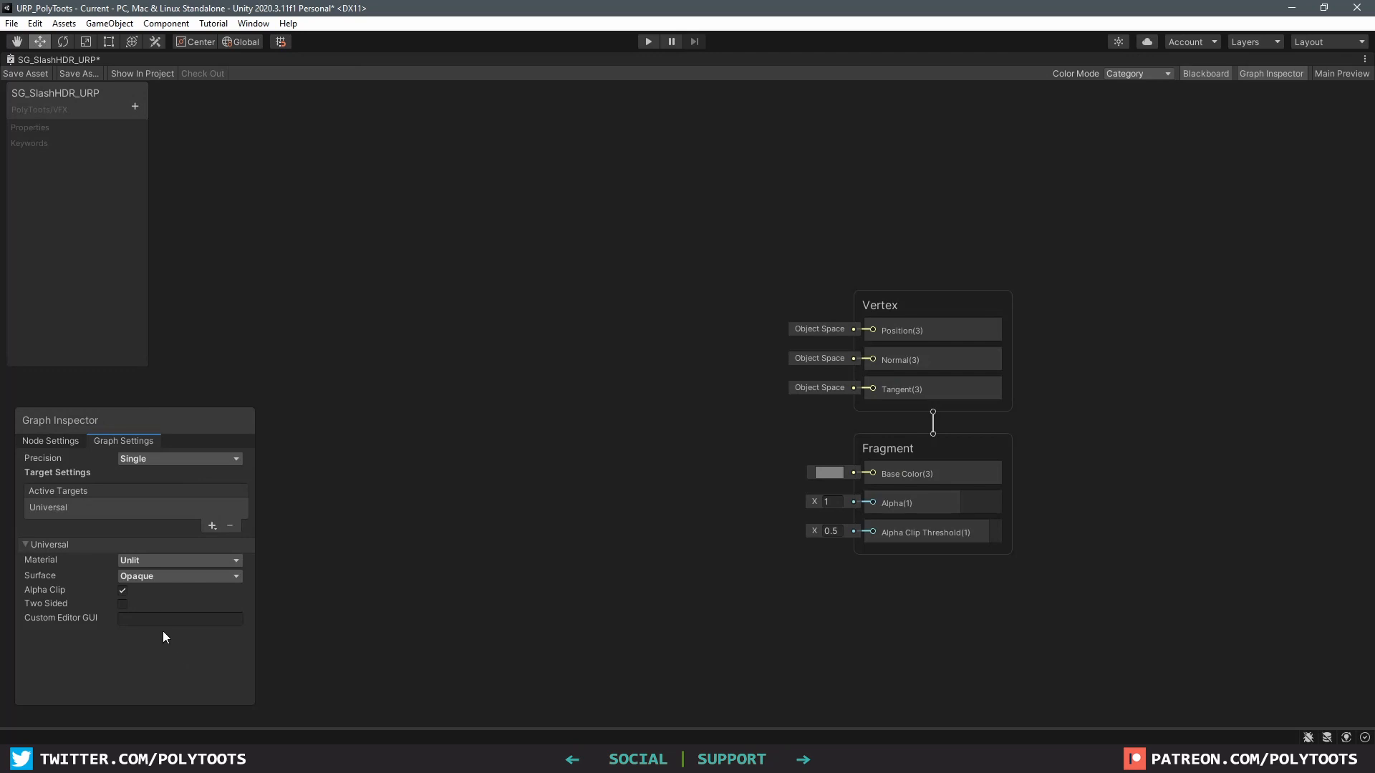
Step: Make the shader Two Sided, create a material from it and apply it to SlashyWashy
left_click(121, 603)
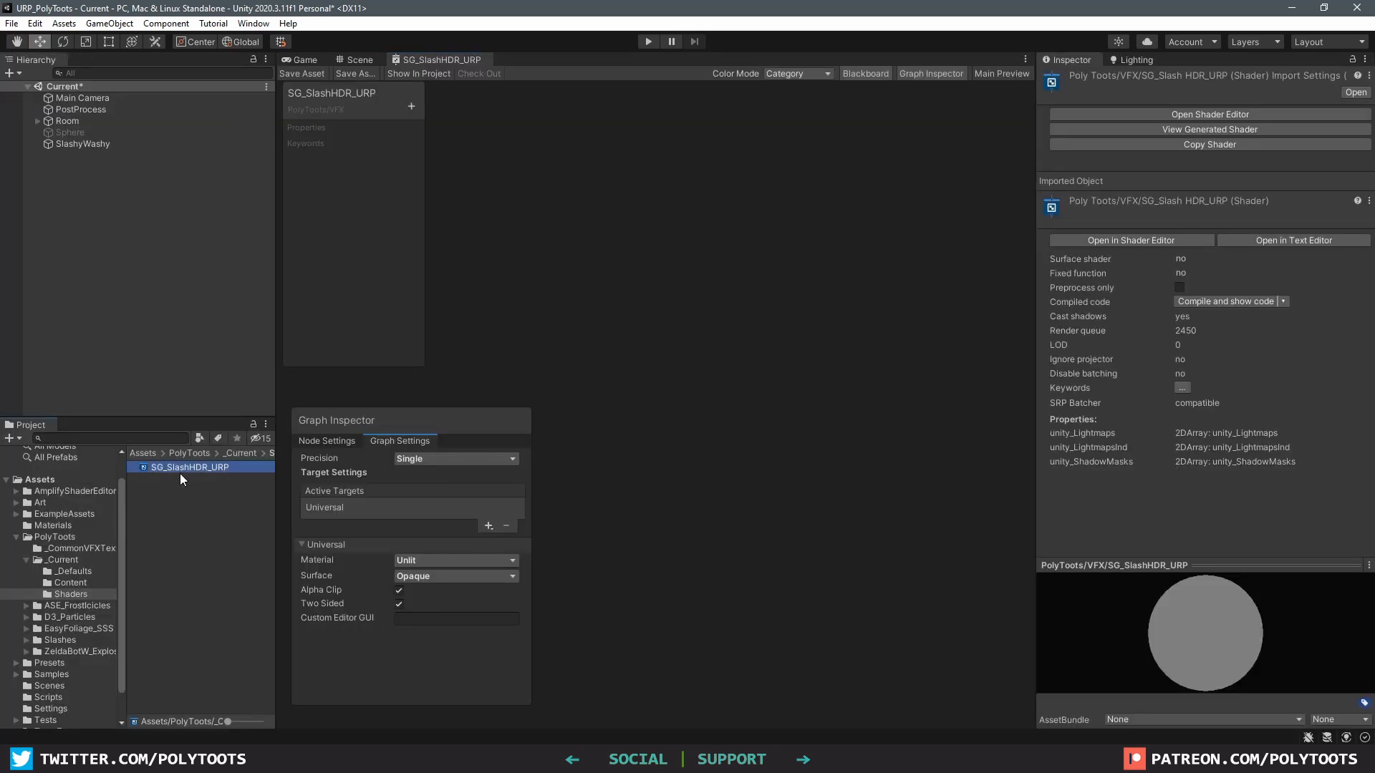
right_click(179, 467)
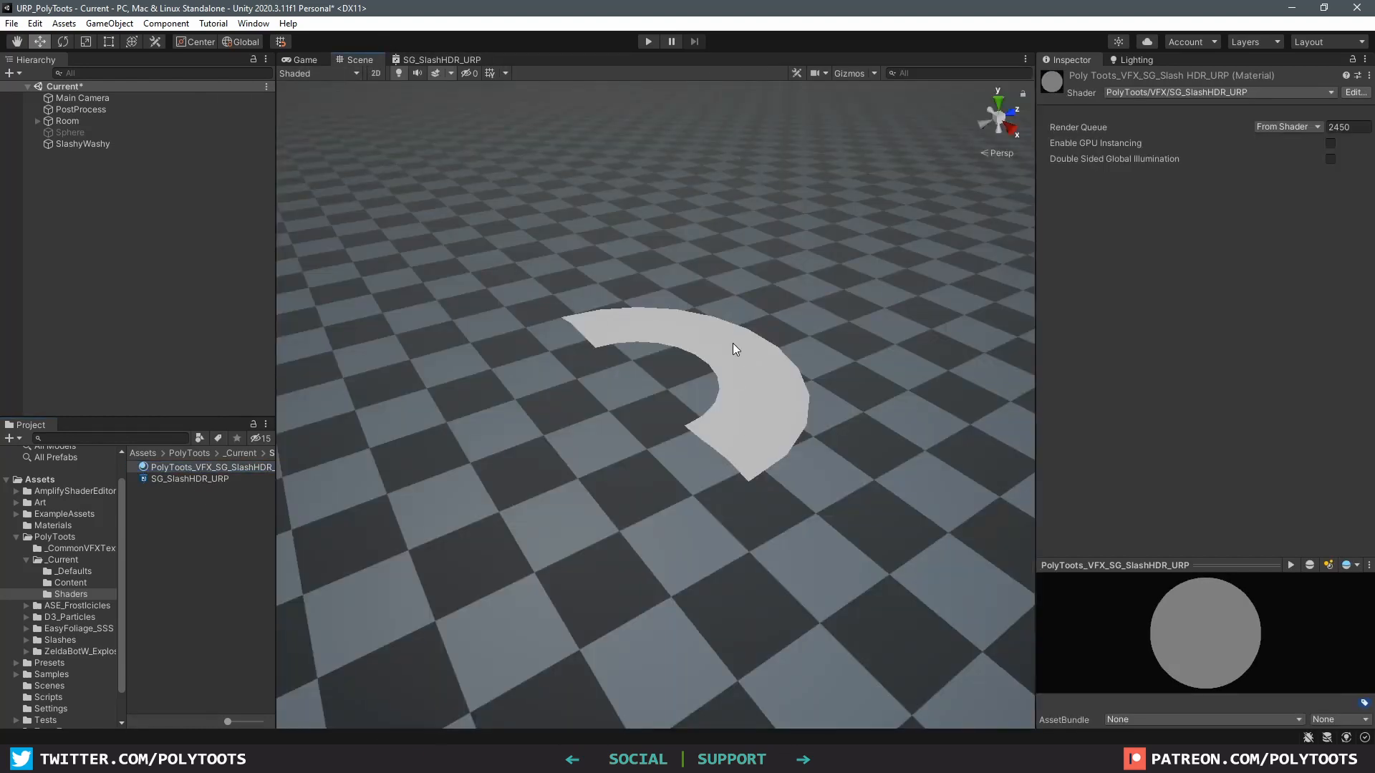
left_click(81, 143)
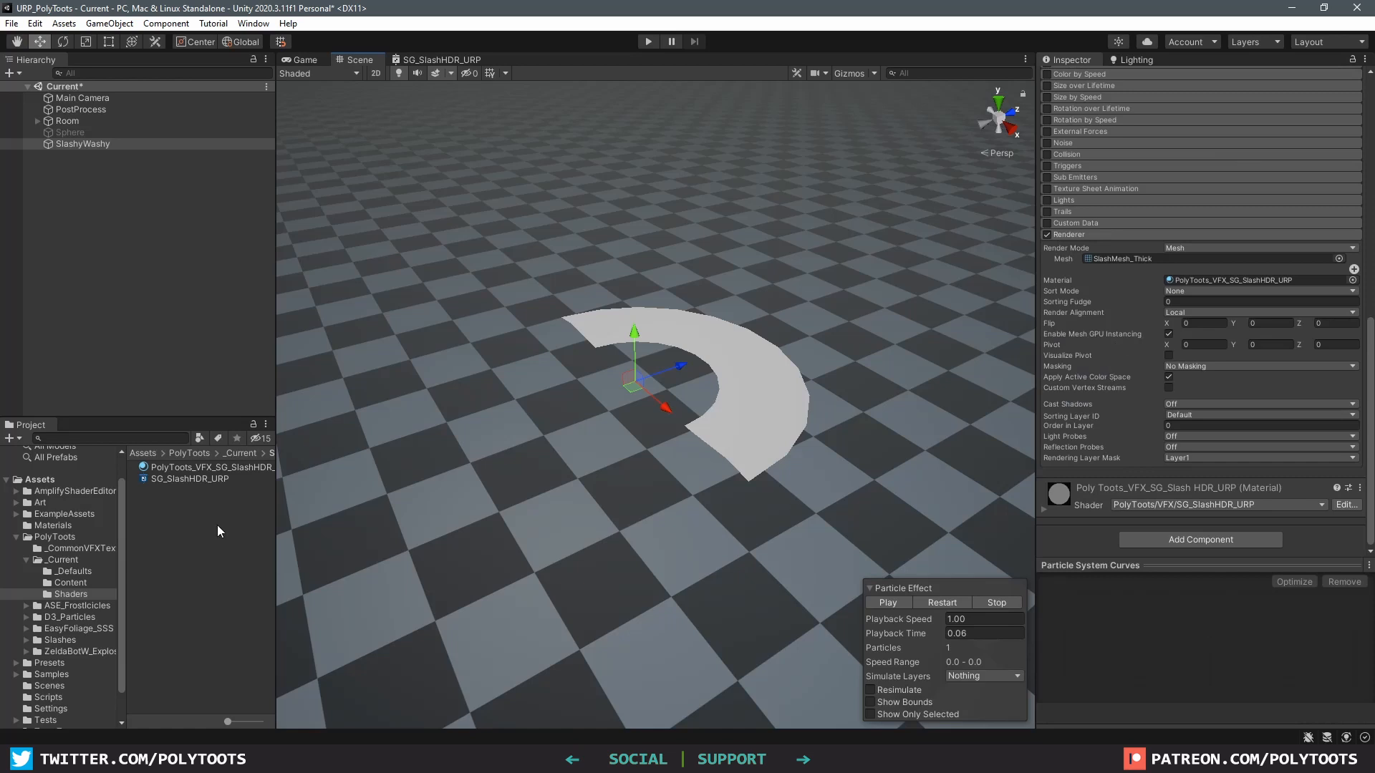
double_click(189, 478)
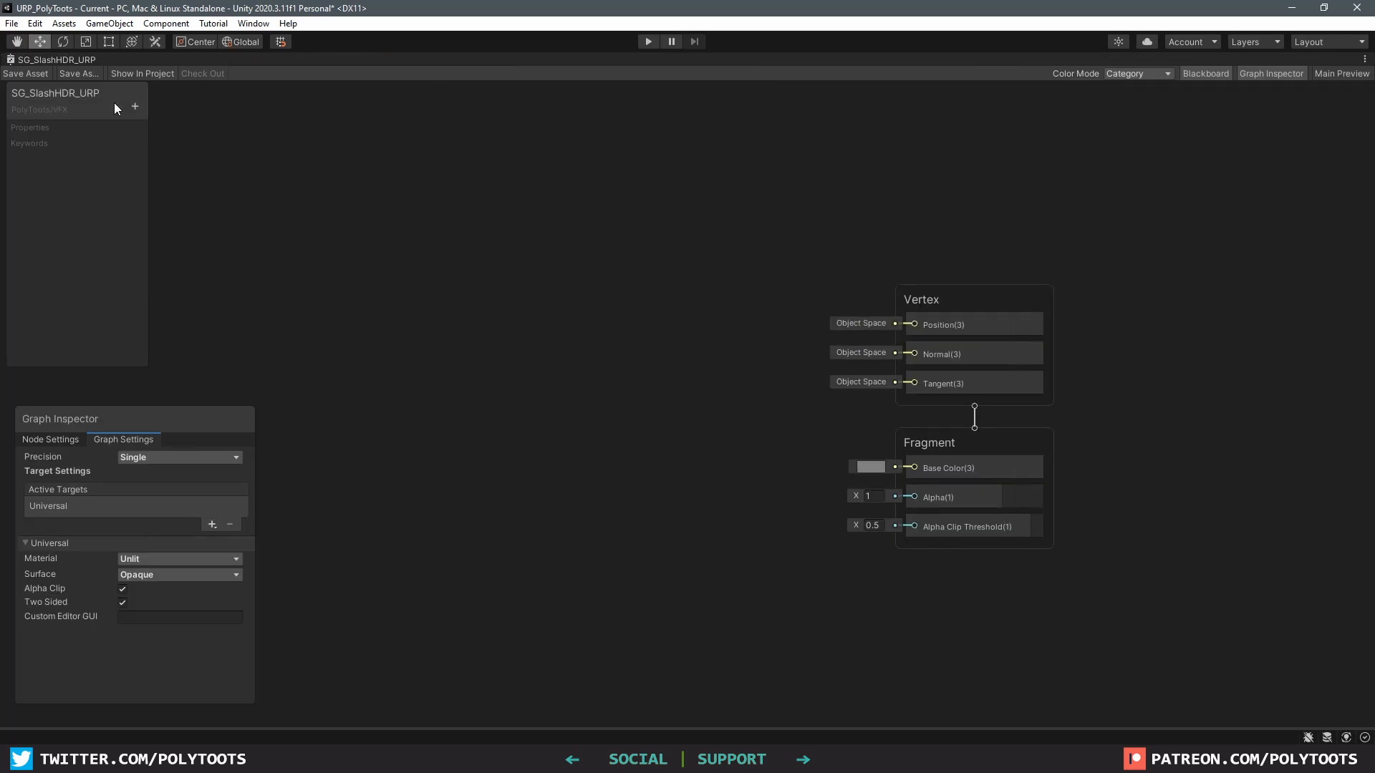
Step: Add a Diffuse Texture 2D property, a Sample Texture 2D node and a Vertex Color node
left_click(135, 106)
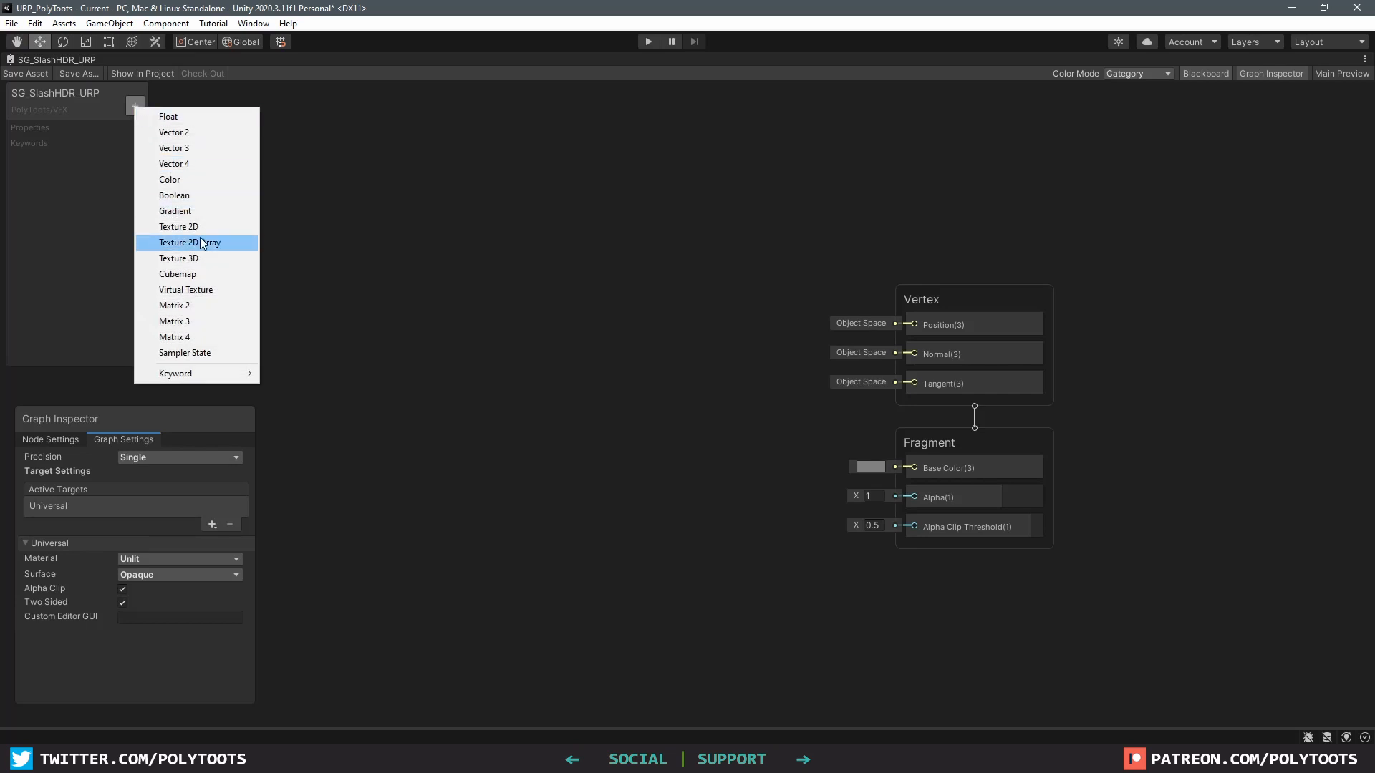
left_click(177, 242)
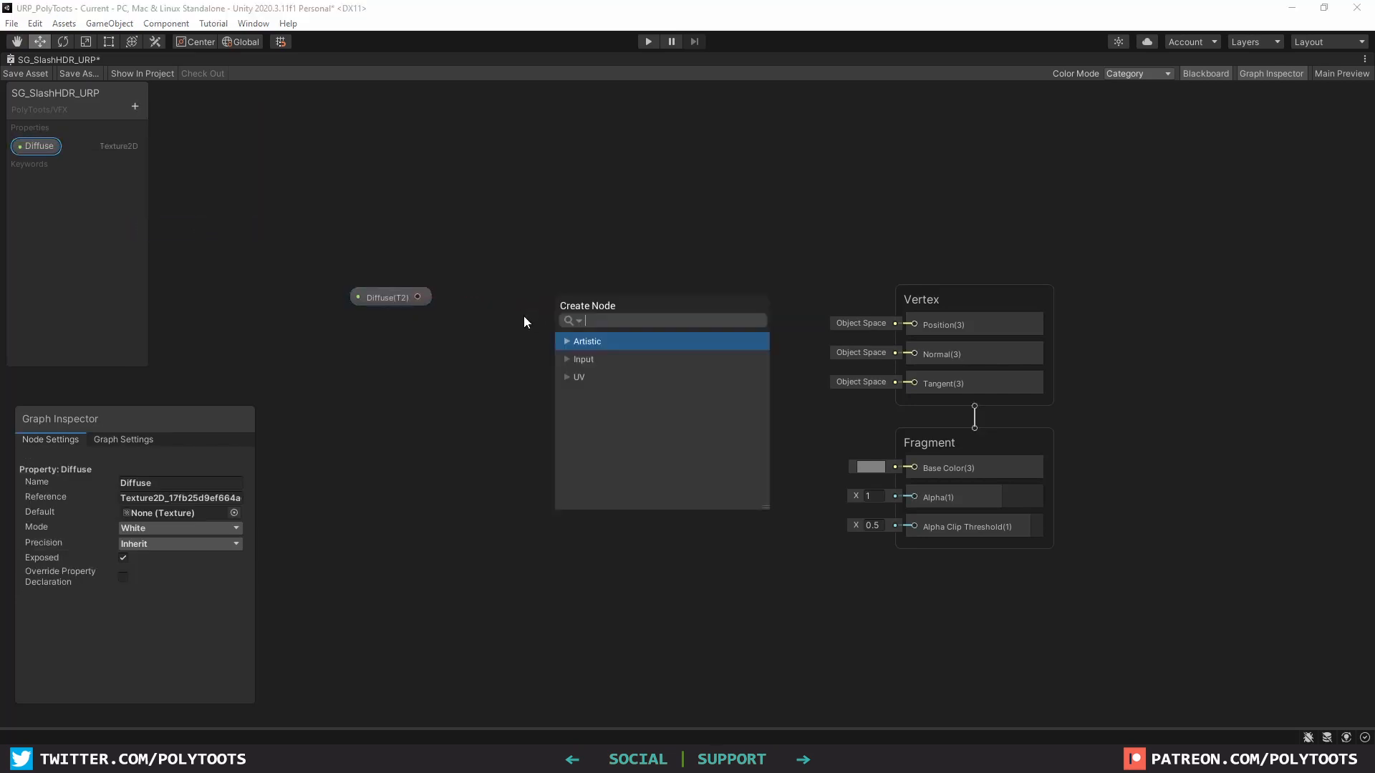
left_click(587, 341)
type("vertex co")
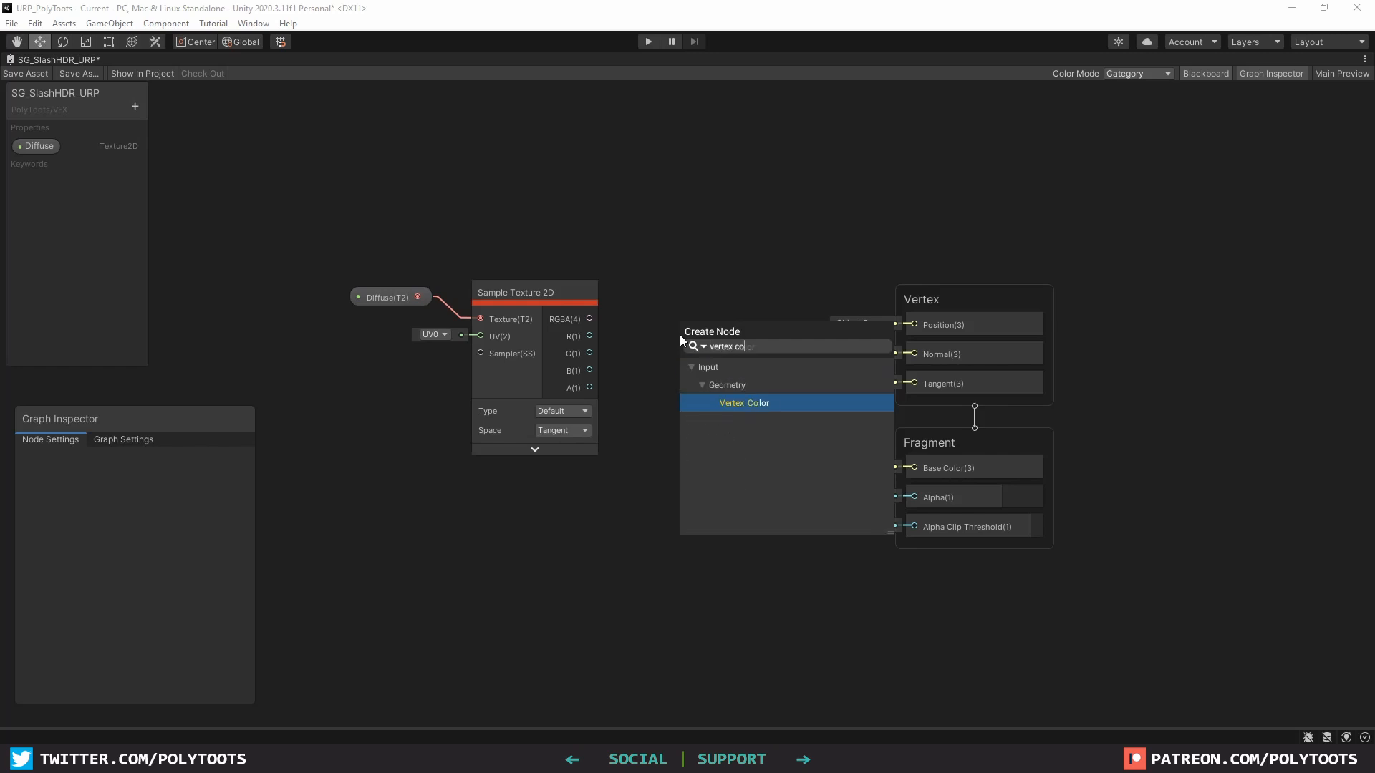
left_click(743, 404)
type("Alpha Clip")
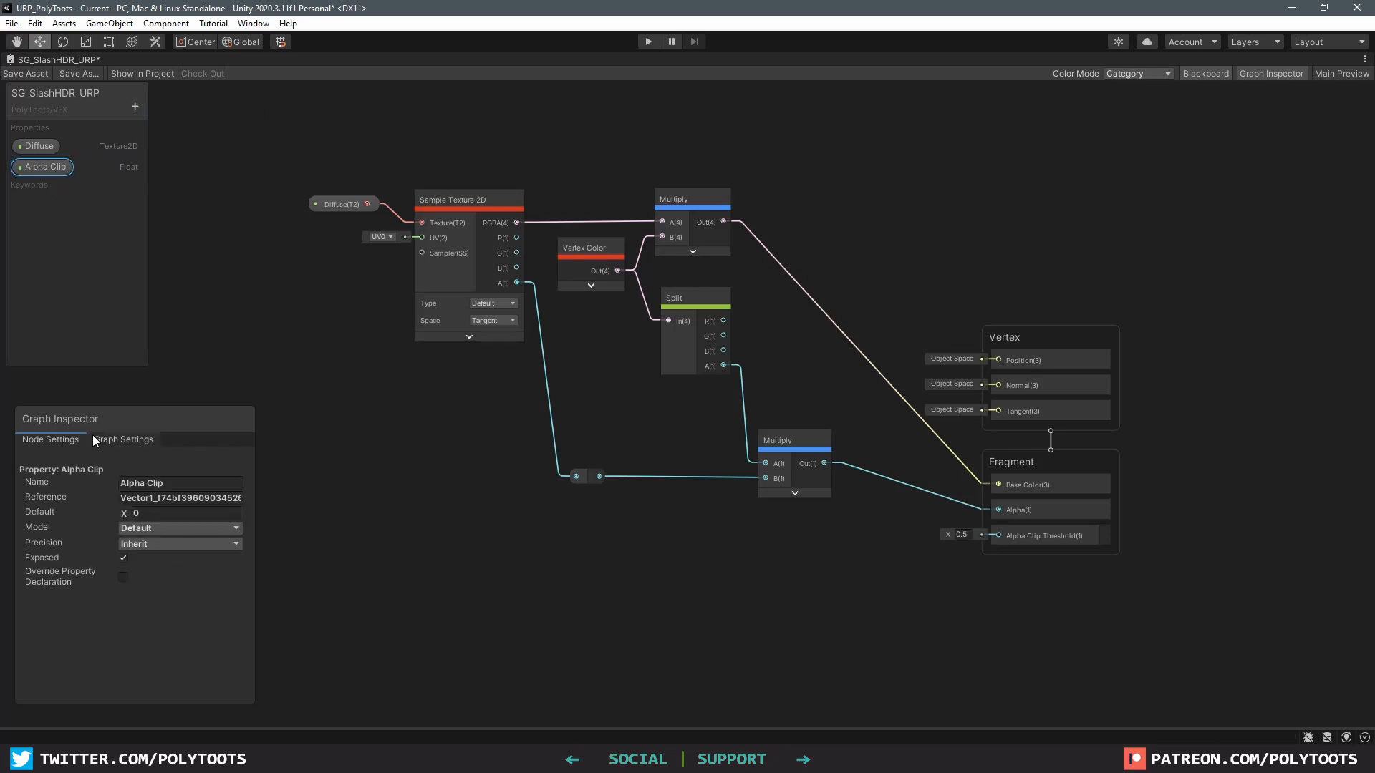
Step: Set the Alpha Clip float property's mode to Slider
left_click(179, 527)
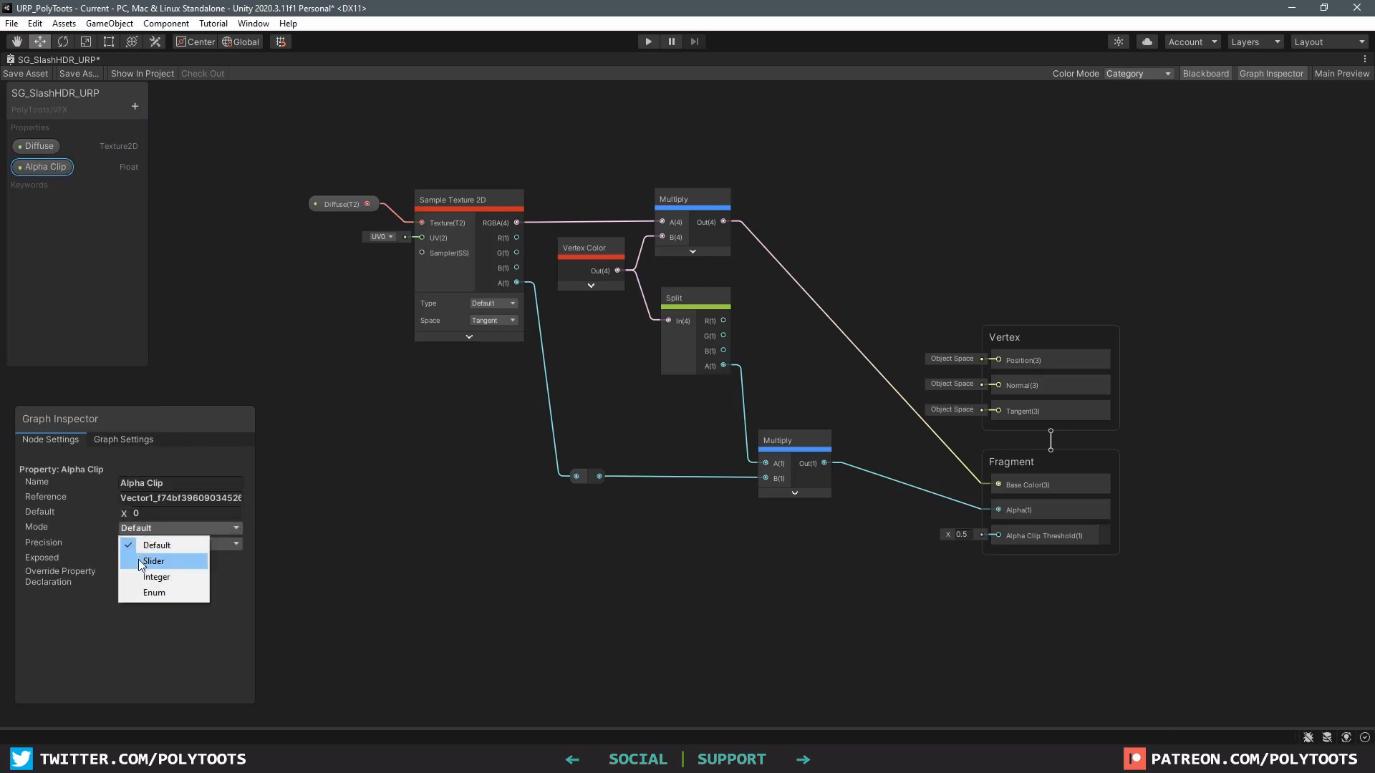
left_click(153, 561)
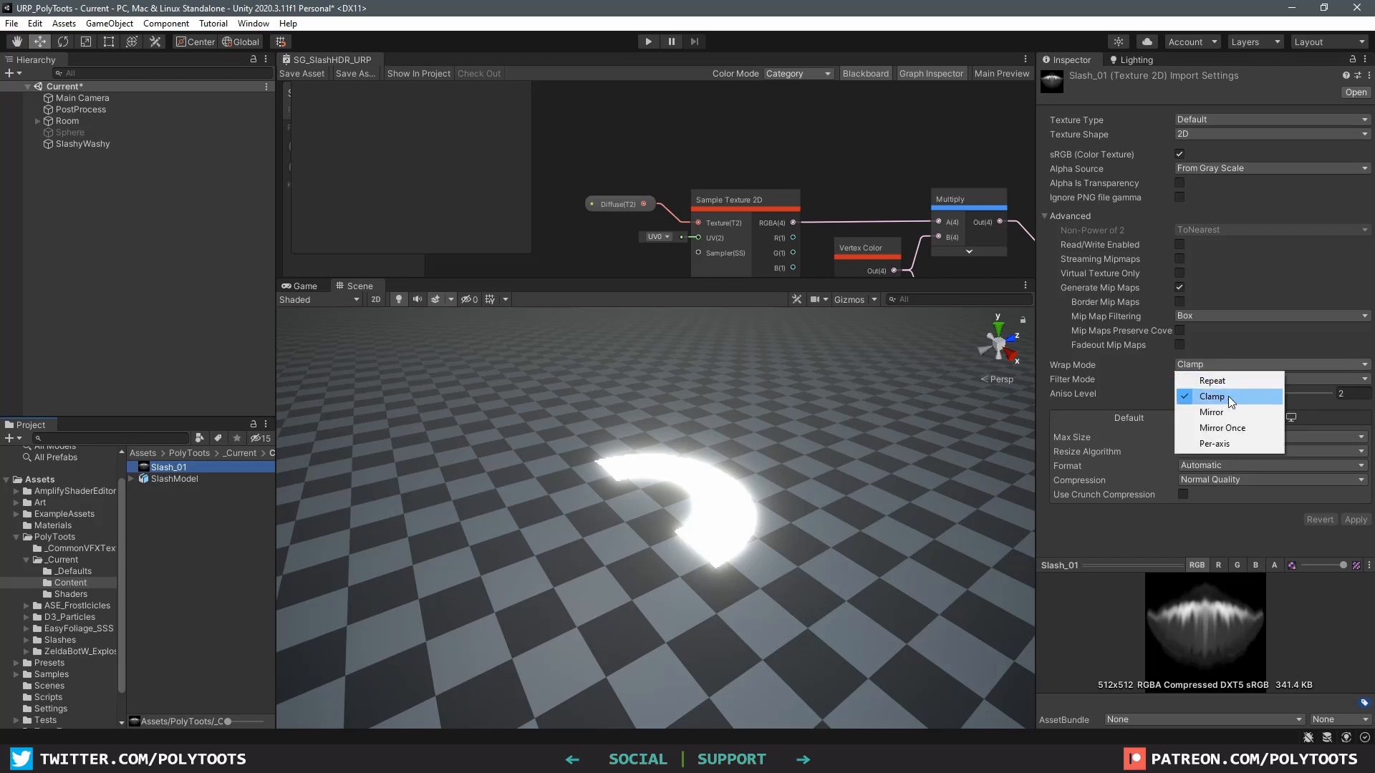
Step: Clamp the Slash_01 texture's wrap mode, show the slash material and play the effect
left_click(83, 143)
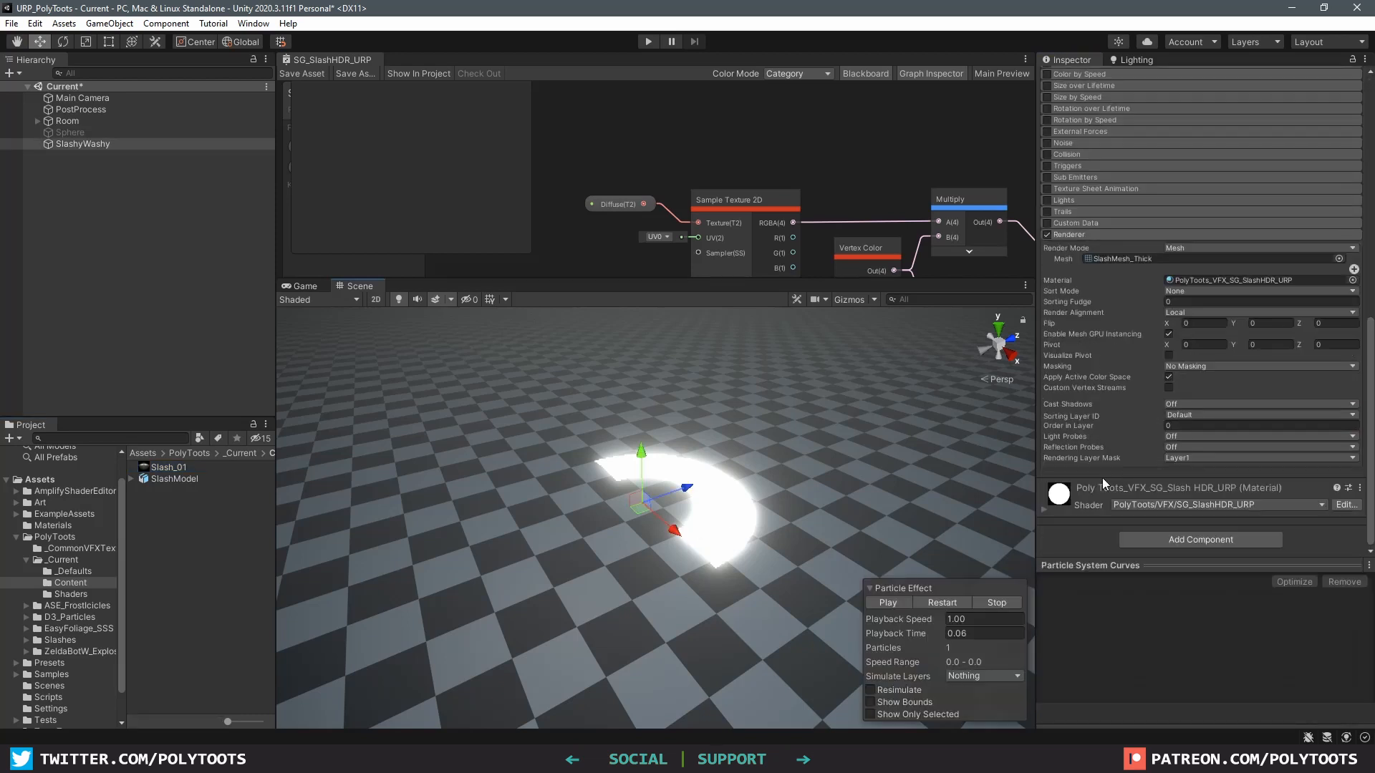
left_click(887, 601)
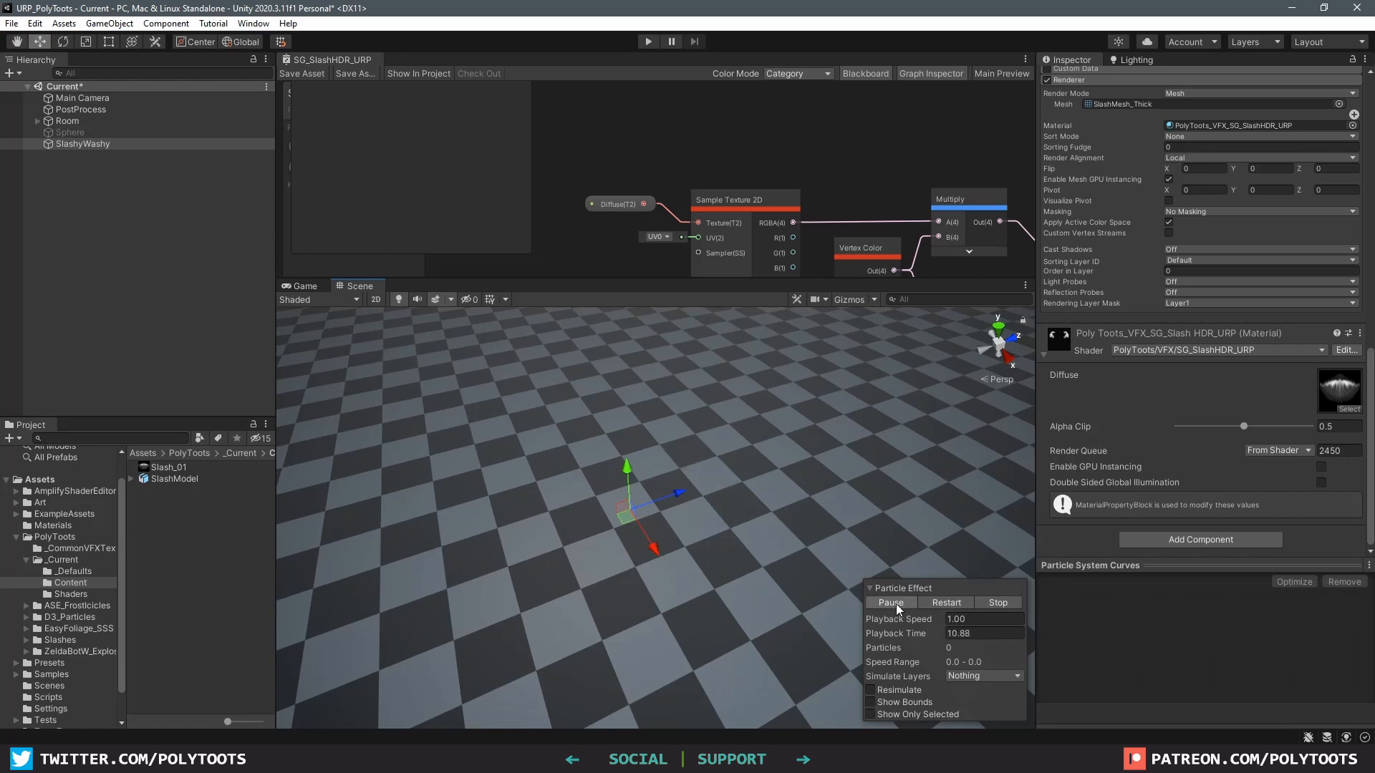
left_click(891, 601)
type("1")
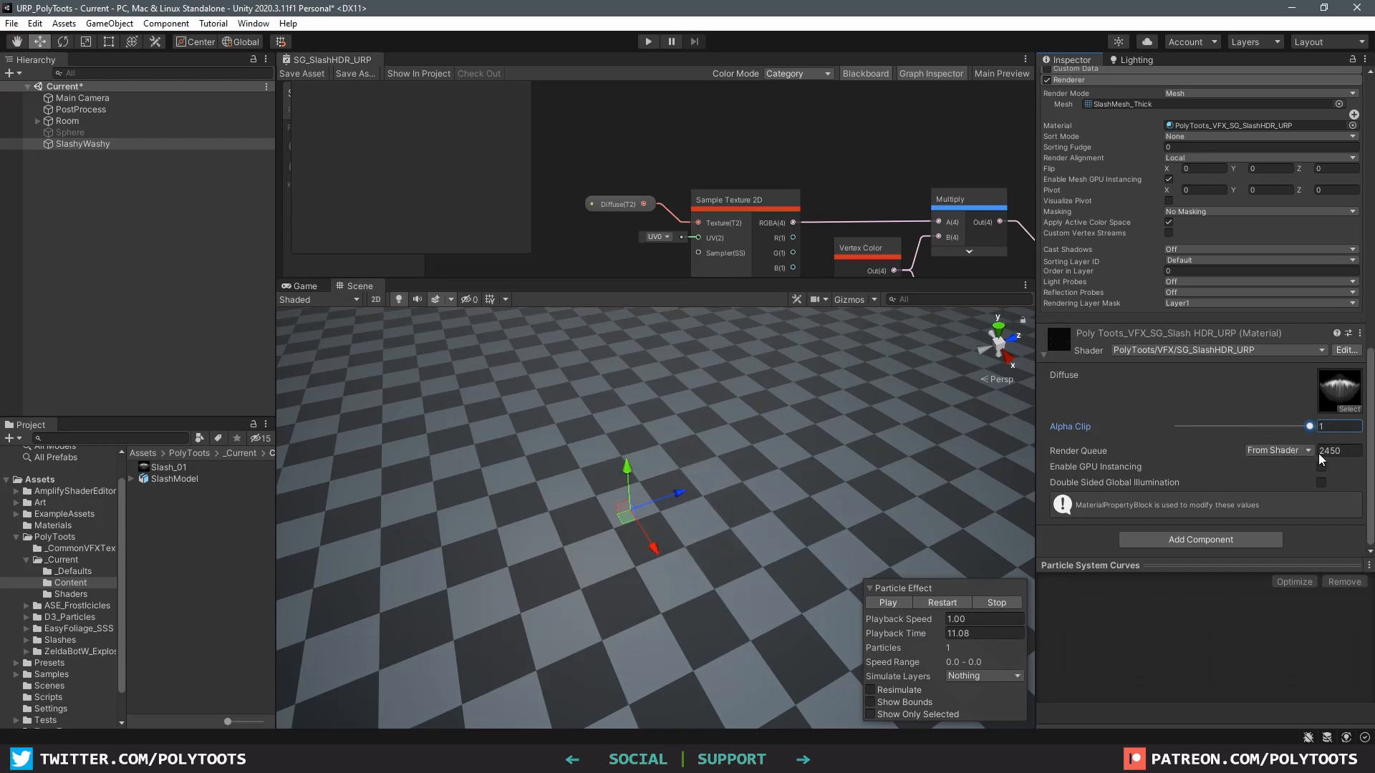
Step: Tune the Alpha Clip slider from 1 through 0.48 down to about 0.22 for a fuller slash
left_click_drag(1309, 427, 1240, 427)
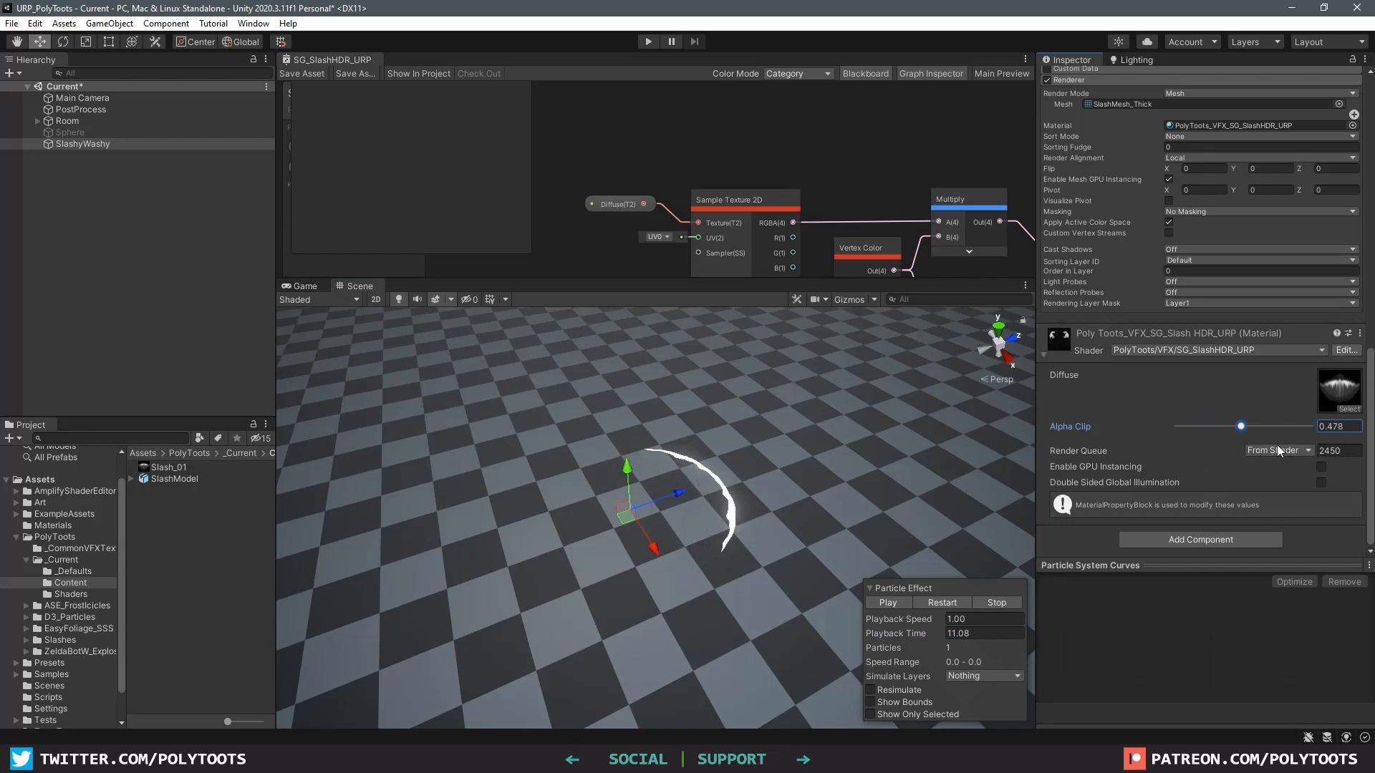
left_click_drag(1240, 426, 1206, 427)
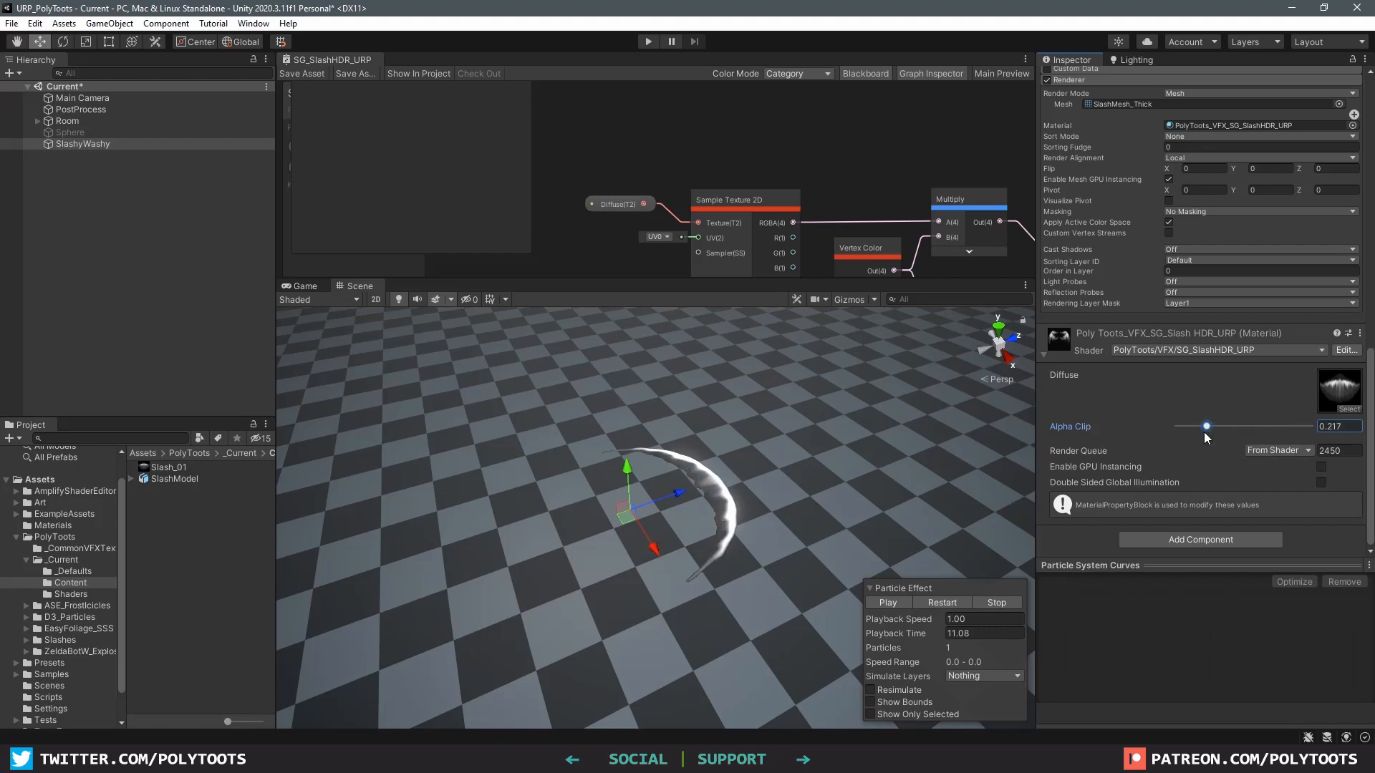
left_click_drag(1204, 427, 1215, 427)
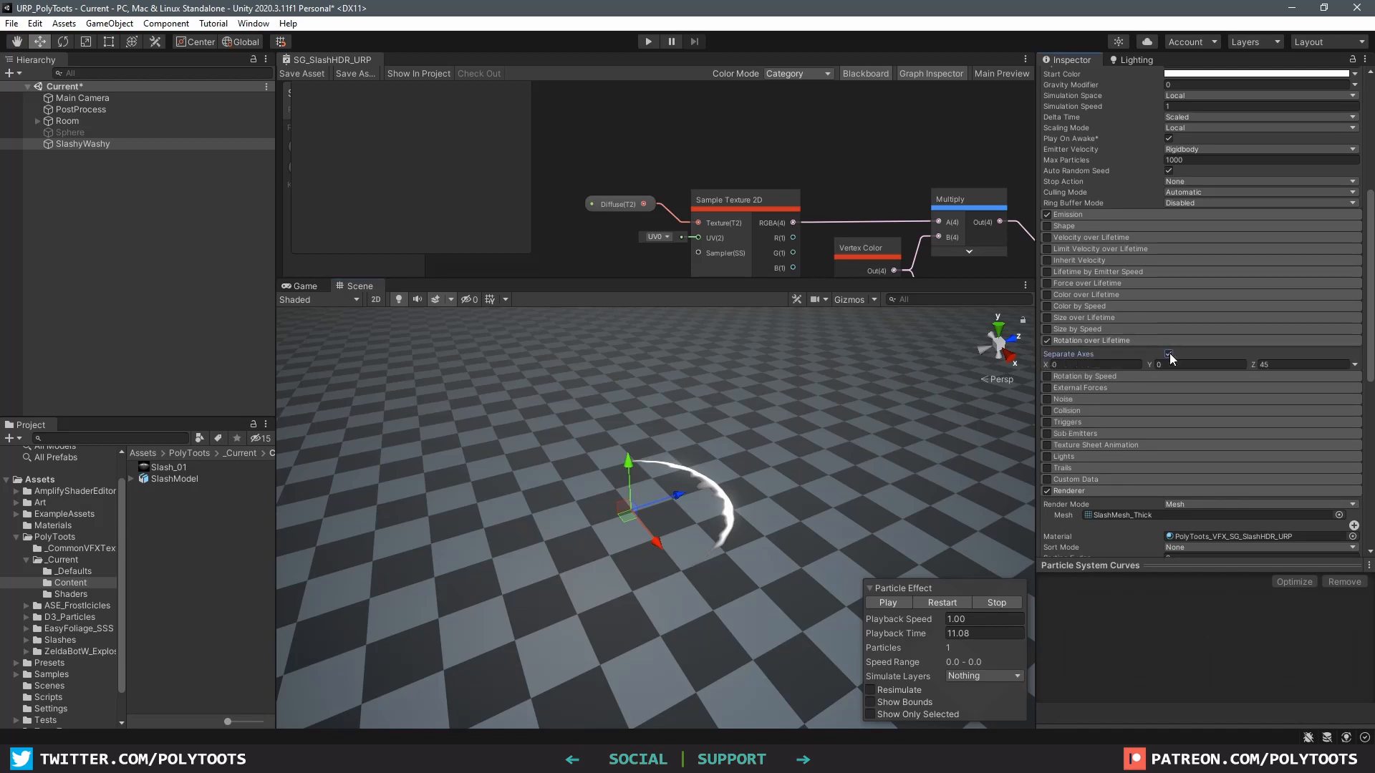
Step: Enable Rotation over Lifetime on separate axes with a Y angle of 500
left_click(1297, 366)
type("0")
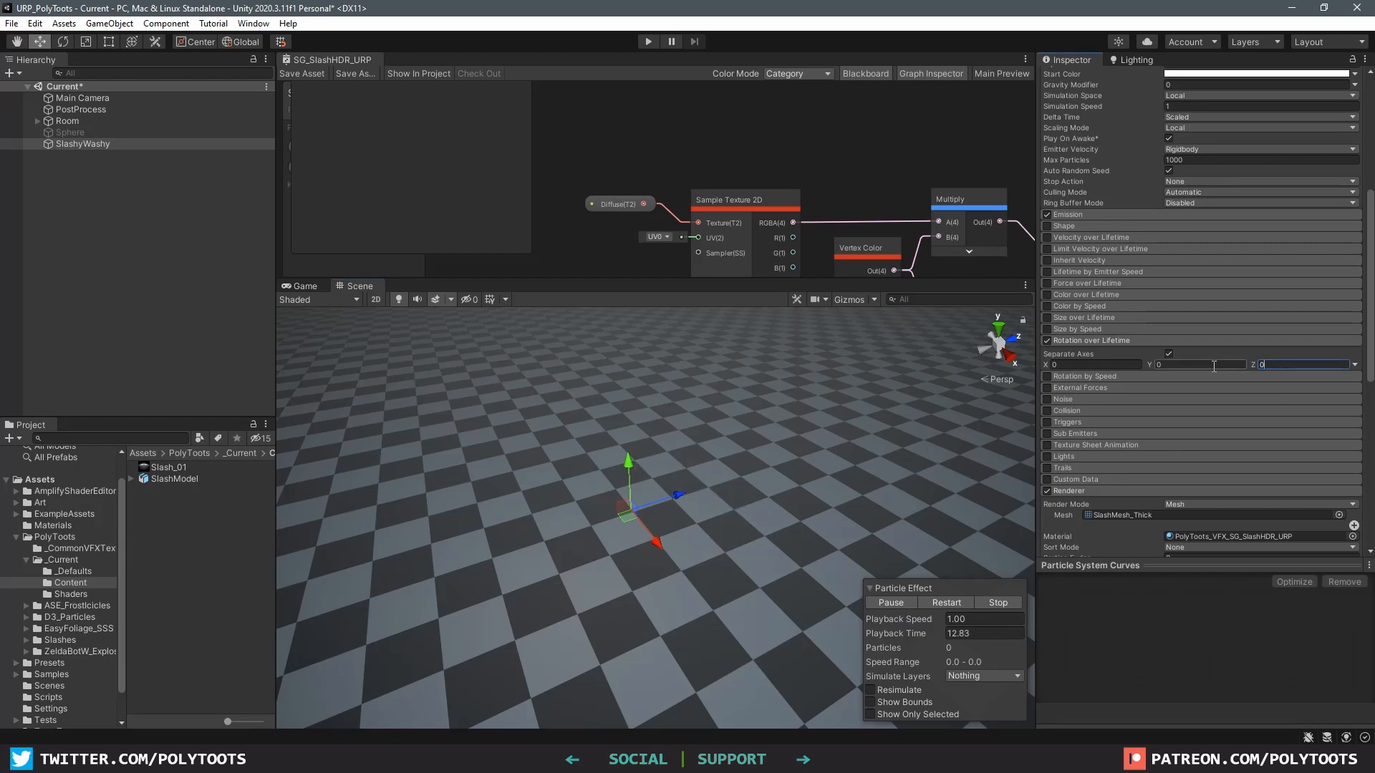
type("500")
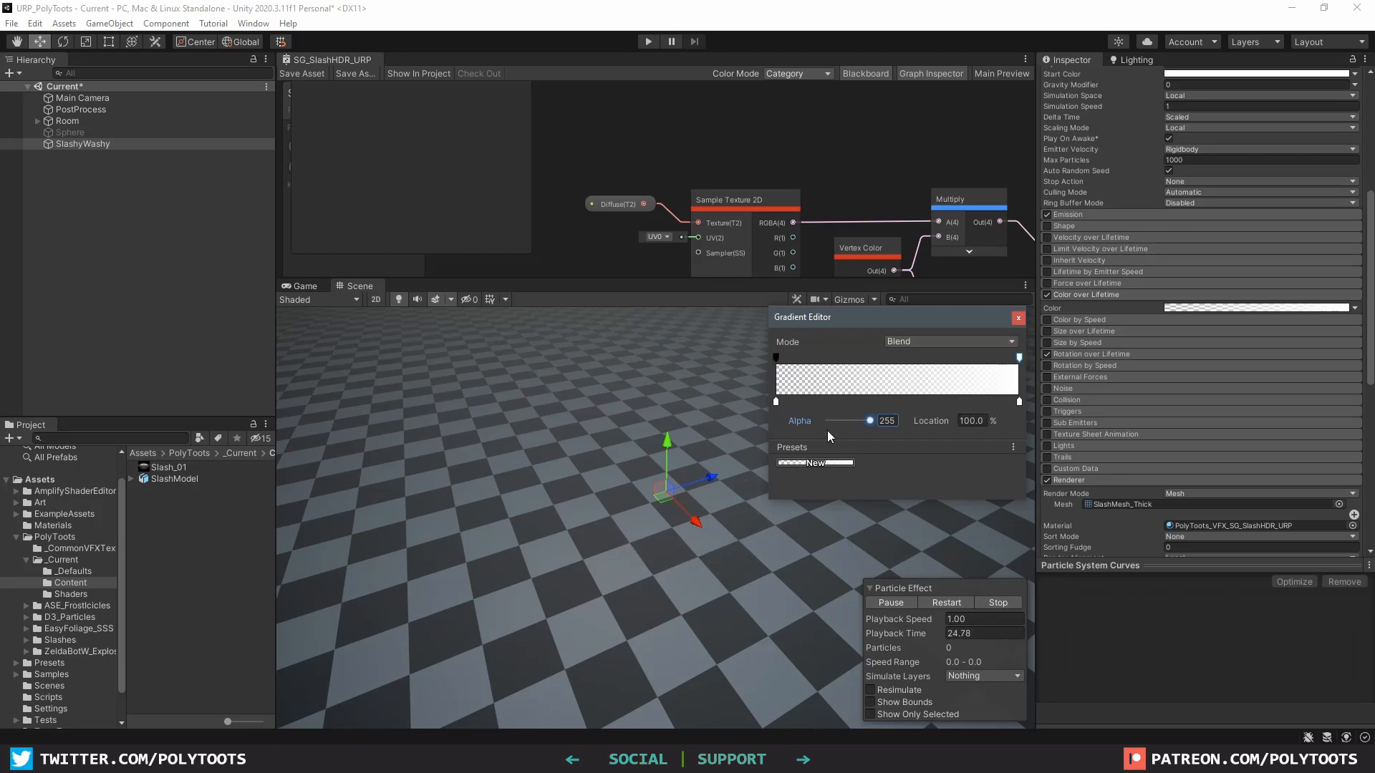
Step: Shape the Color over Lifetime gradient into an orange fade with its key at the middle
left_click_drag(1017, 356, 894, 357)
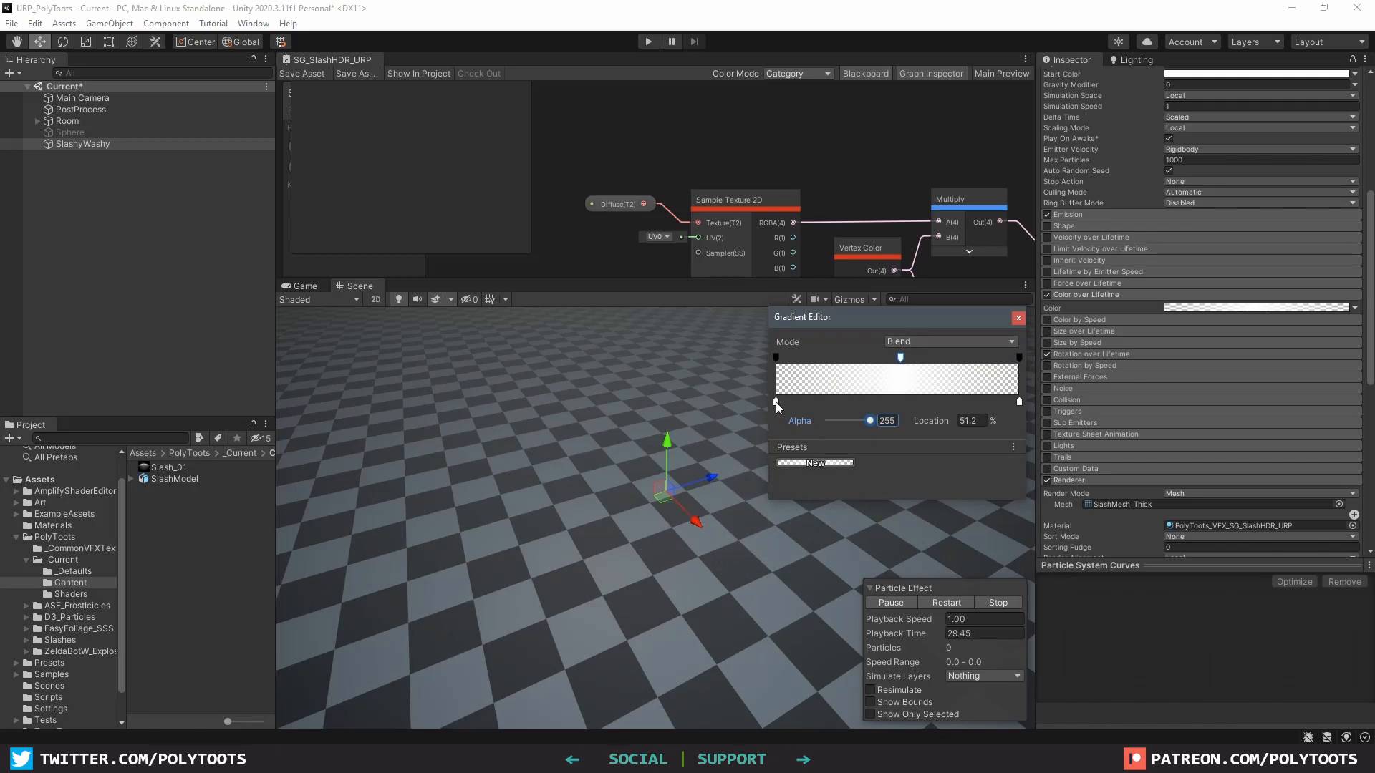
left_click(1018, 318)
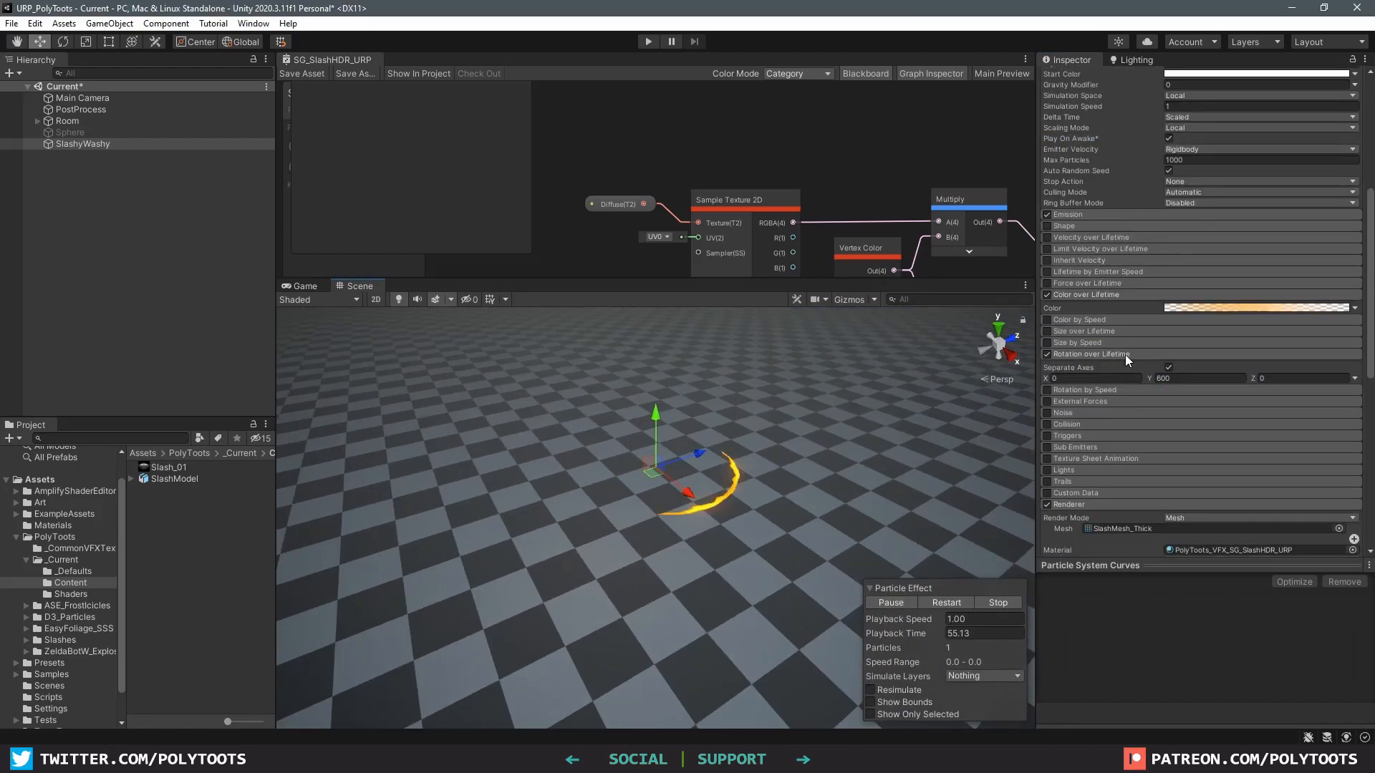
left_click(1260, 308)
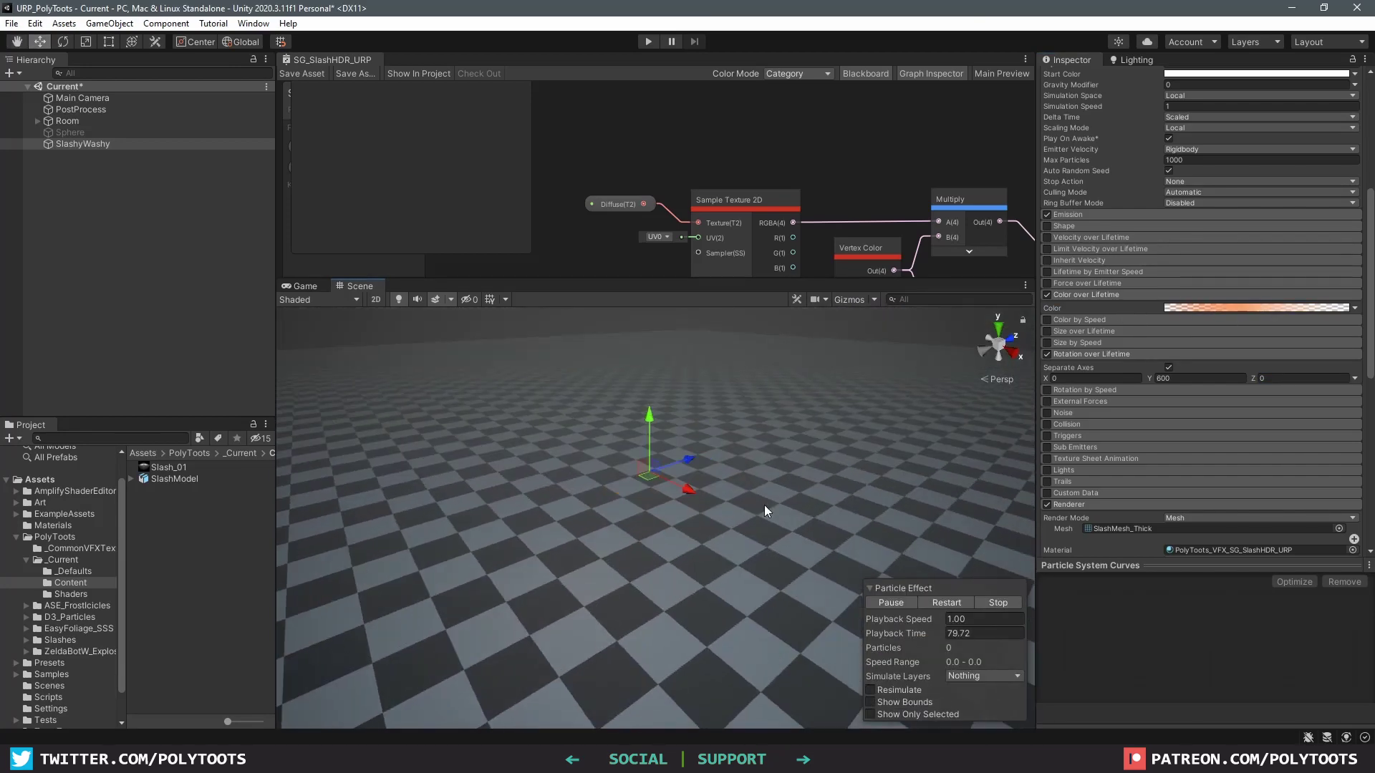
mouse_move(809, 524)
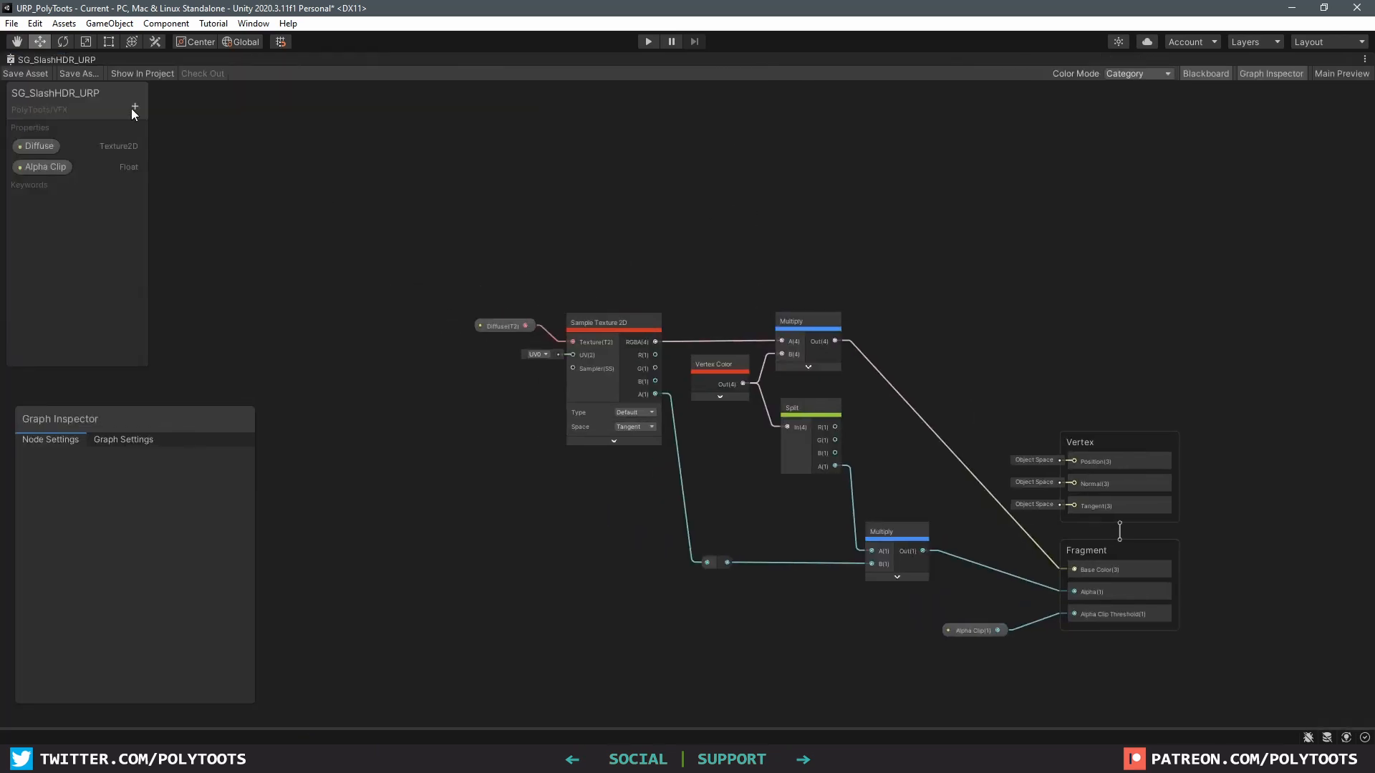
Step: Add an HDR Range float property and multiply the Diffuse texture colour by it
left_click(135, 109)
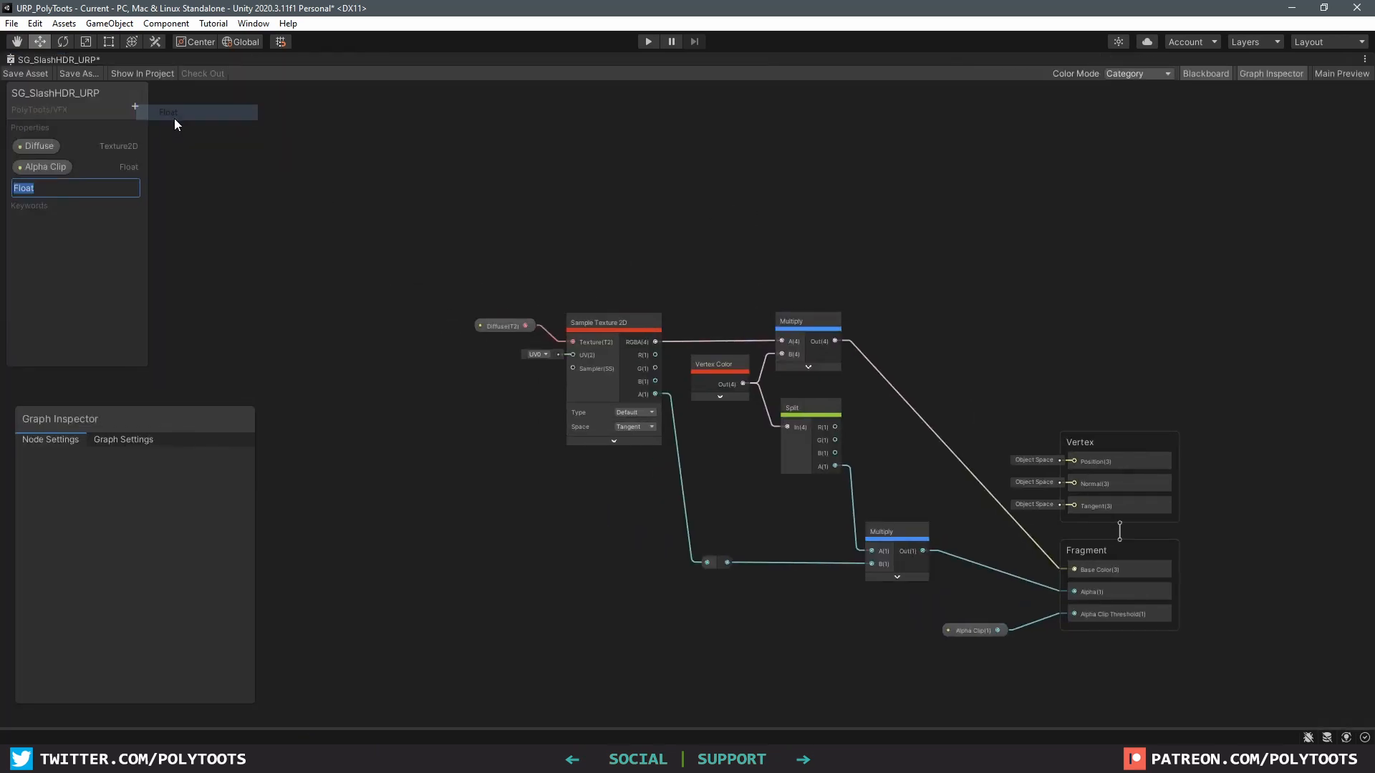
type("HDR Range")
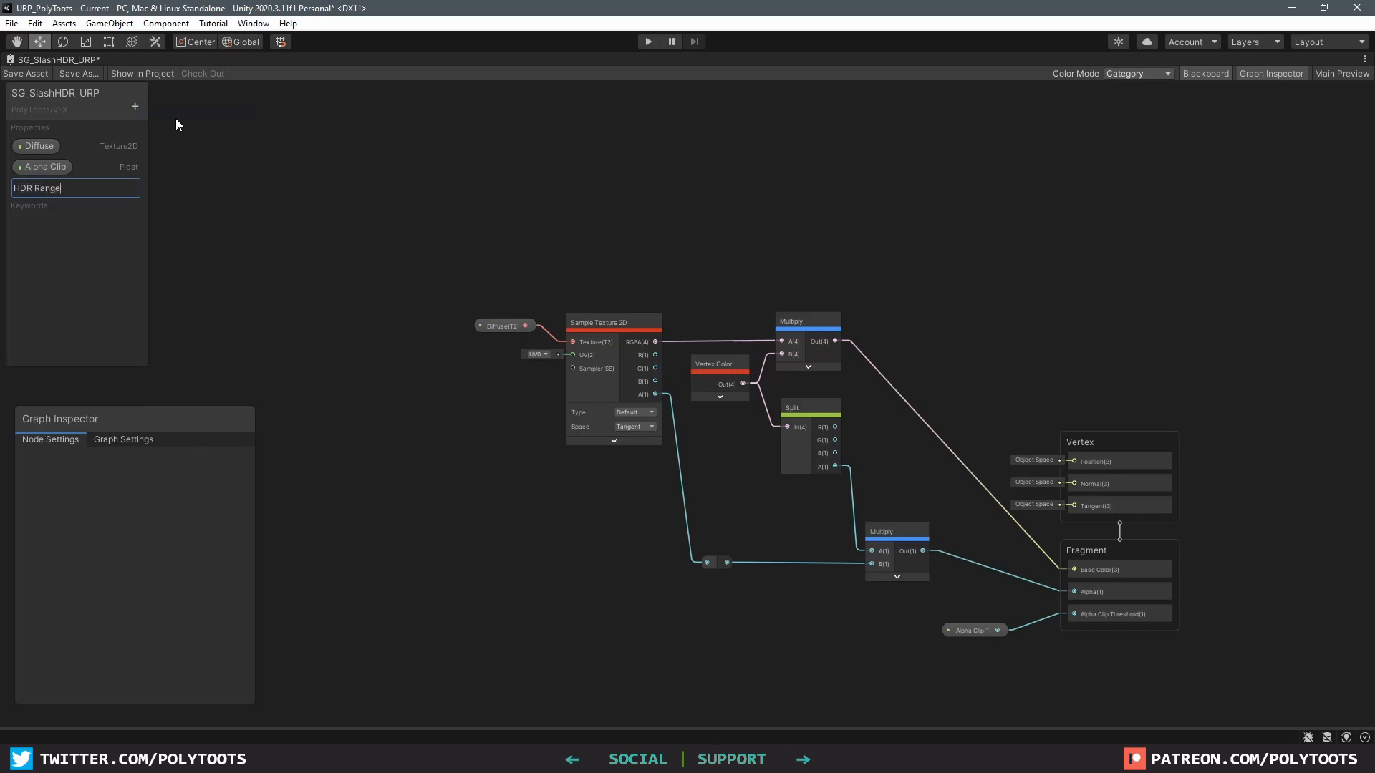
left_click(44, 186)
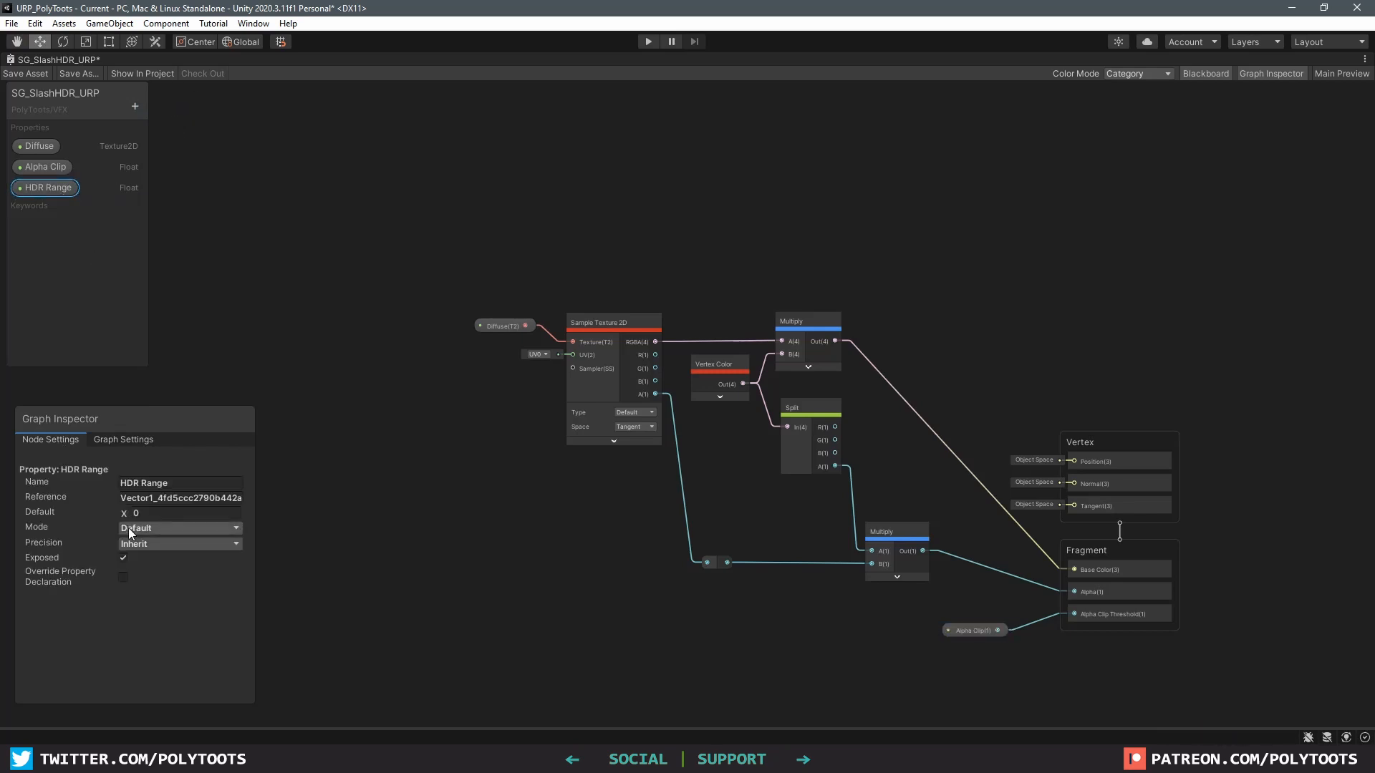
left_click(179, 527)
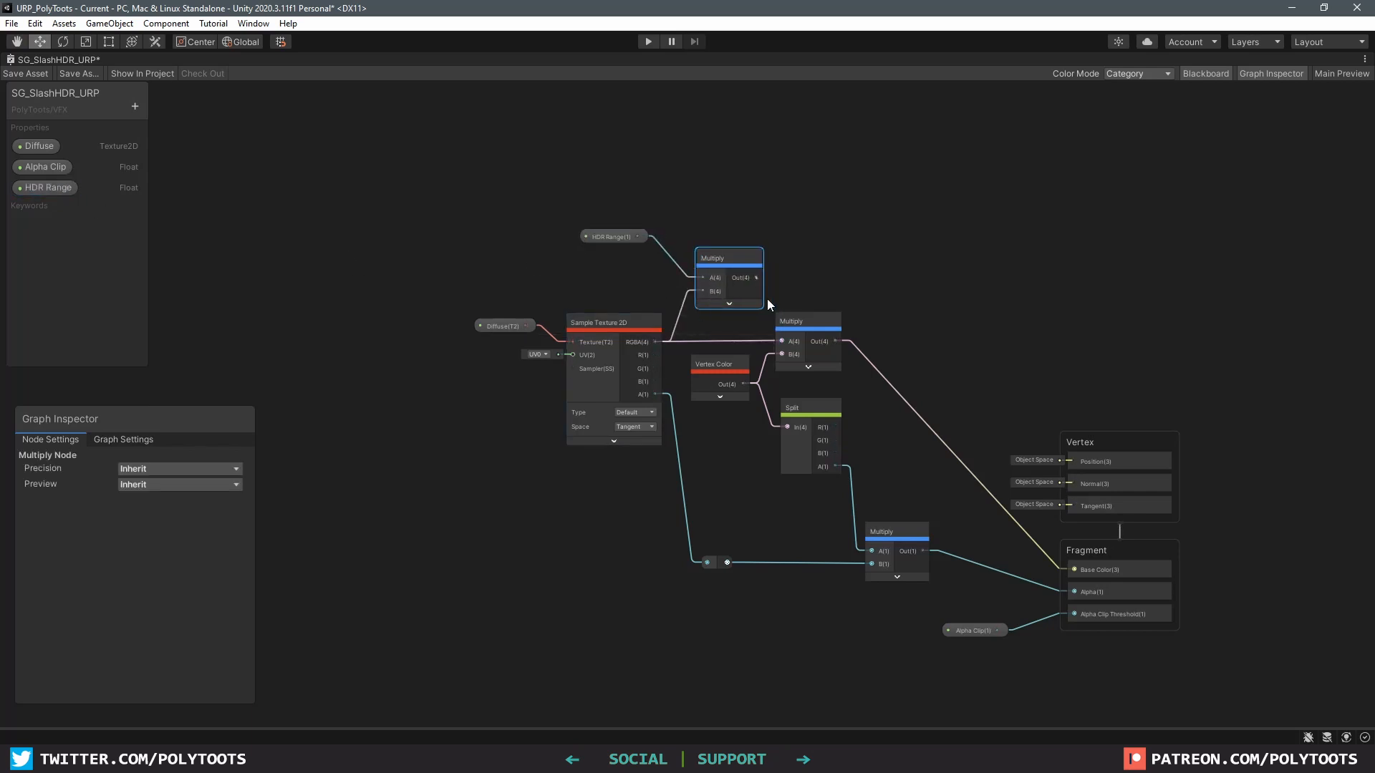
left_click(613, 237)
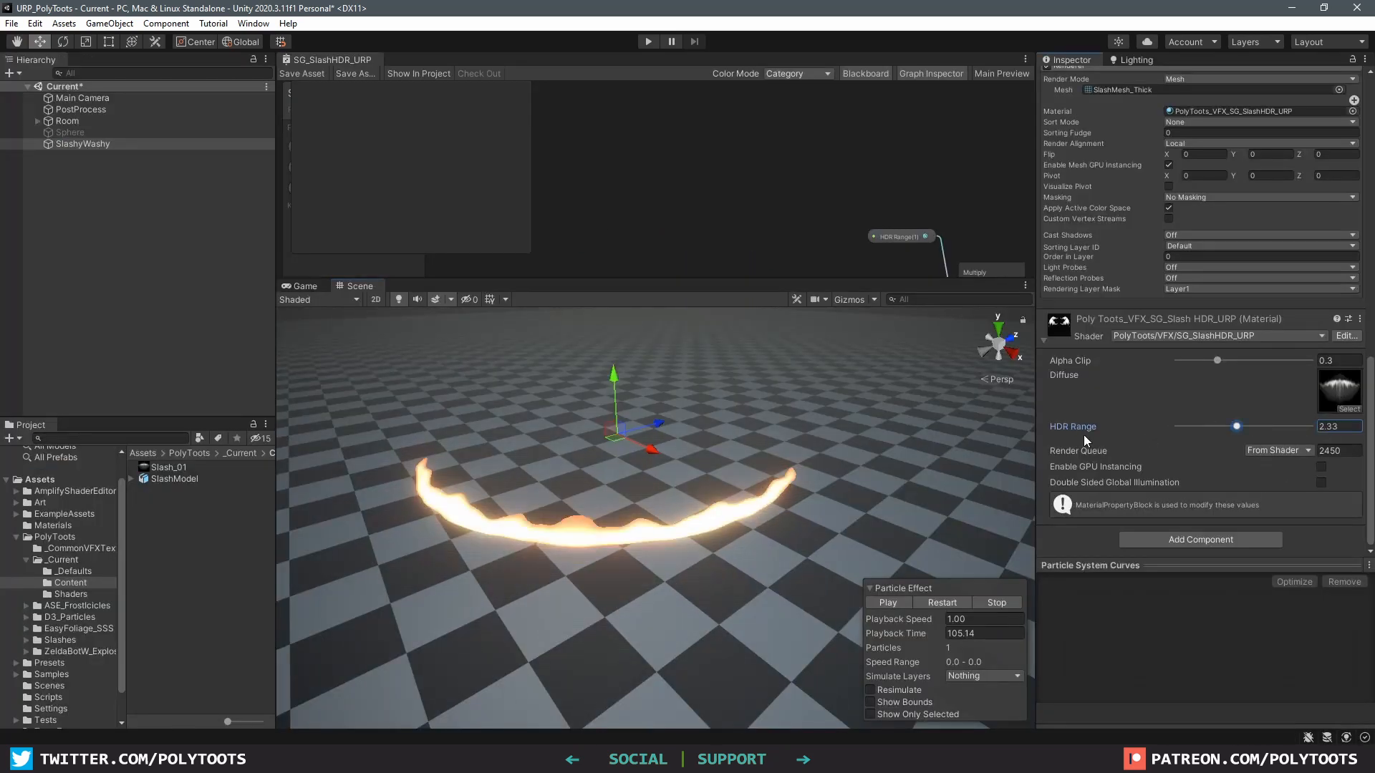
Step: Drag HDR Range down to 1.75 and replay the slash to check the dimmer glow
left_click_drag(1236, 426, 1211, 426)
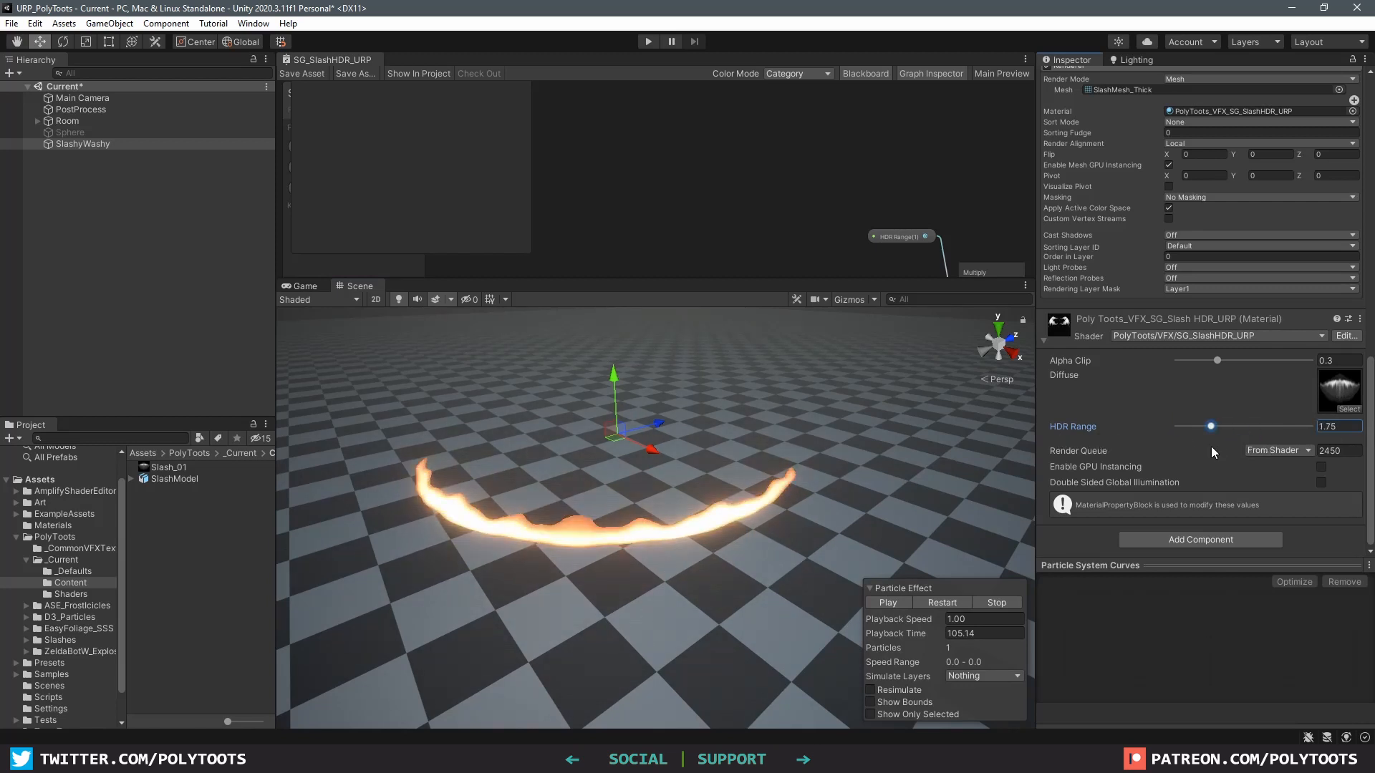
left_click(887, 601)
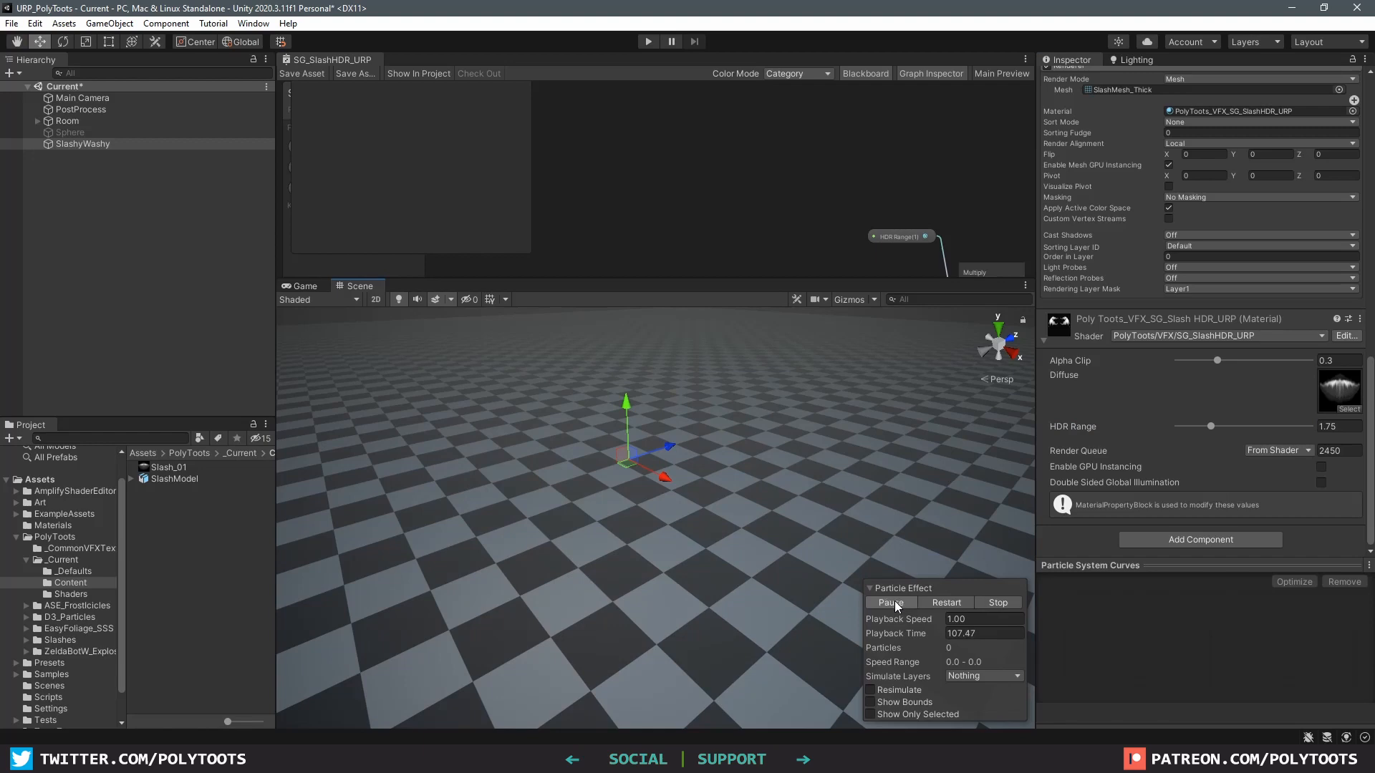
left_click(890, 602)
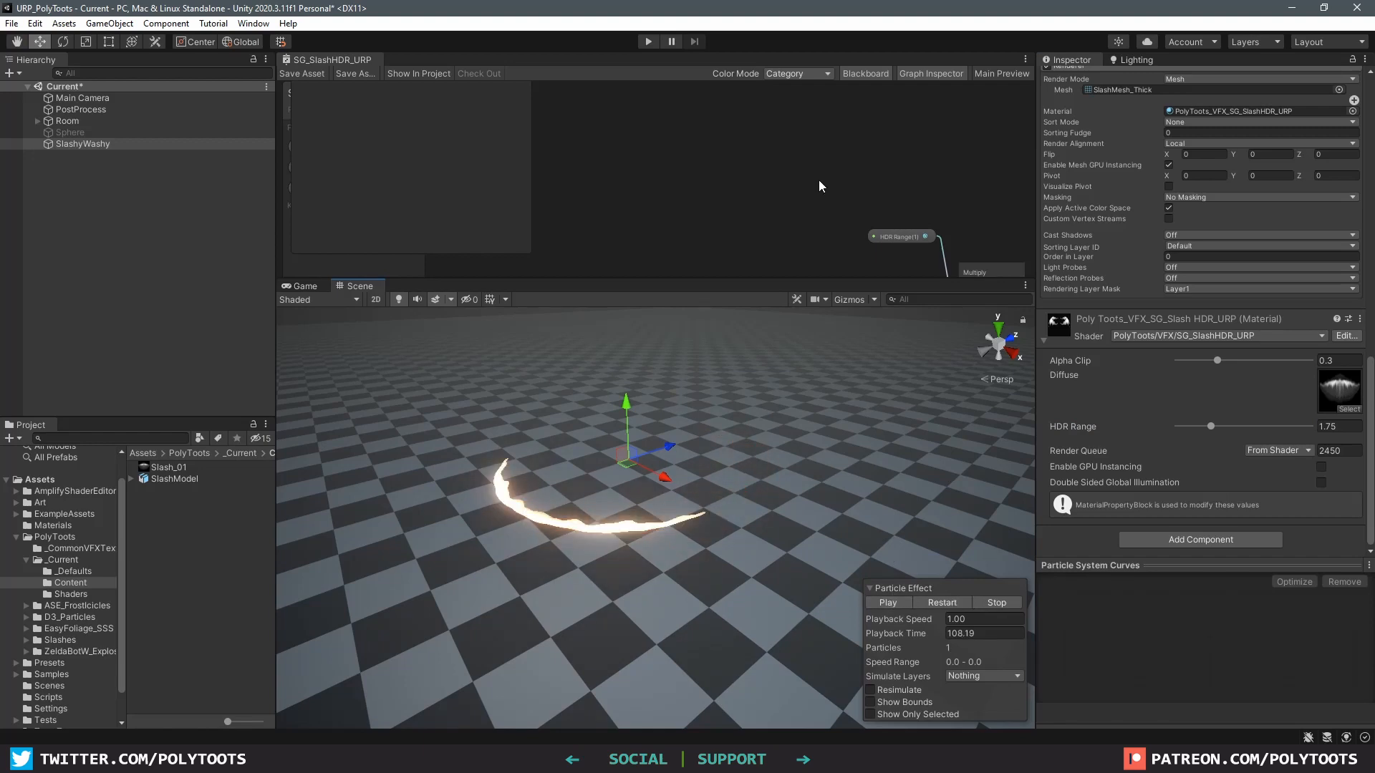
mouse_move(709, 226)
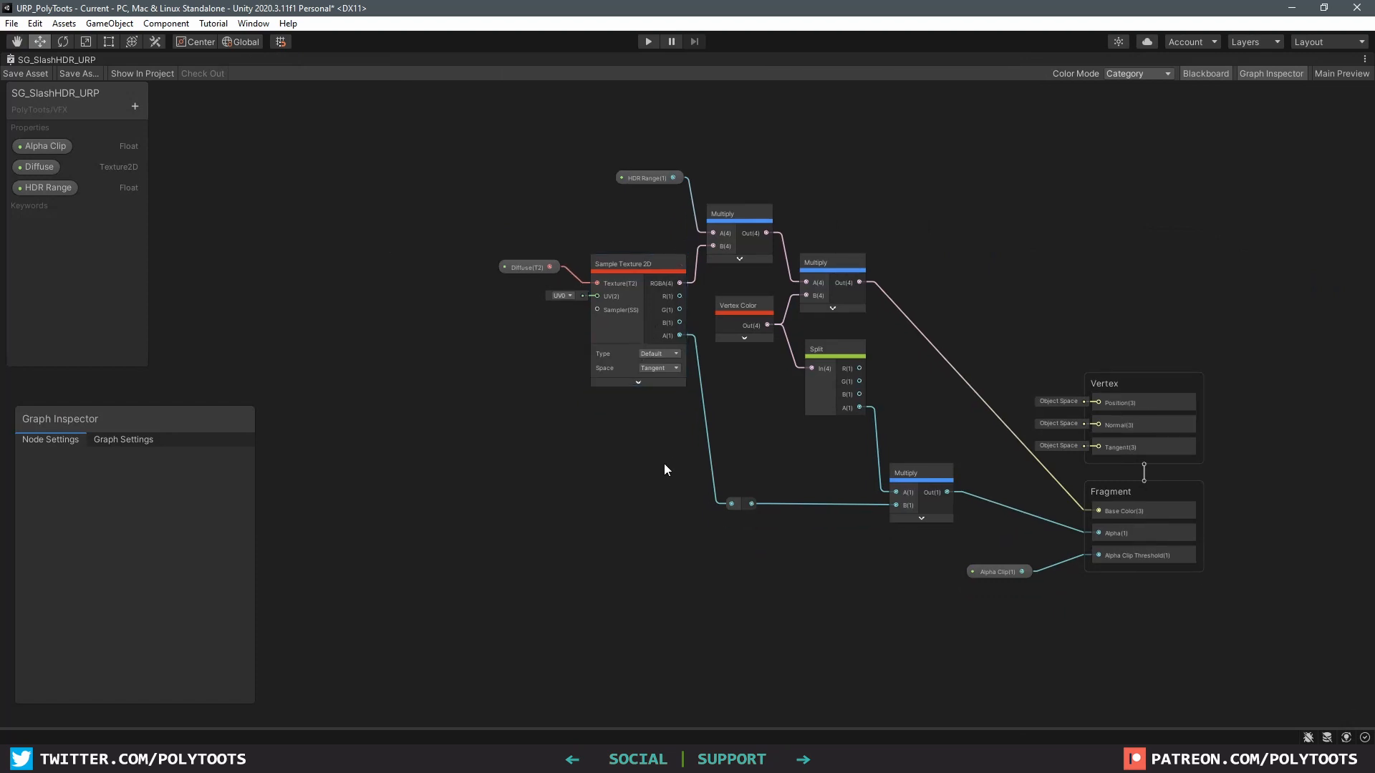
mouse_move(654, 465)
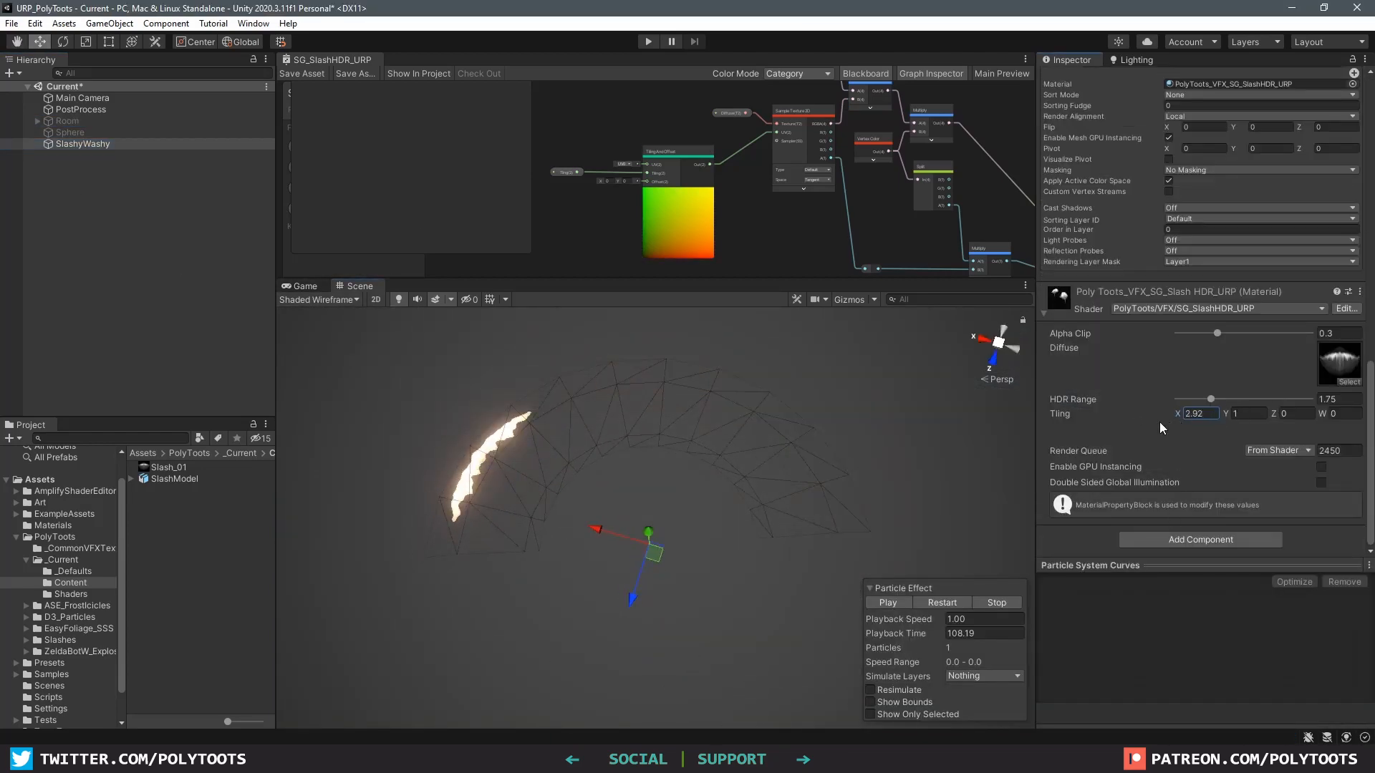
Step: Try tiling values -0.36 and 1.2 in the material's Tiling field
type("-0.36")
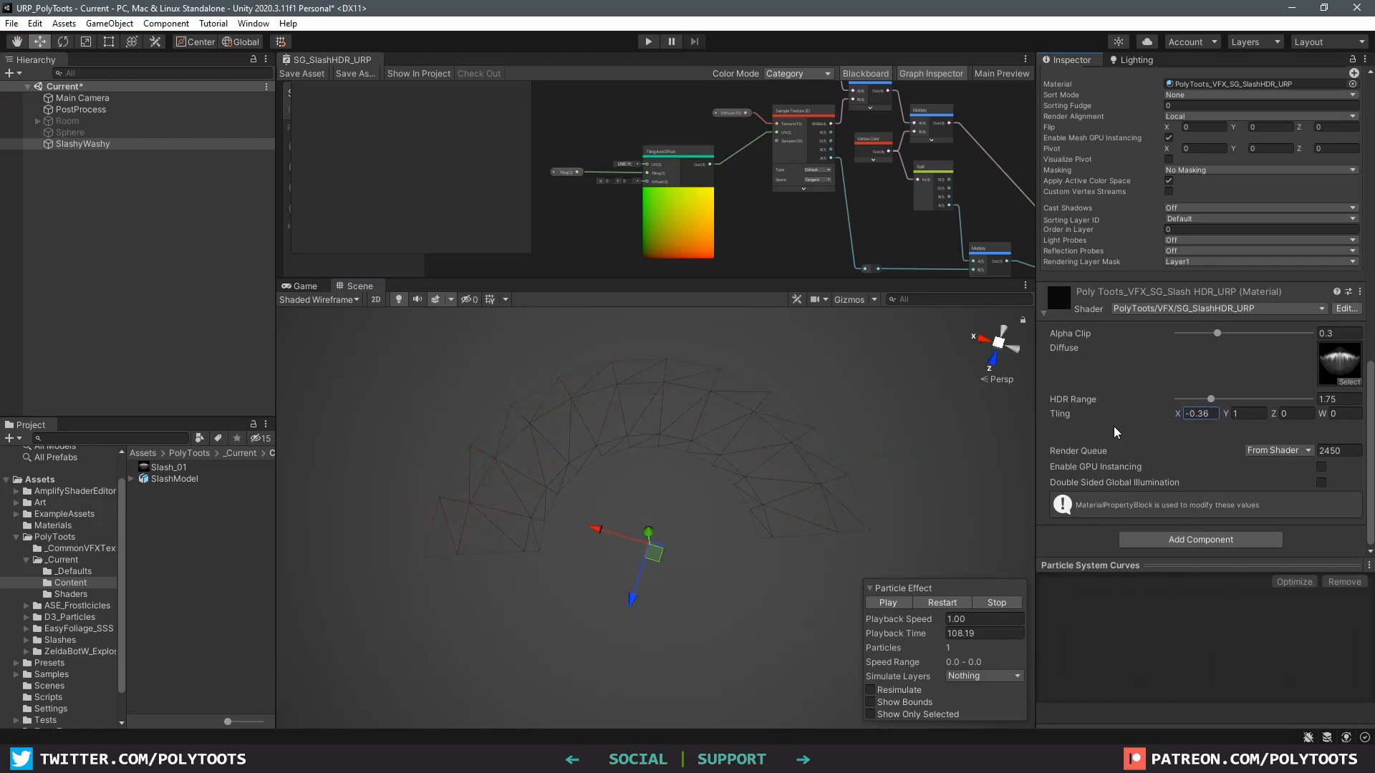
type("1.2")
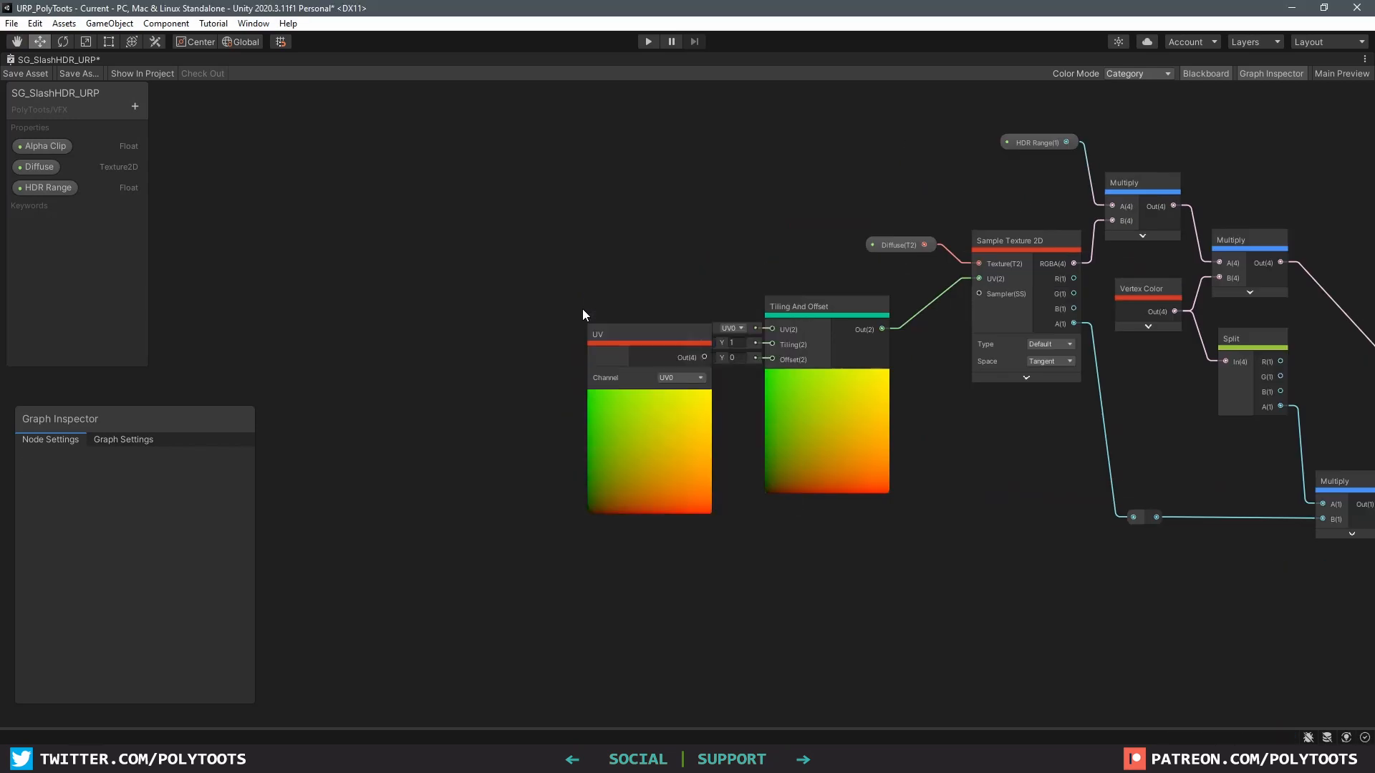
Step: Add a Split node beside the UV node and arrange the Combine node for the B/A rewiring
type("split")
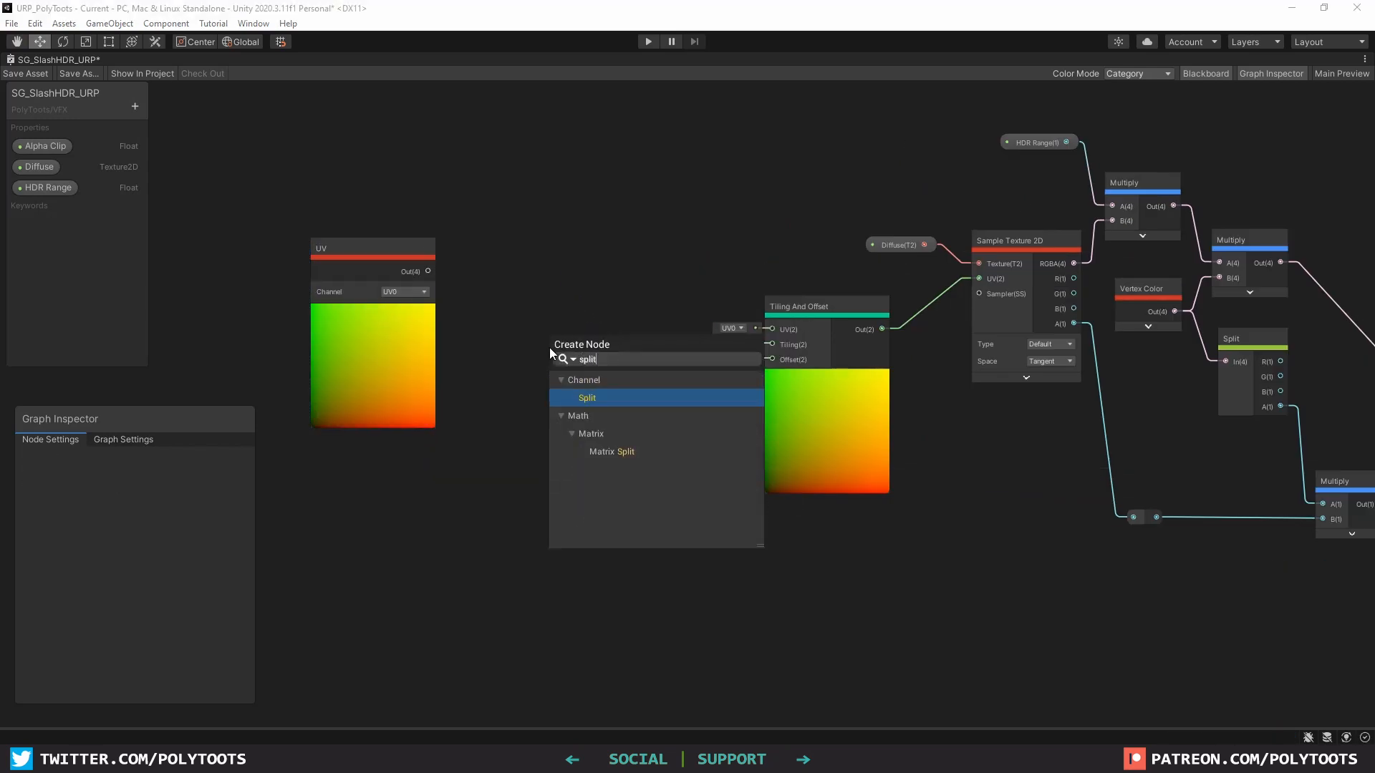
left_click(587, 398)
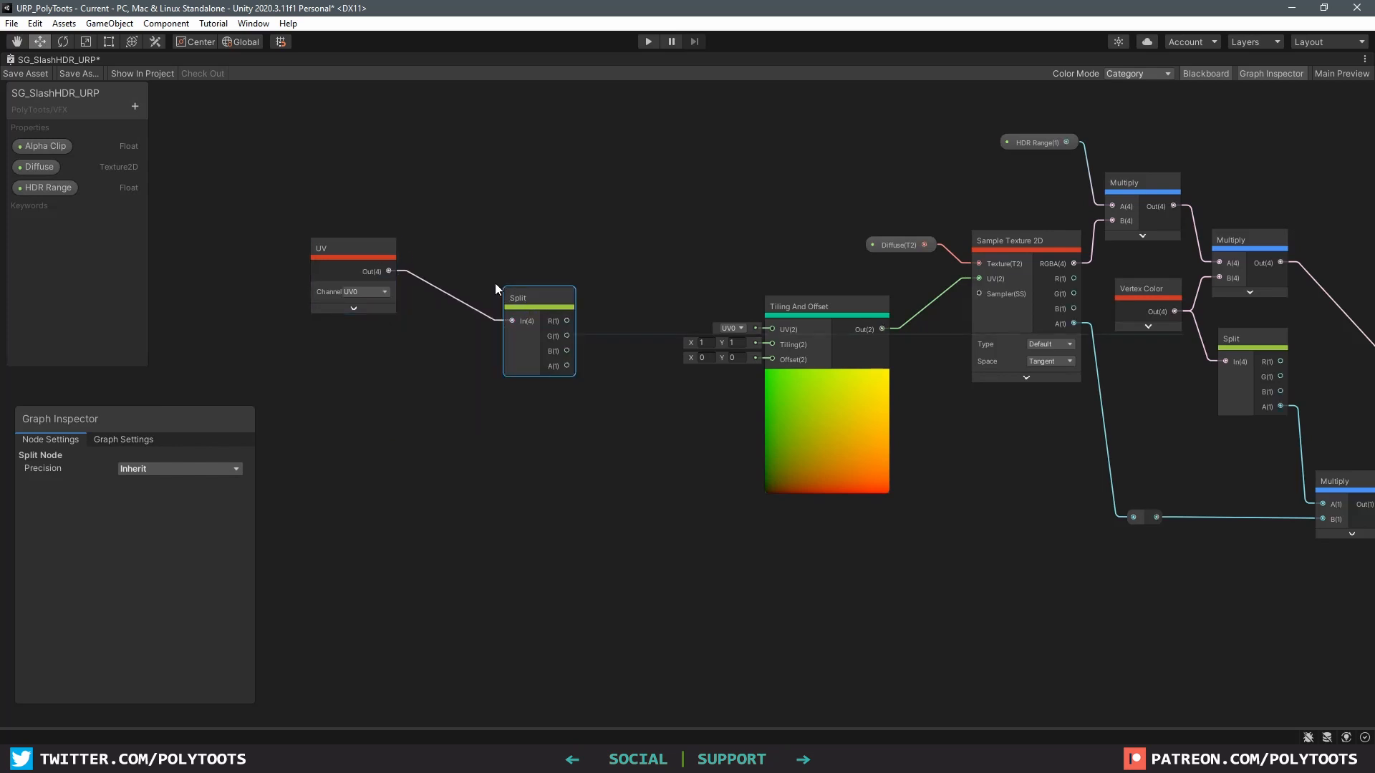
left_click_drag(538, 329, 453, 270)
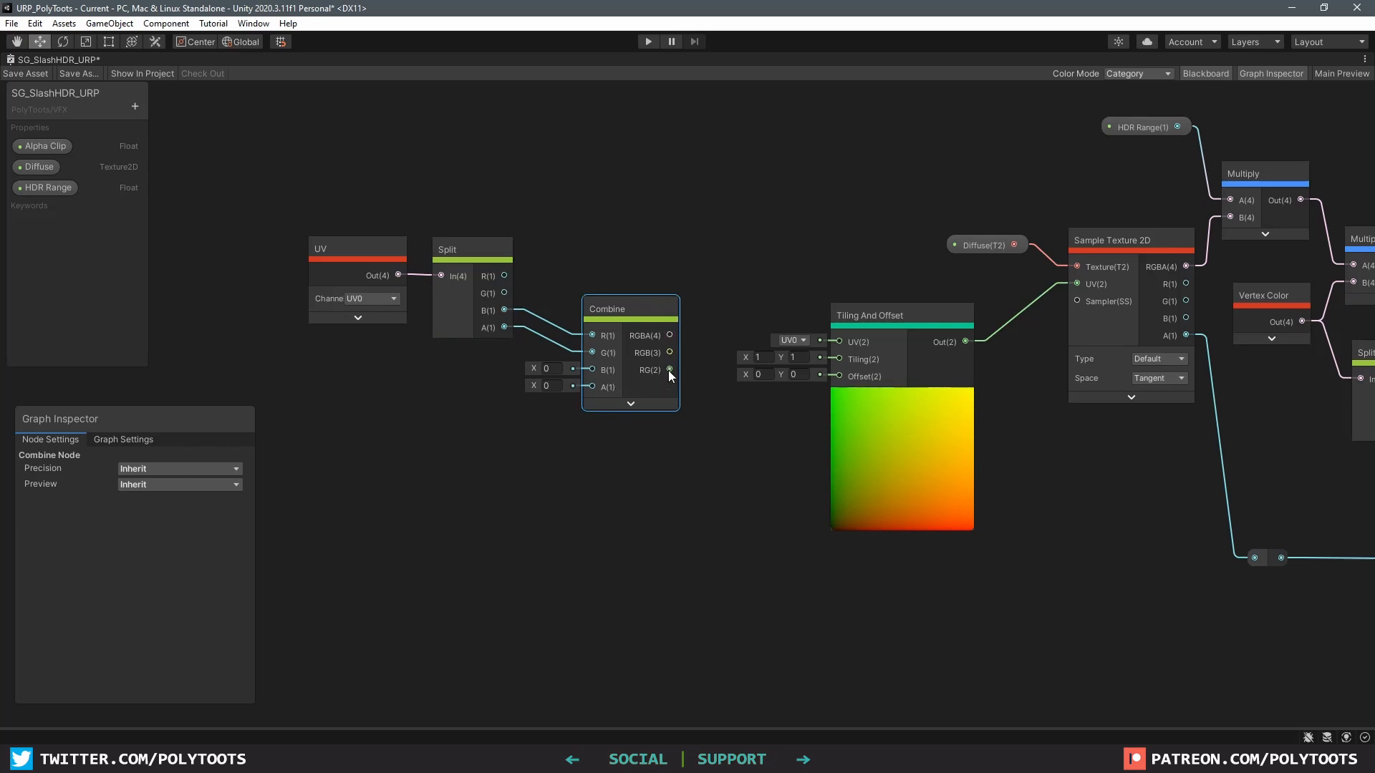
left_click_drag(629, 309, 616, 315)
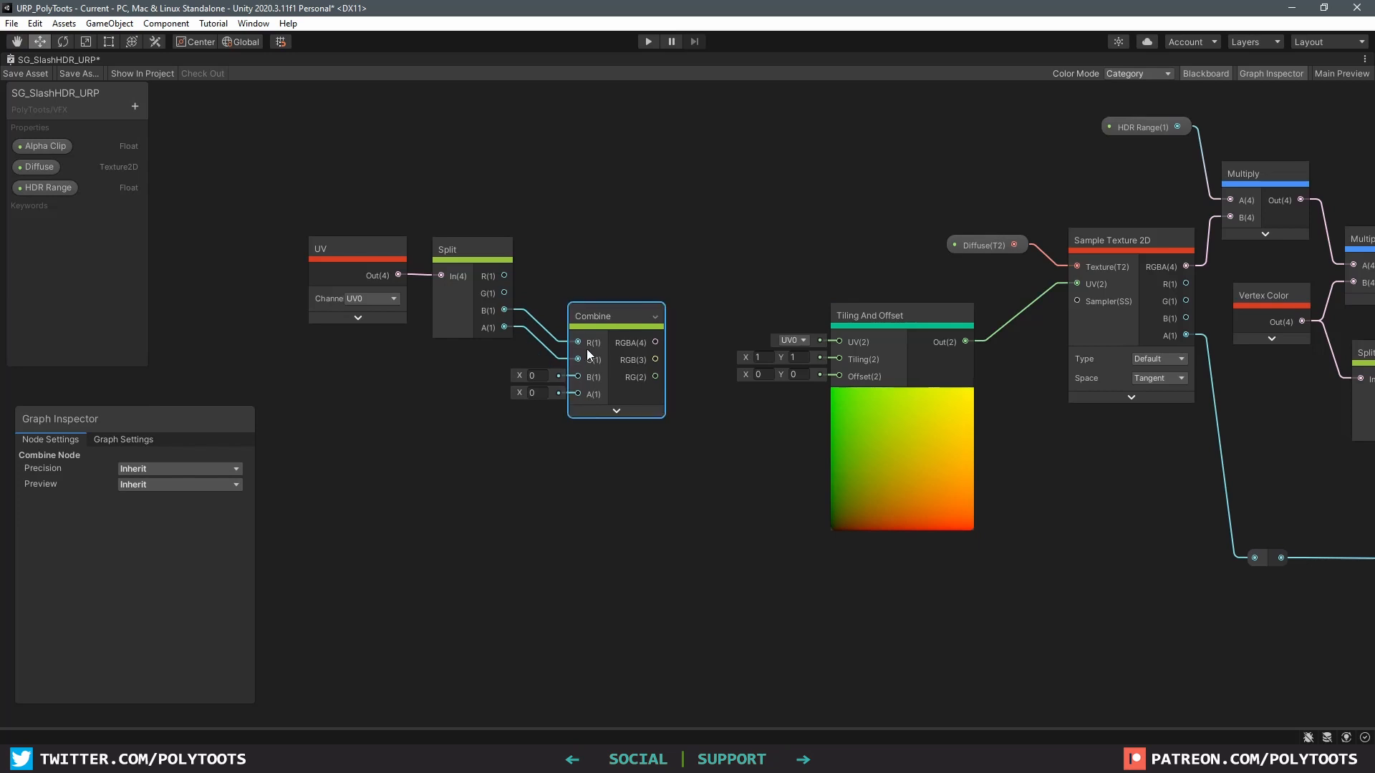
mouse_move(659, 378)
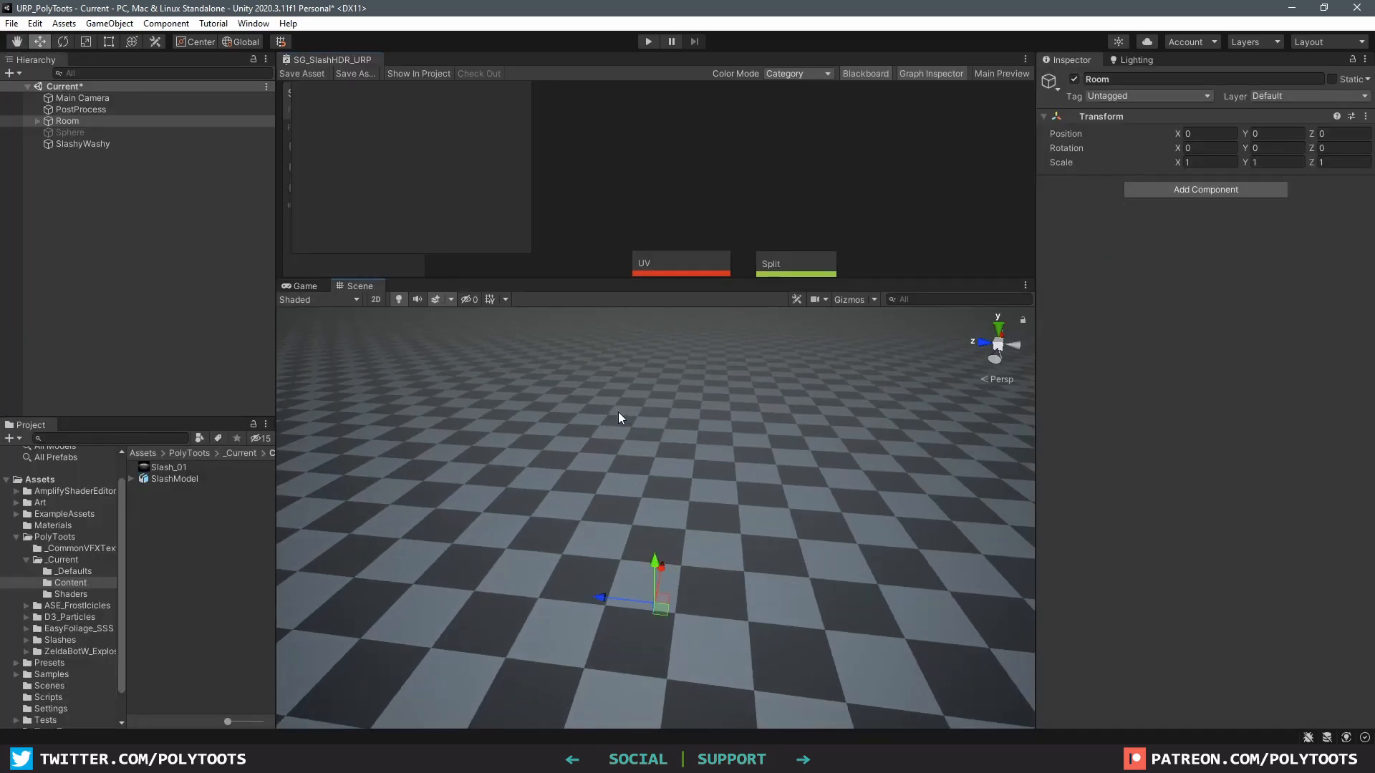
Step: Enable Custom Vertex Streams on SlashyWashy's renderer and add the Custom1.x stream
left_click(83, 143)
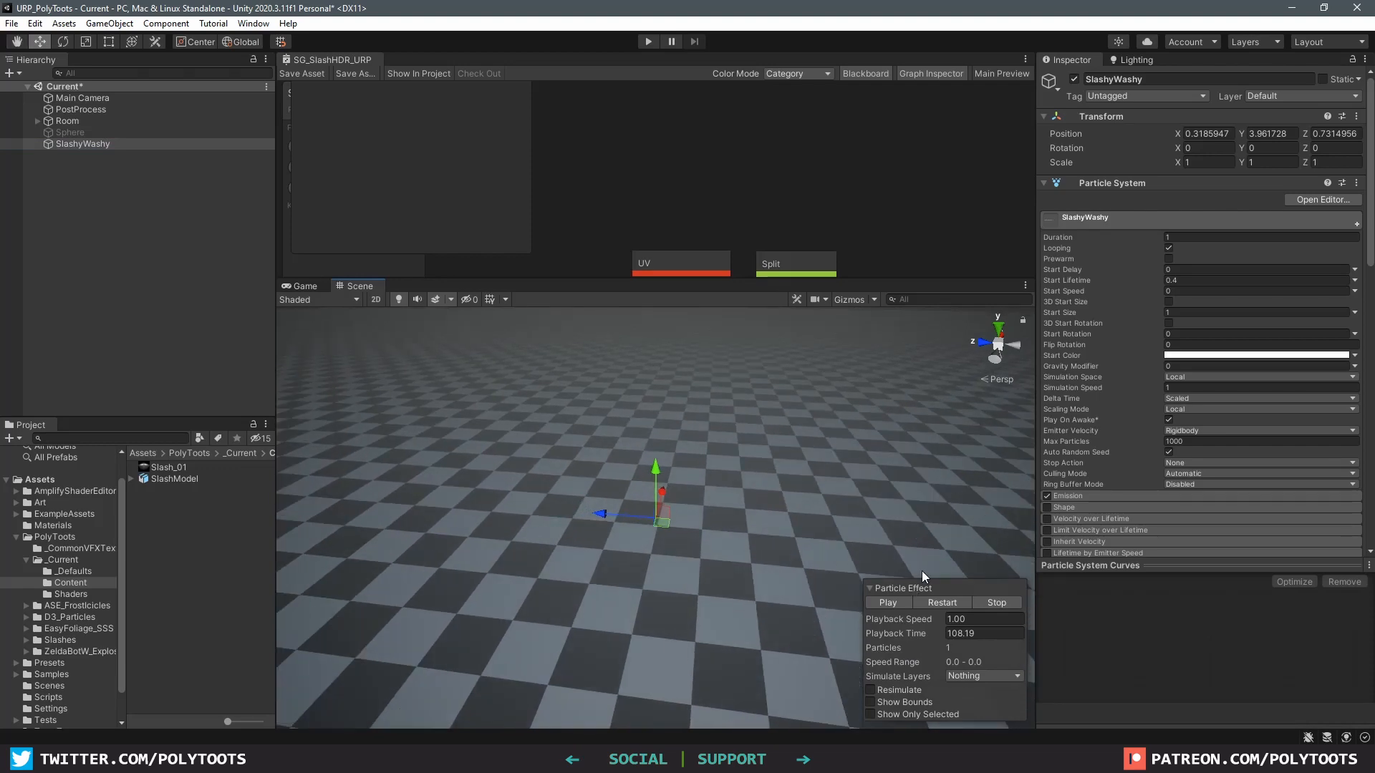
left_click(888, 601)
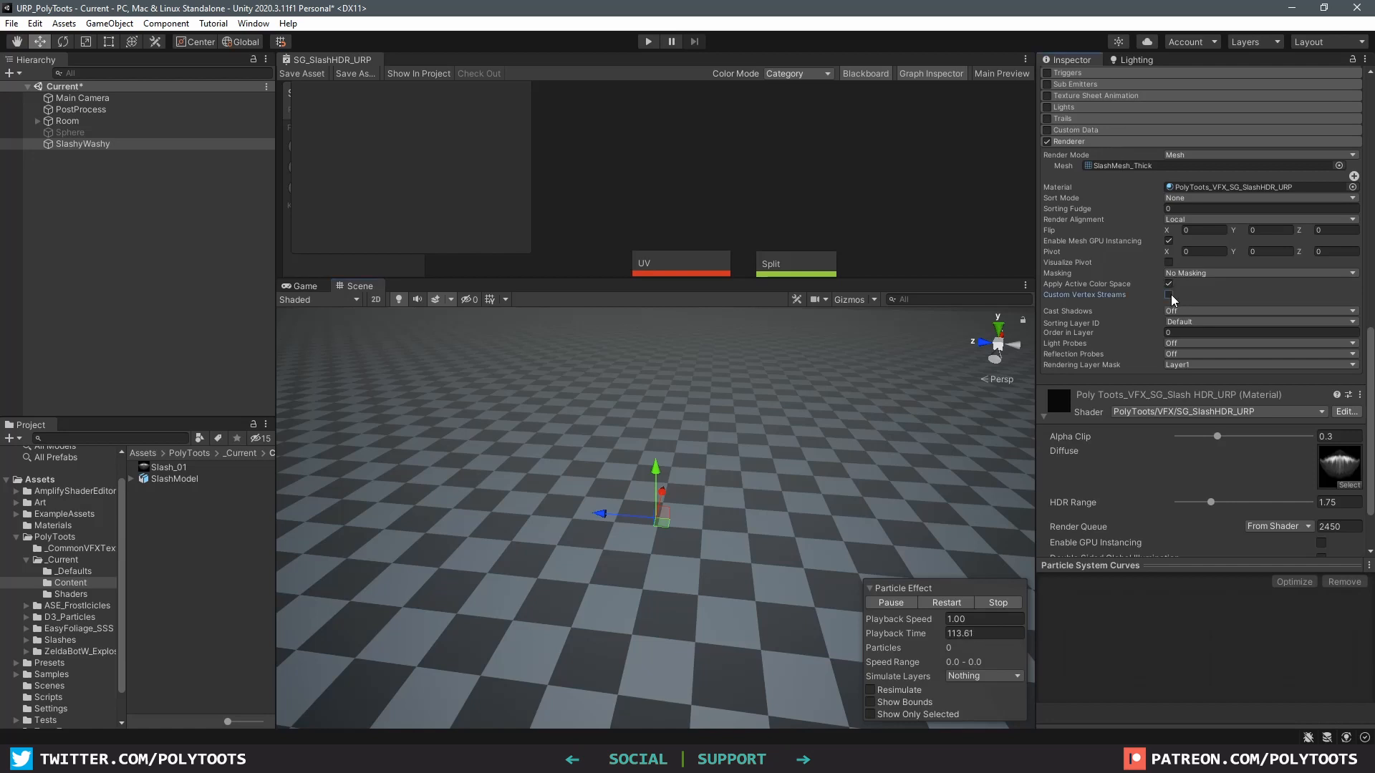
left_click(1169, 295)
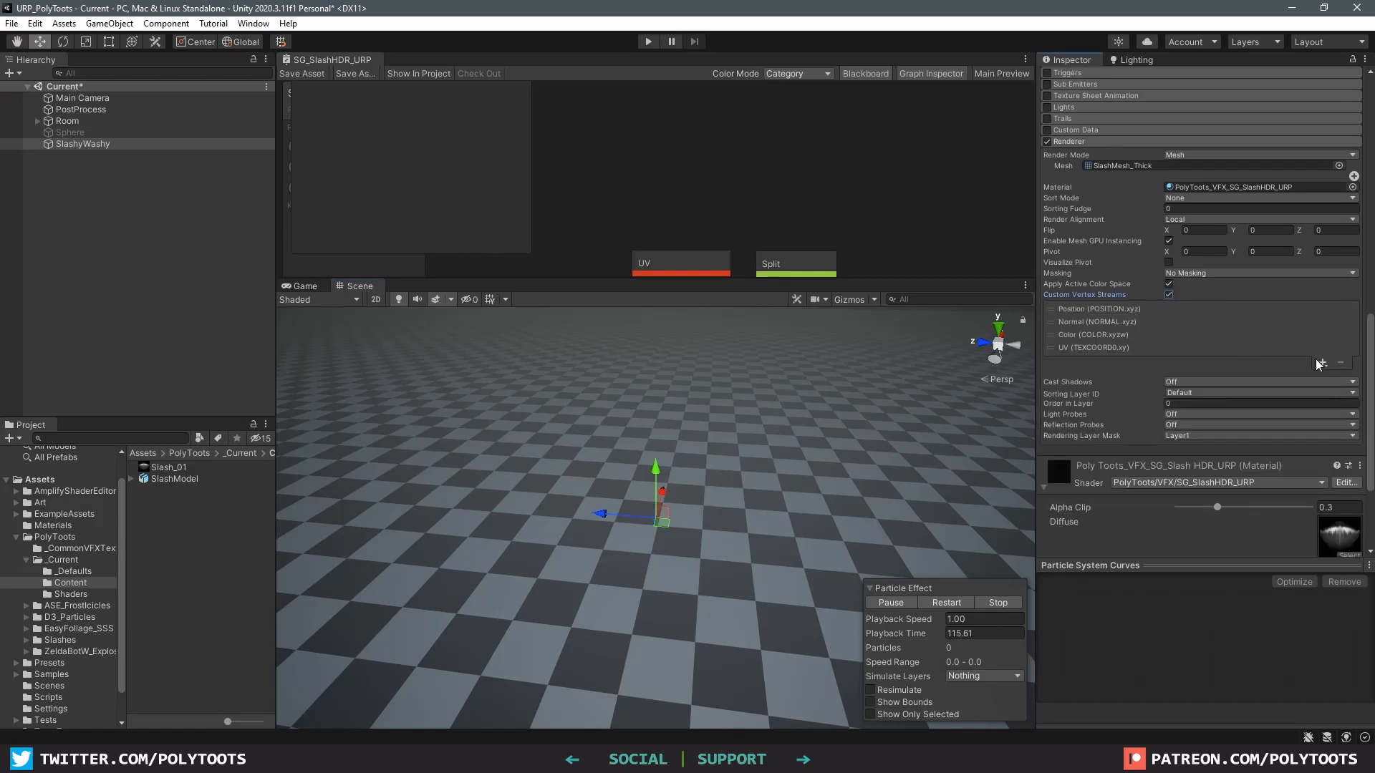
left_click(1323, 365)
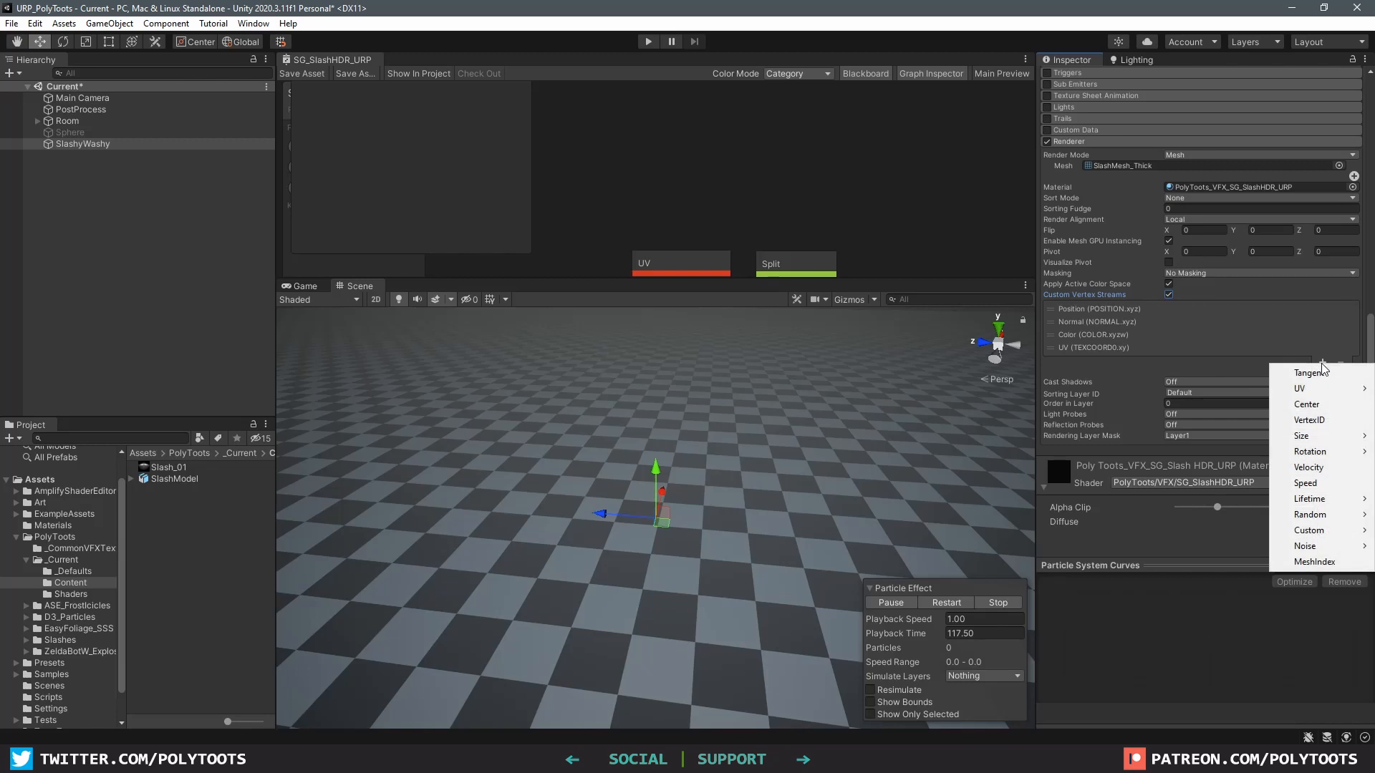
mouse_move(1310, 530)
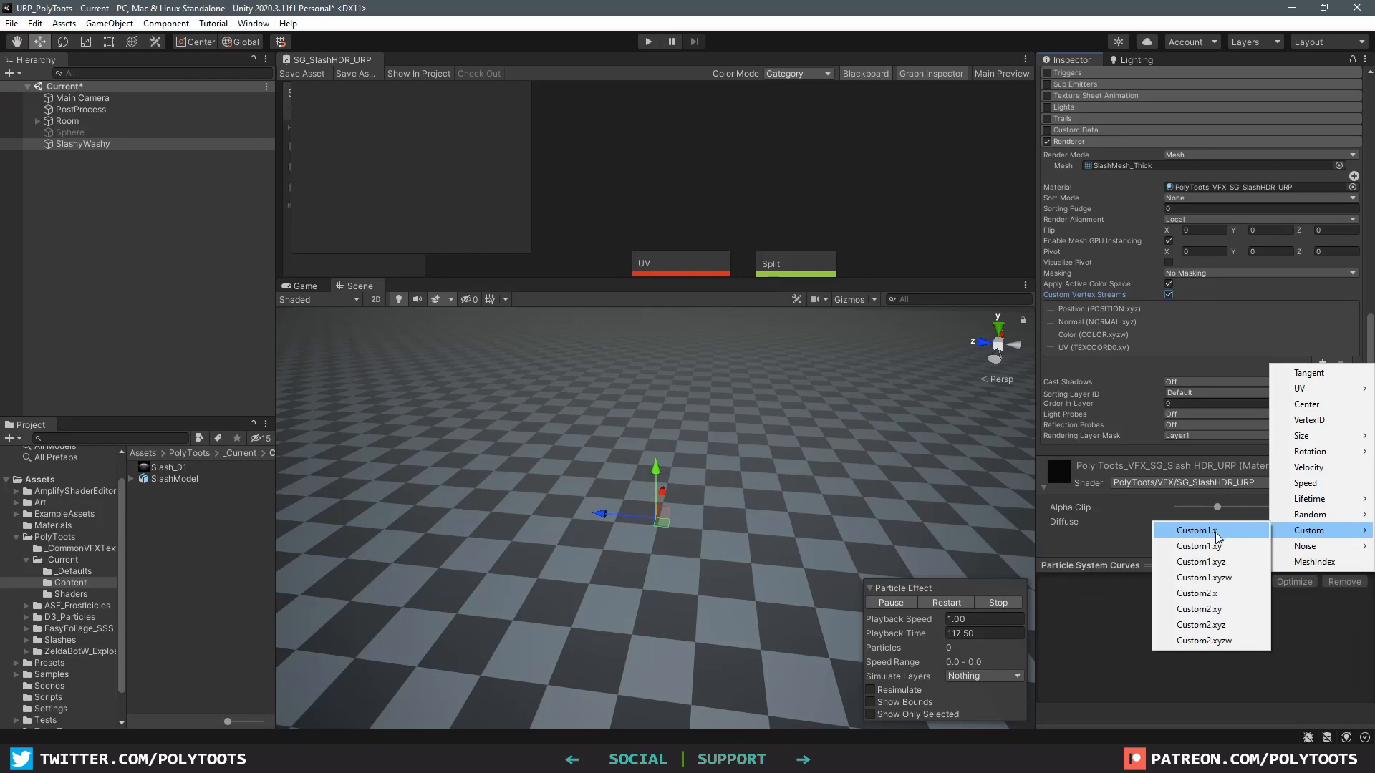
left_click(1197, 530)
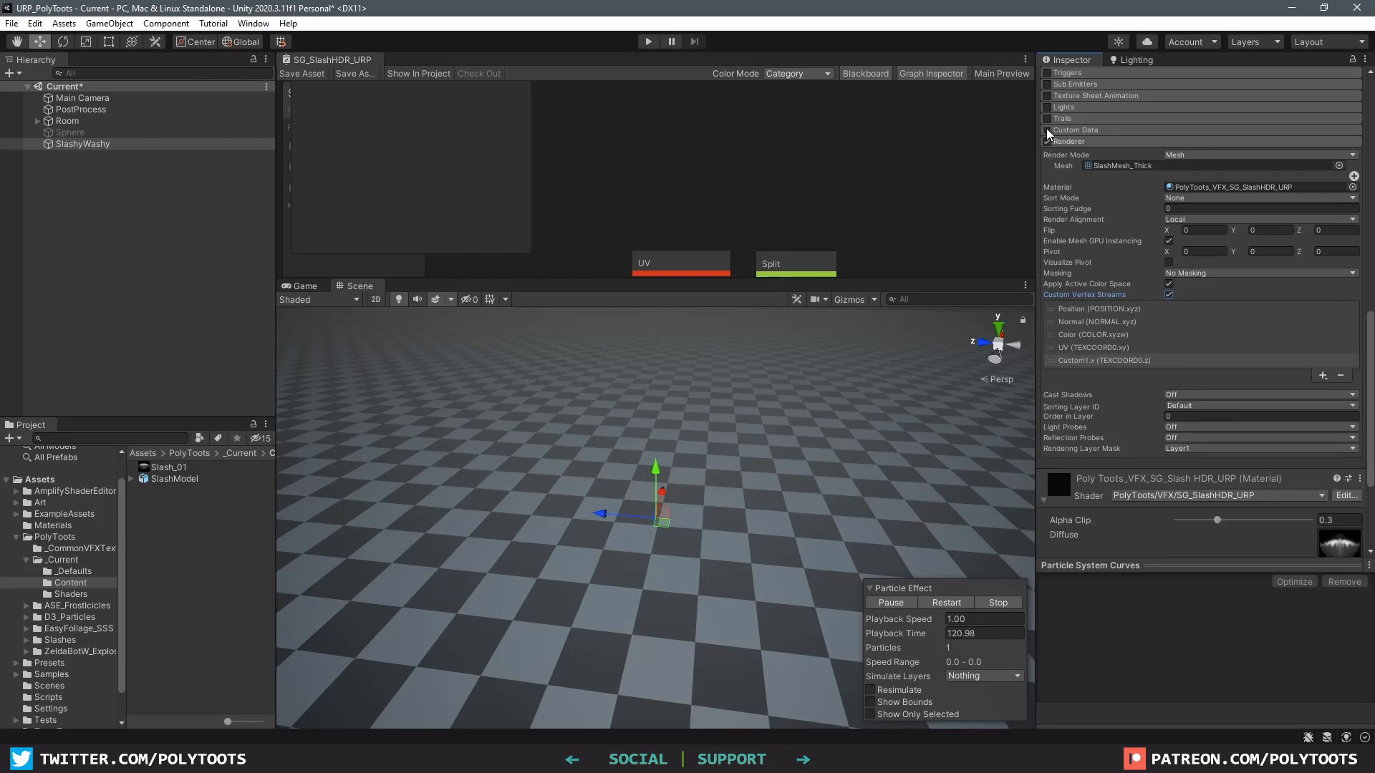
Step: Enable Custom Data, set Custom1 to Vector and shape X as a curve falling over lifetime
left_click(1047, 129)
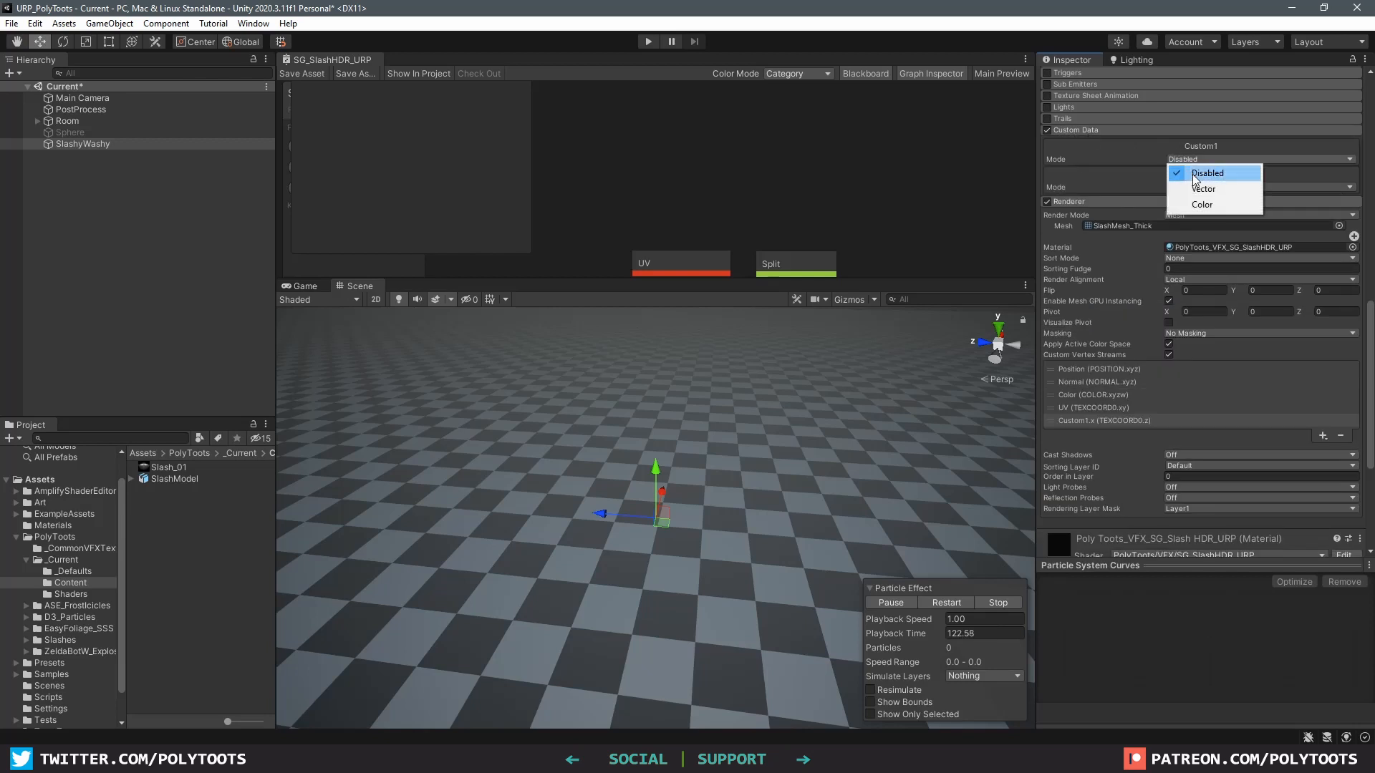
left_click(1203, 189)
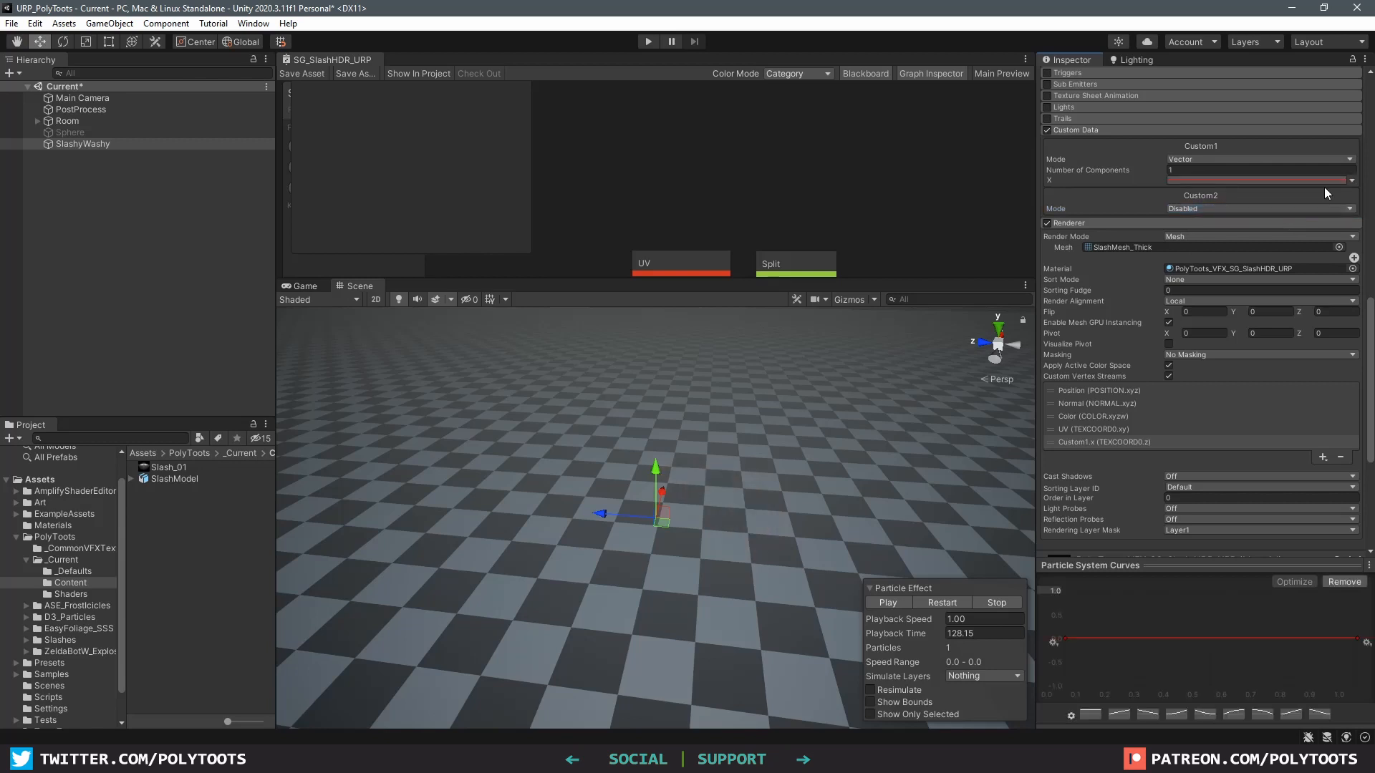
left_click(888, 602)
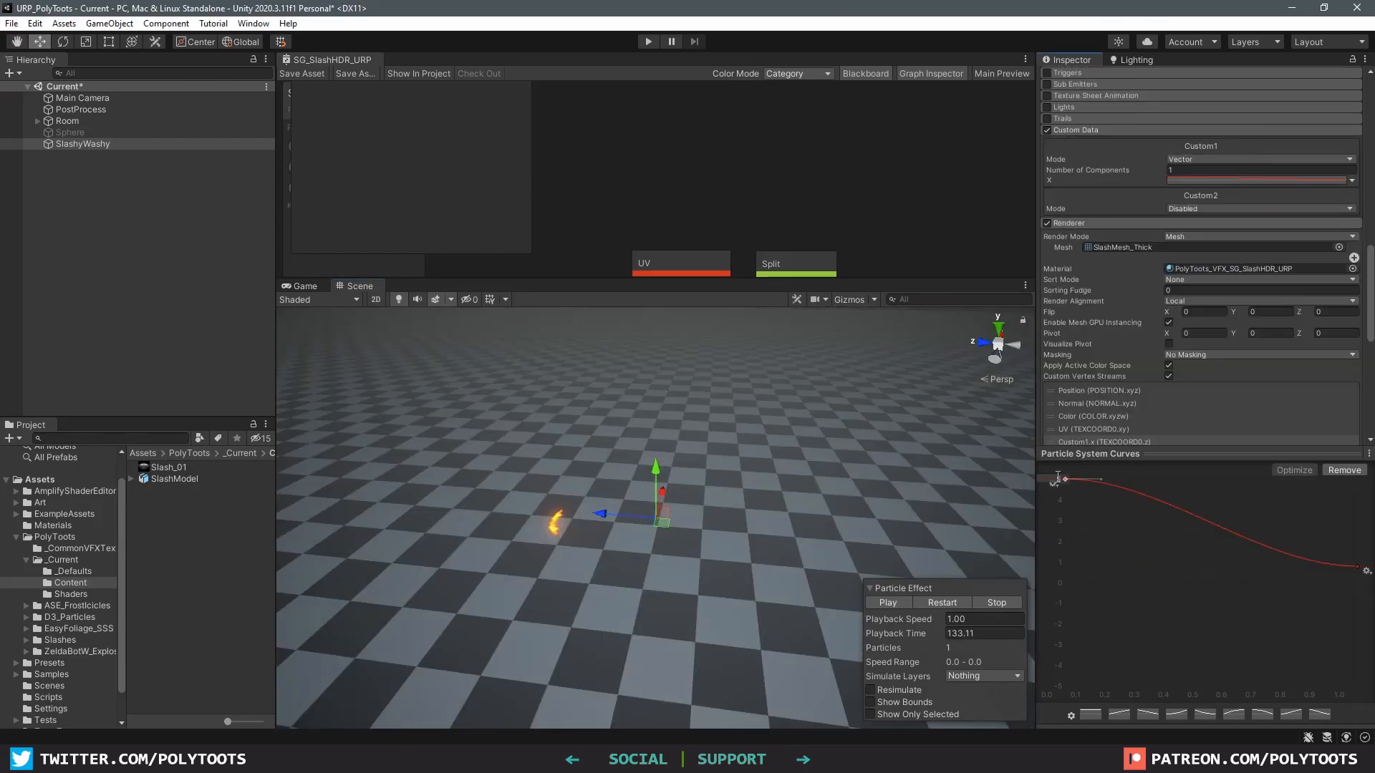
left_click(984, 633)
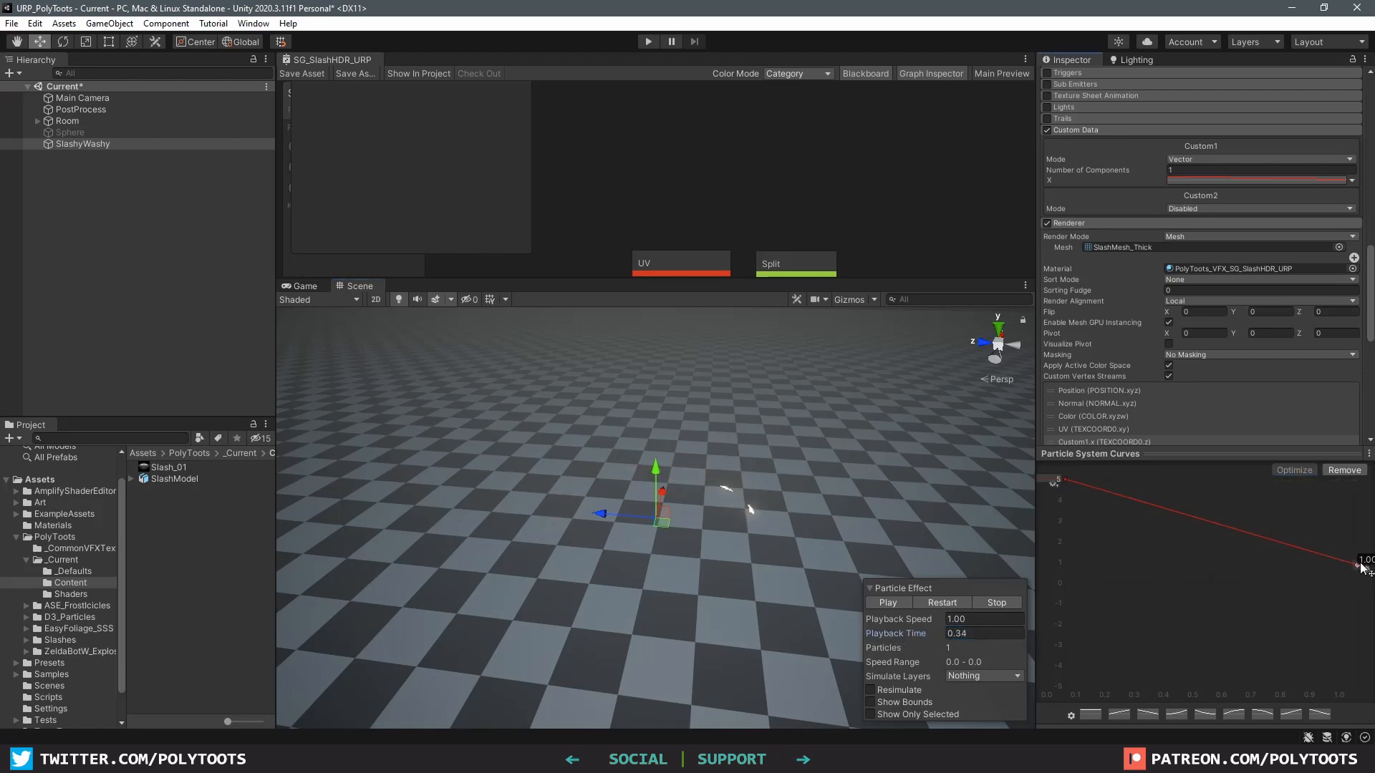
left_click_drag(1358, 565, 1170, 533)
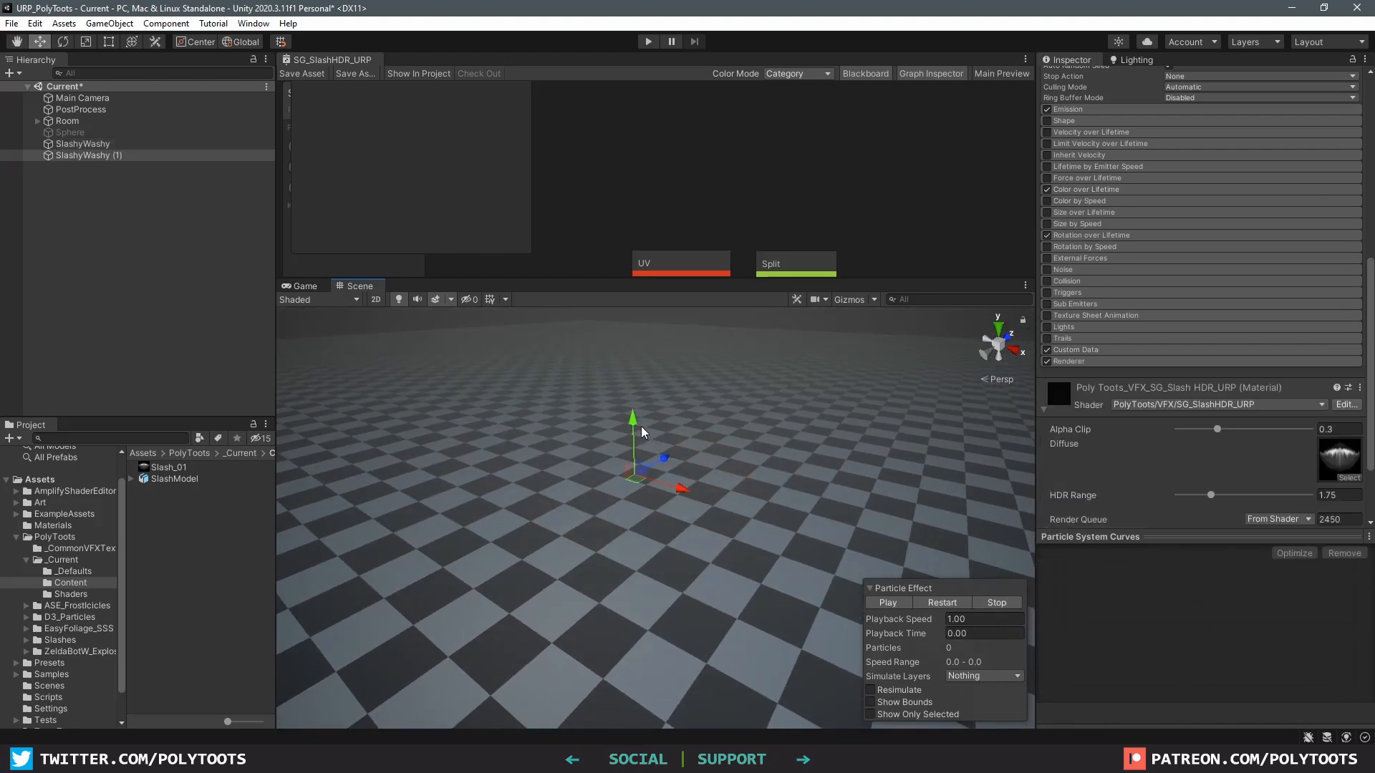
Step: Select the duplicated slash and the original SlashyWashy to rotate the copies
left_click(888, 601)
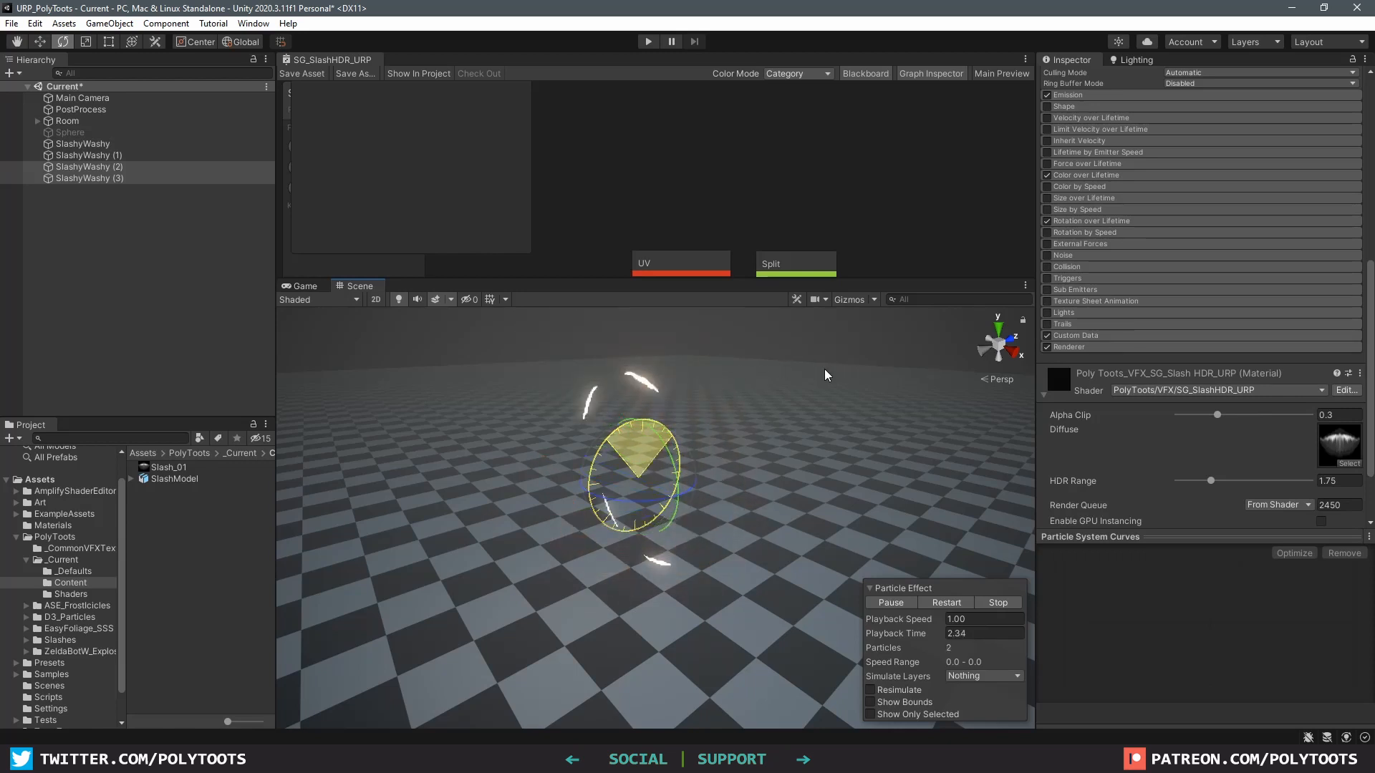
left_click(82, 143)
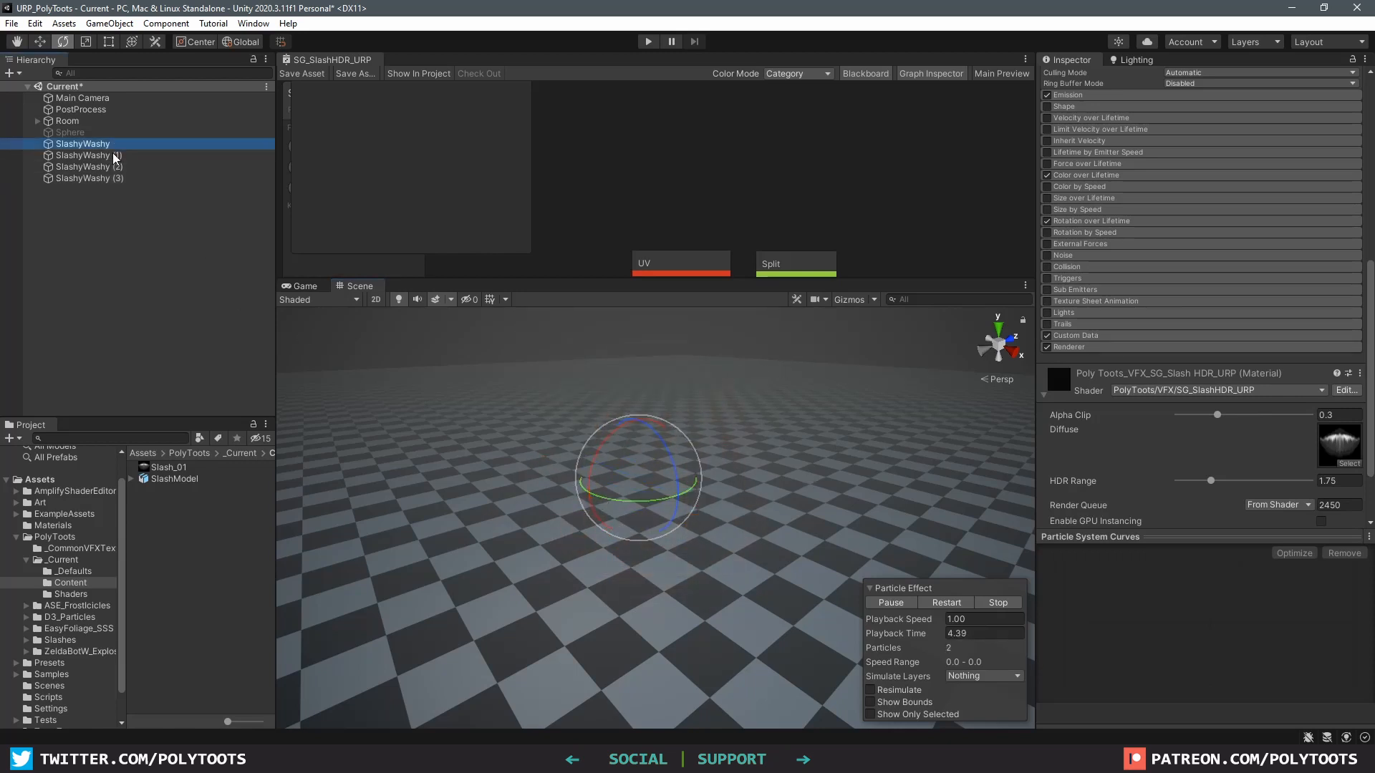